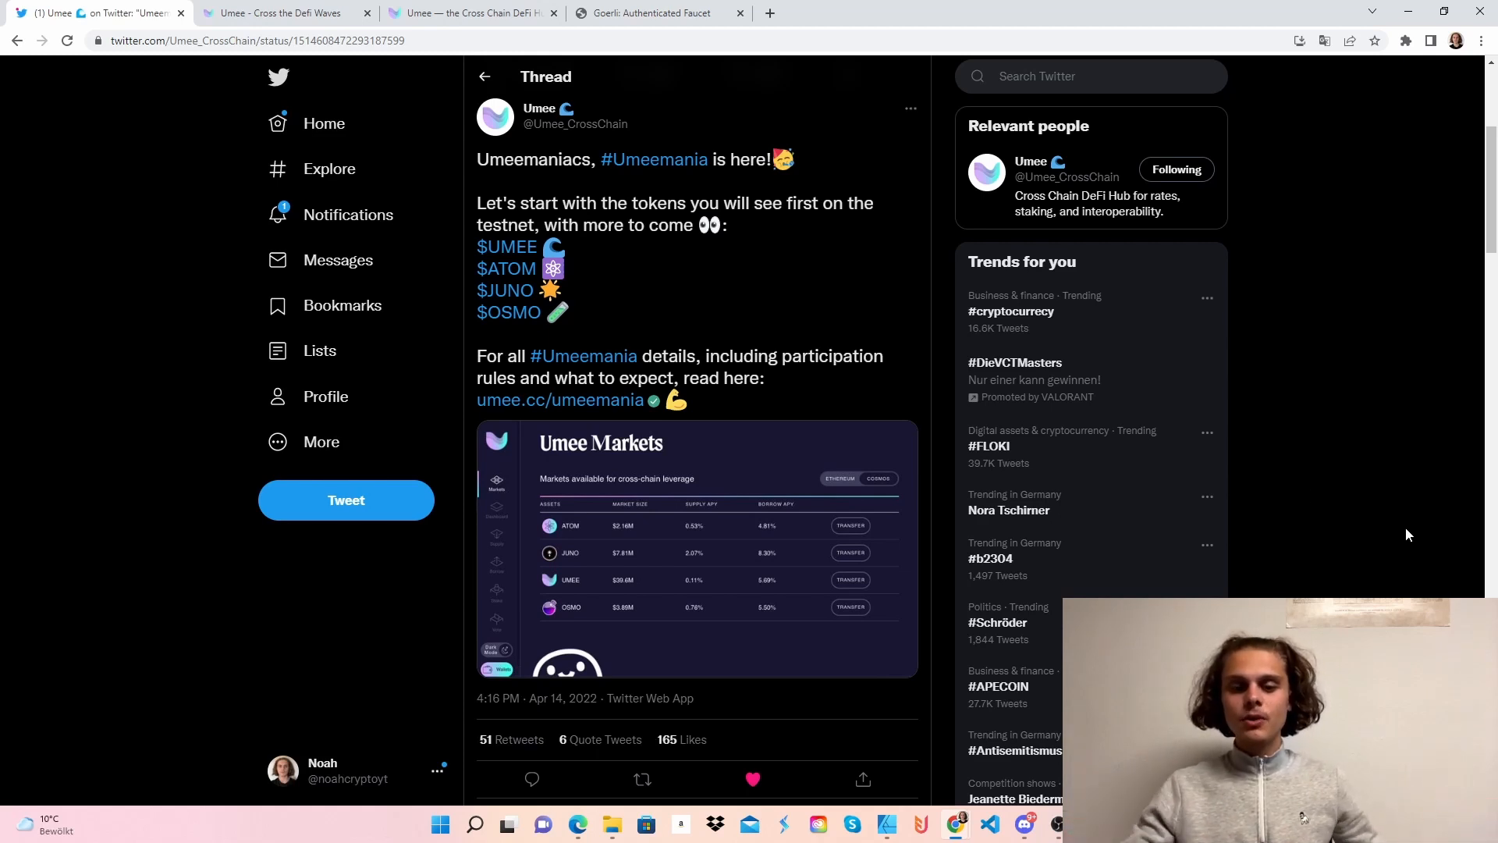
mouse_move(599, 666)
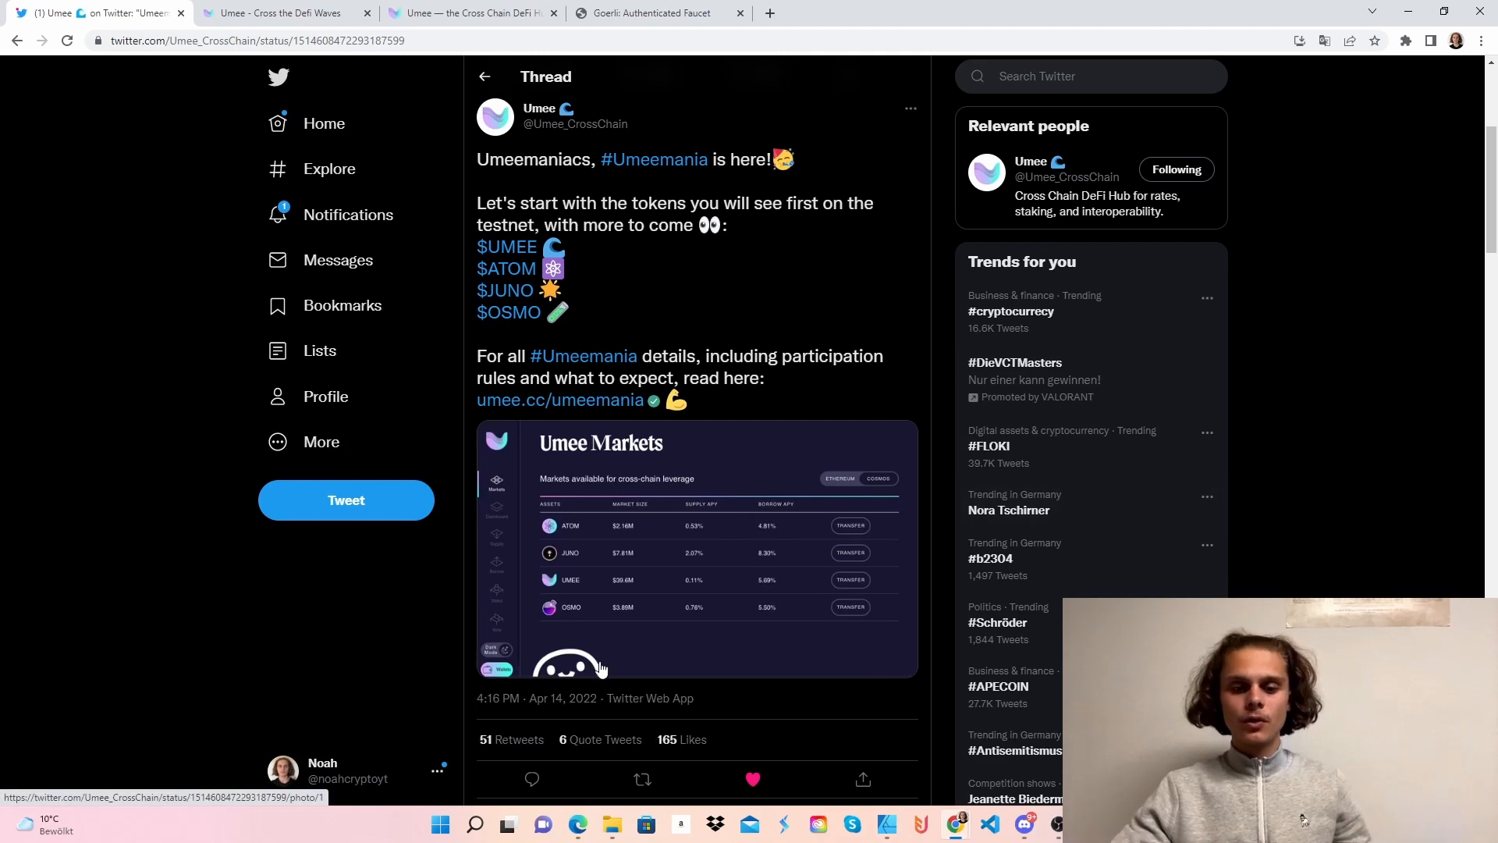
mouse_move(650, 697)
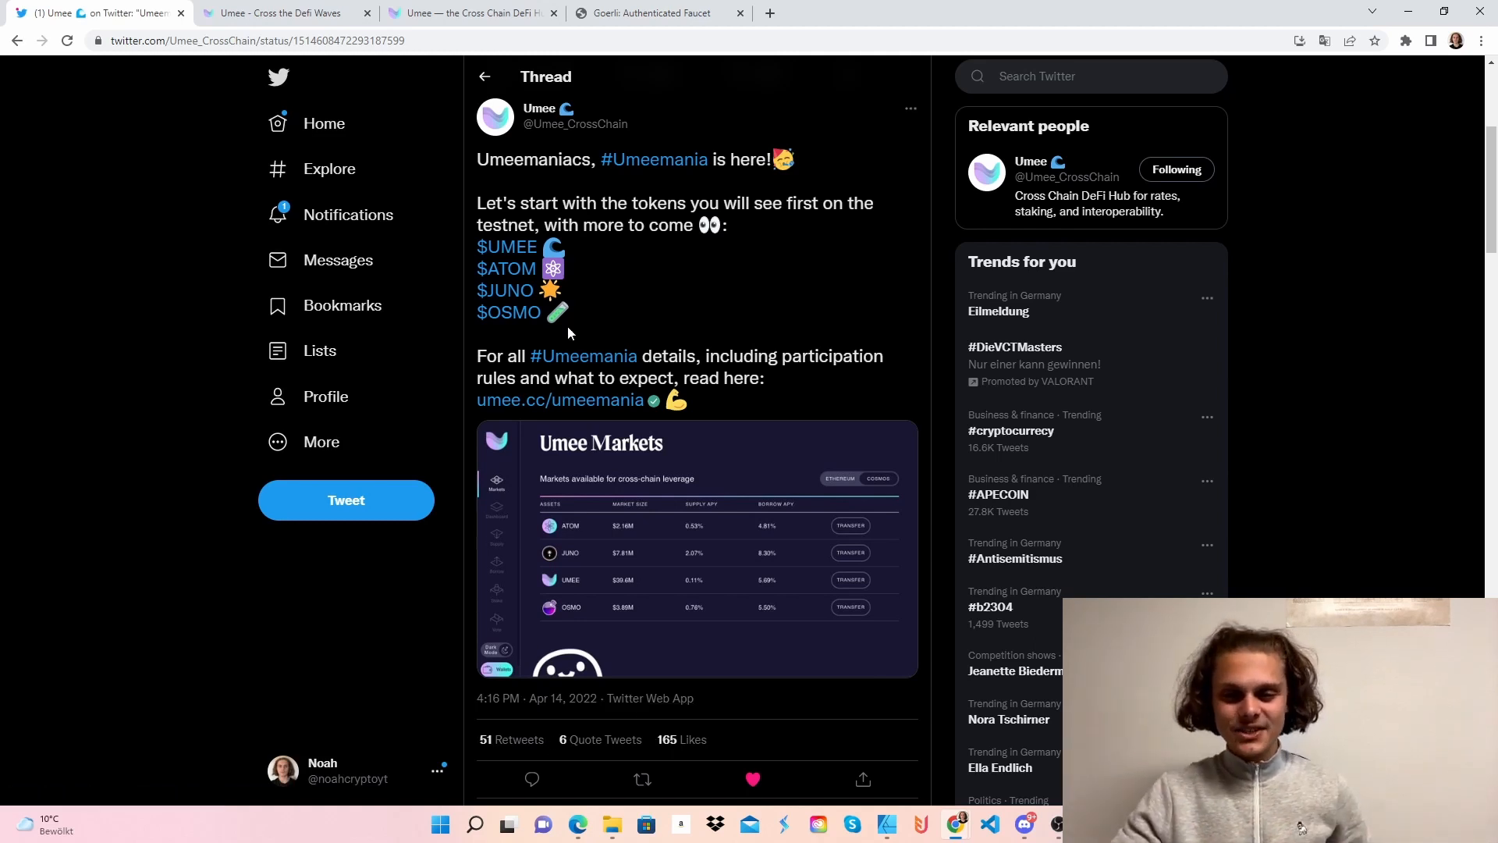
Read through the Umeemania testnet page's How It Works, requirements and helpful tips sections.
click(278, 12)
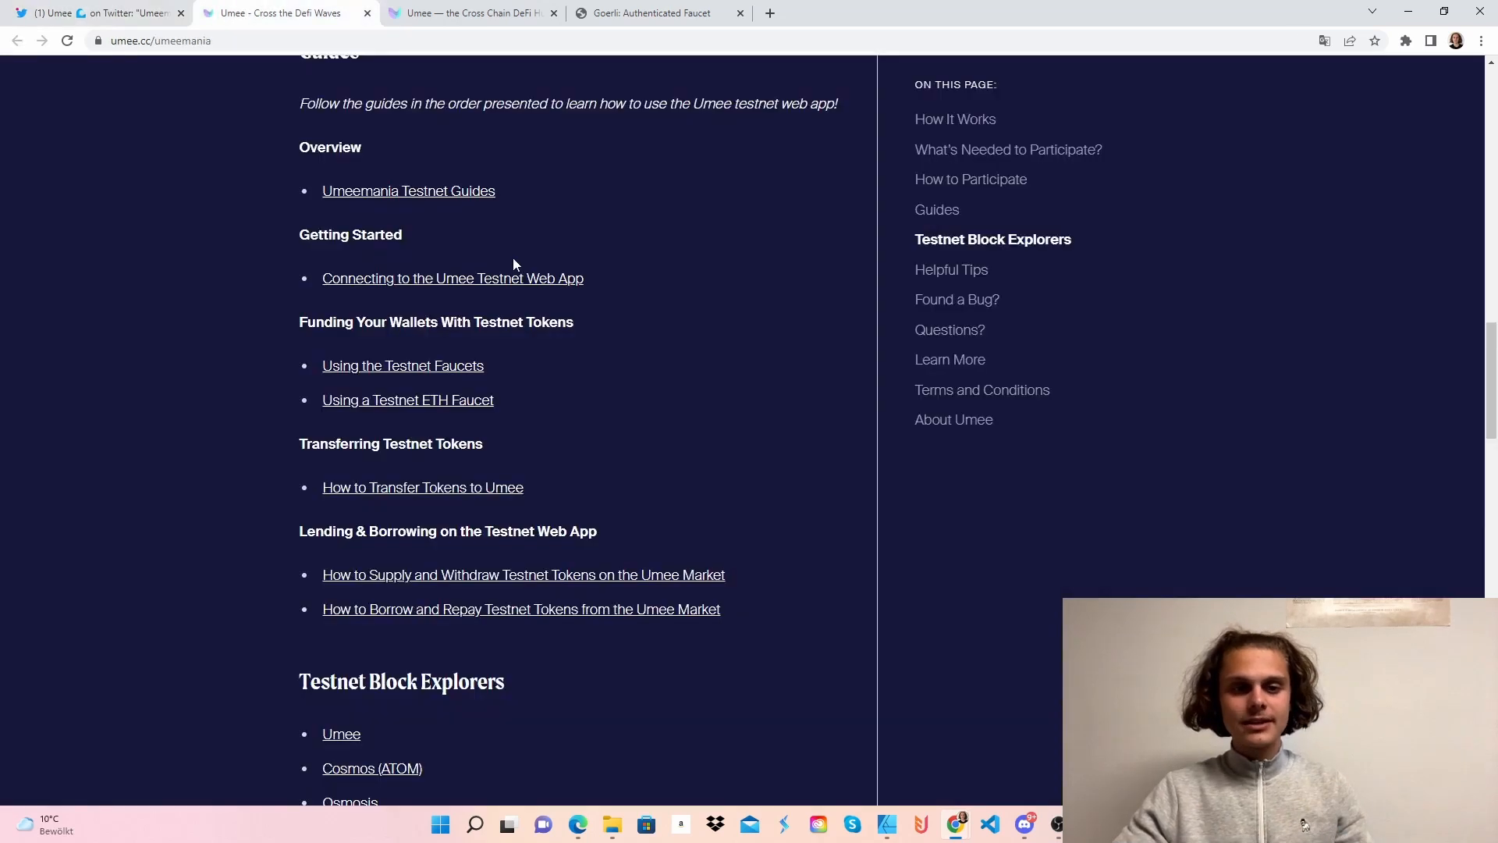
scroll(up, 3)
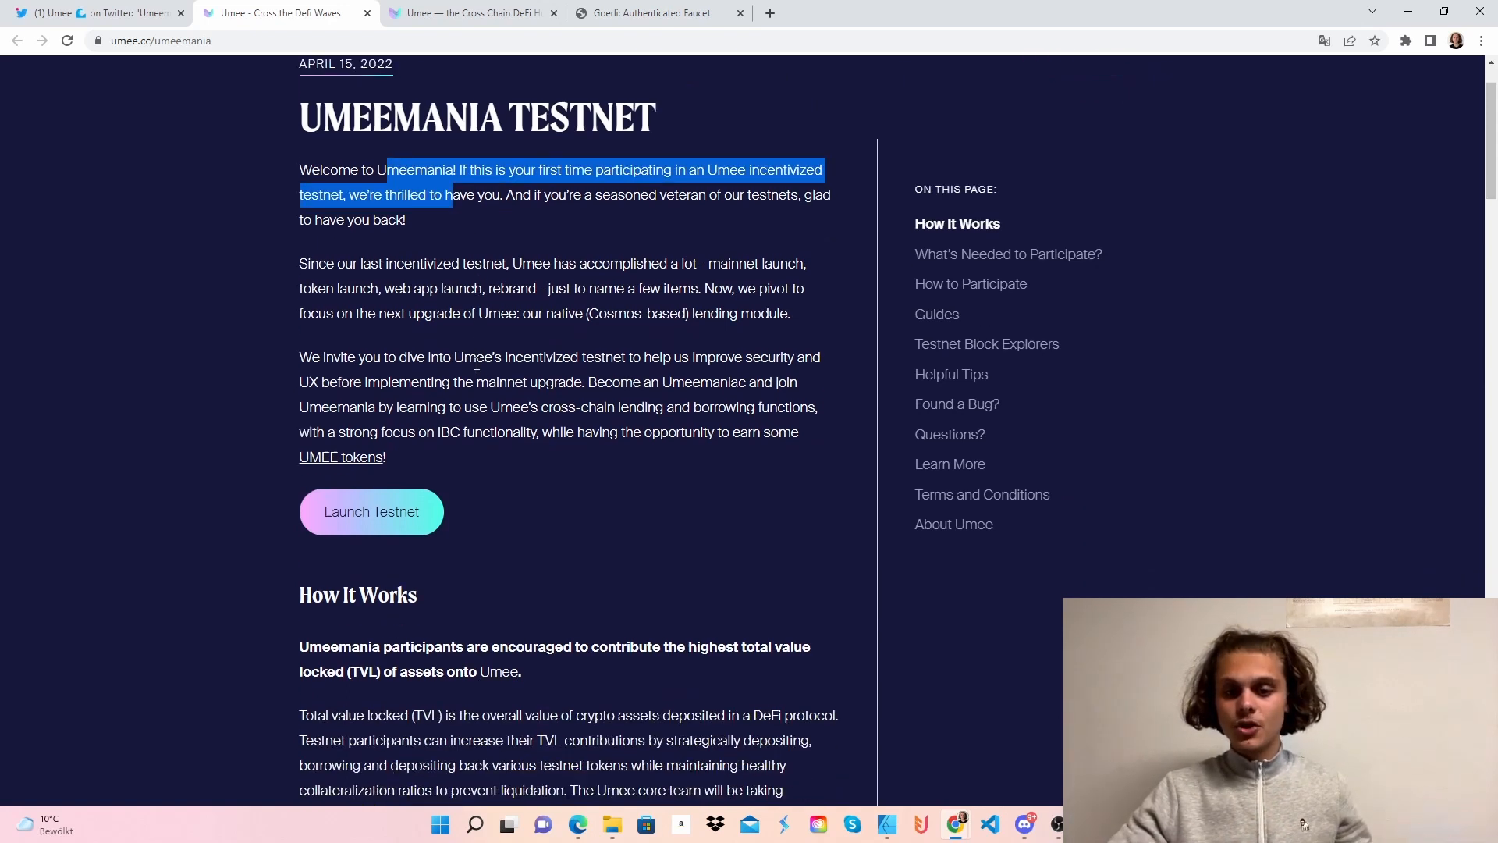
scroll(down, 3)
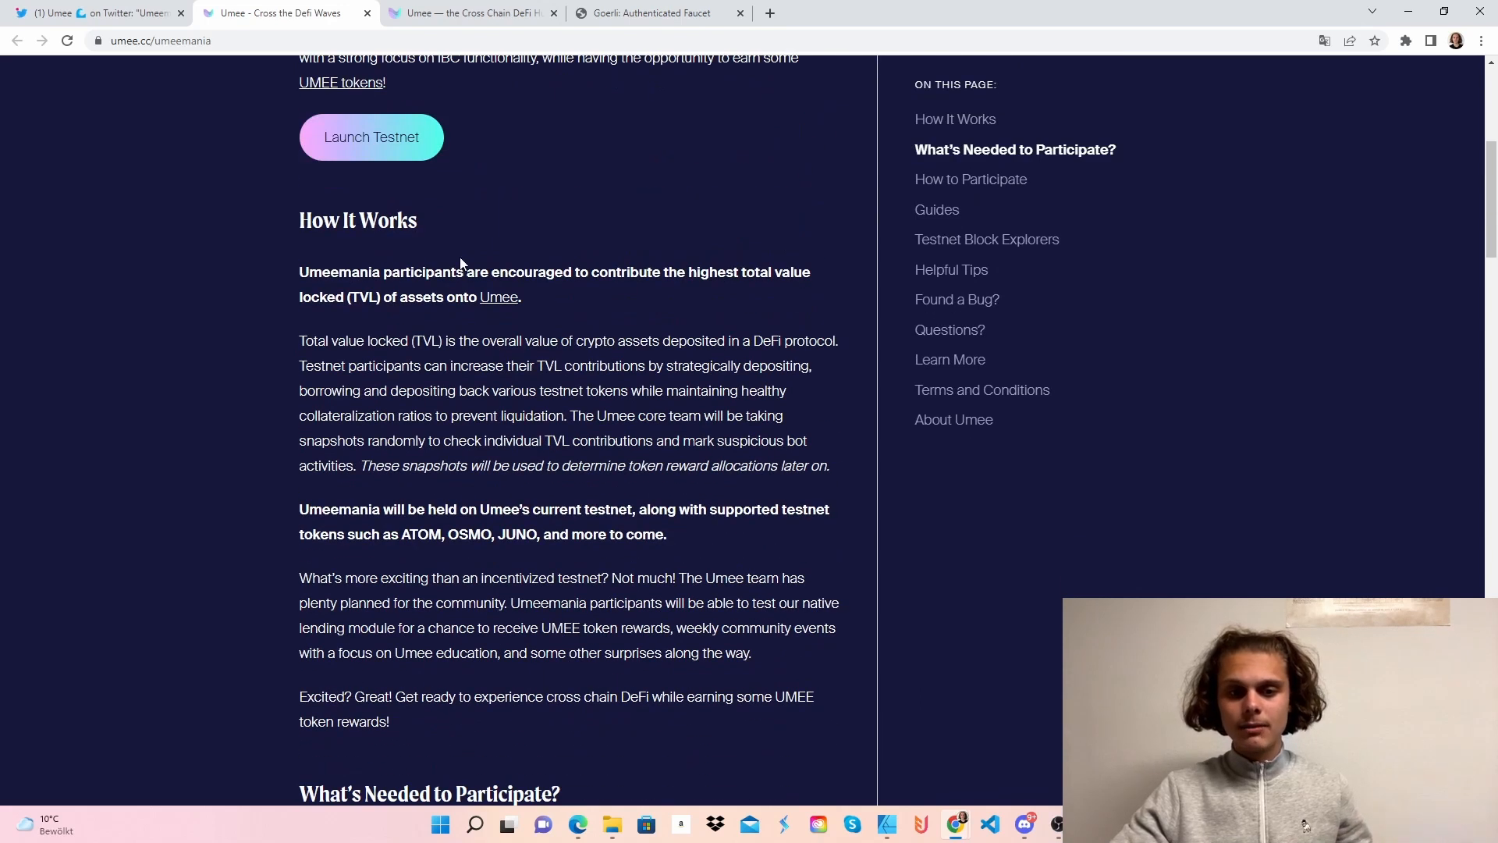
mouse_move(652, 318)
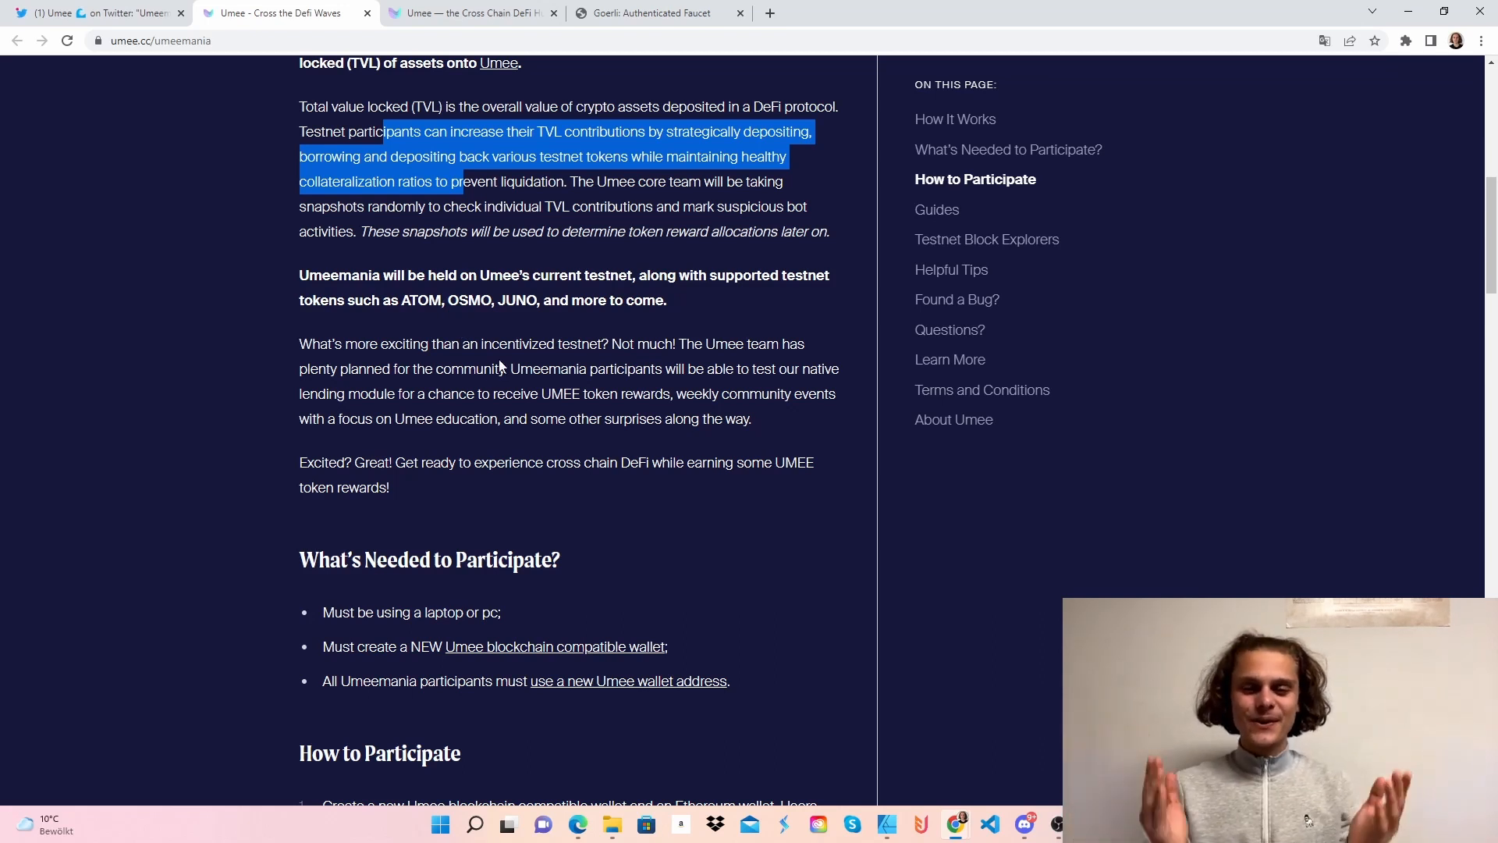
scroll(down, 3)
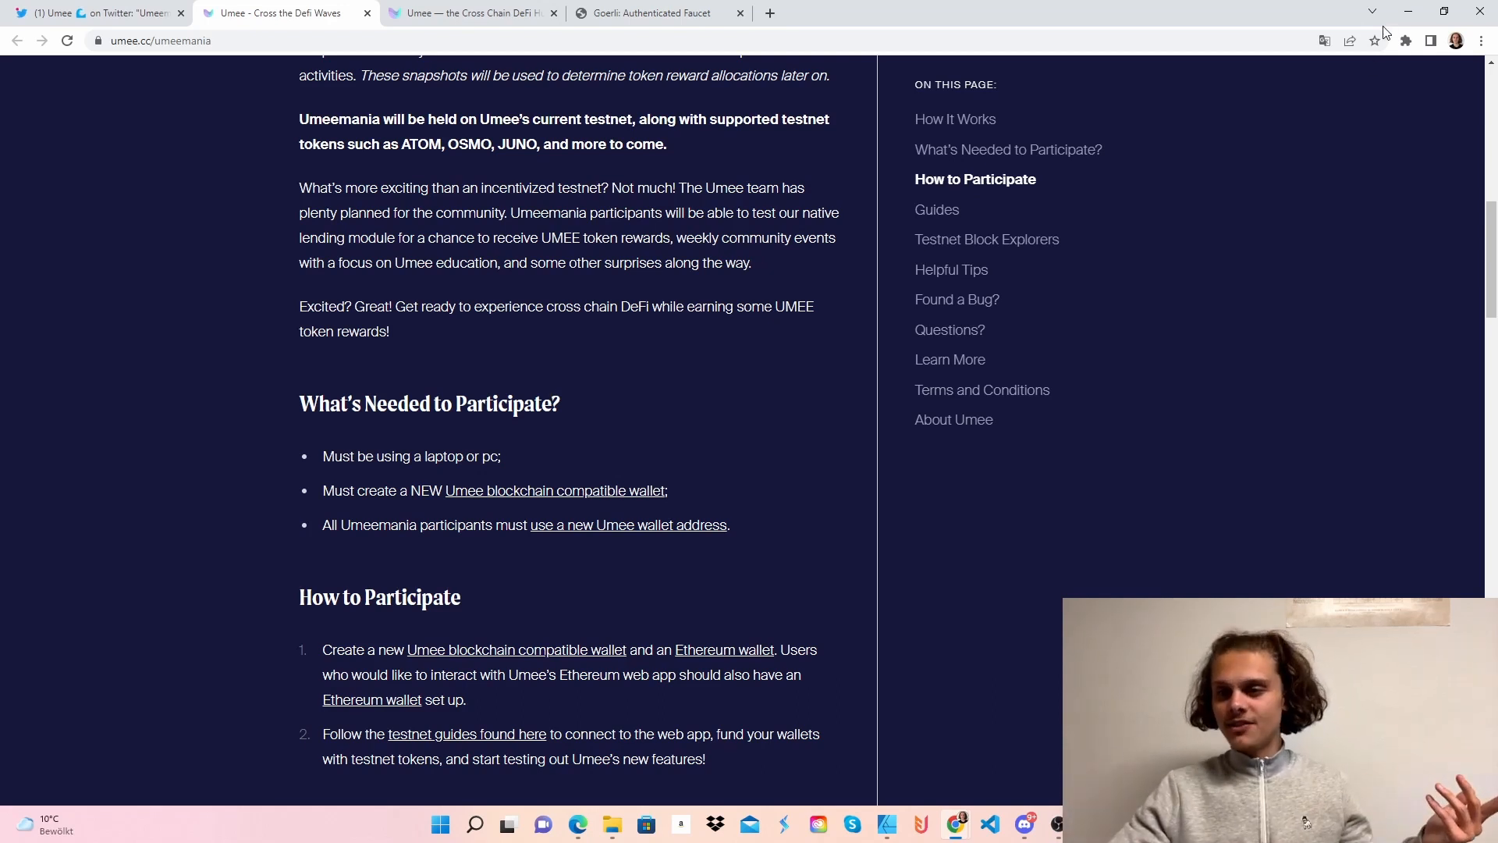
Glance at the browser extensions list, then return up to the testnet Guides section.
click(1405, 40)
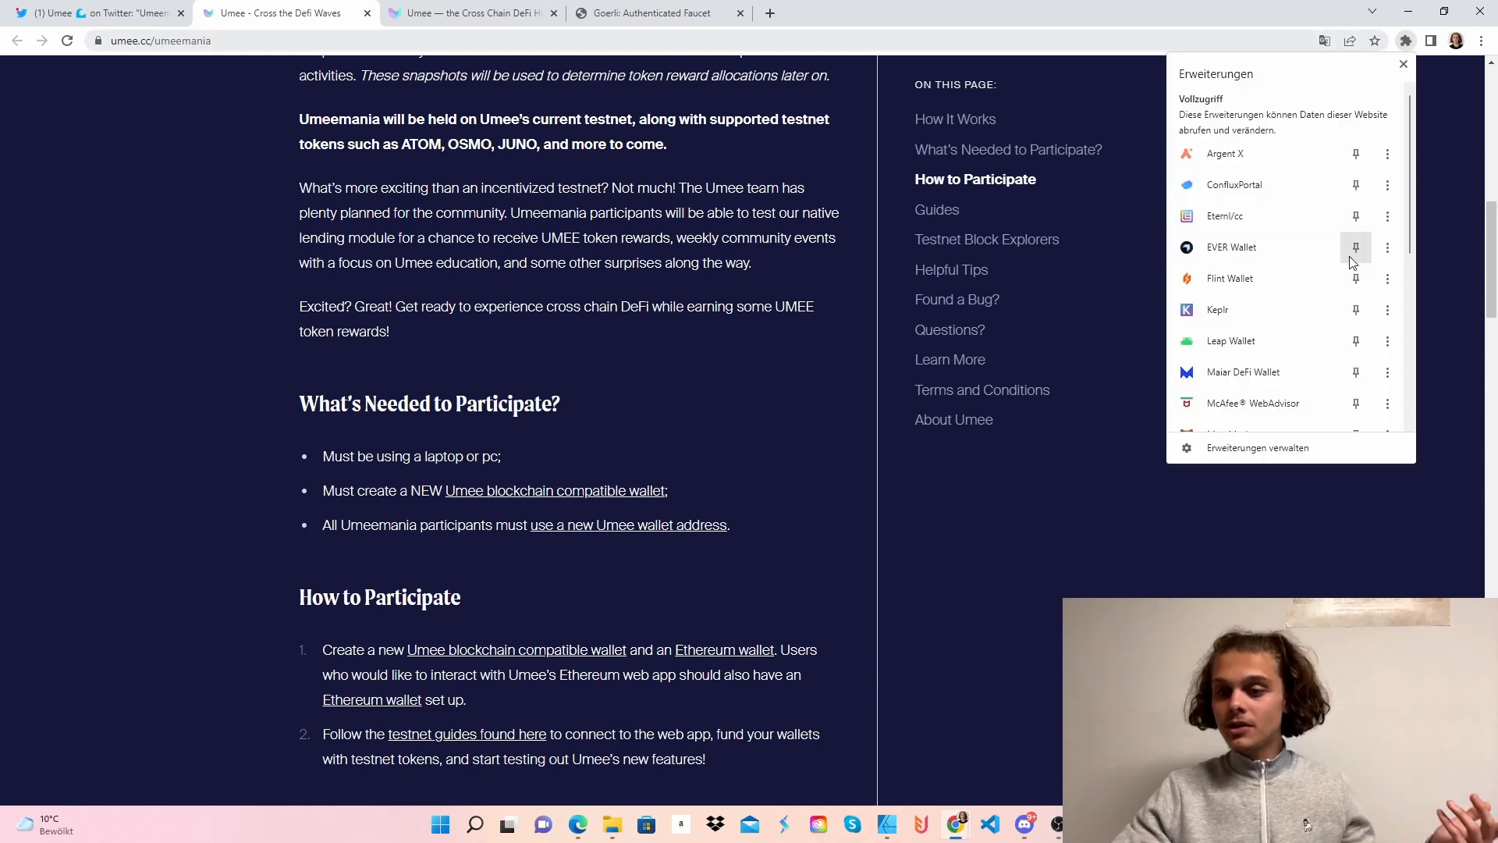
click(1385, 309)
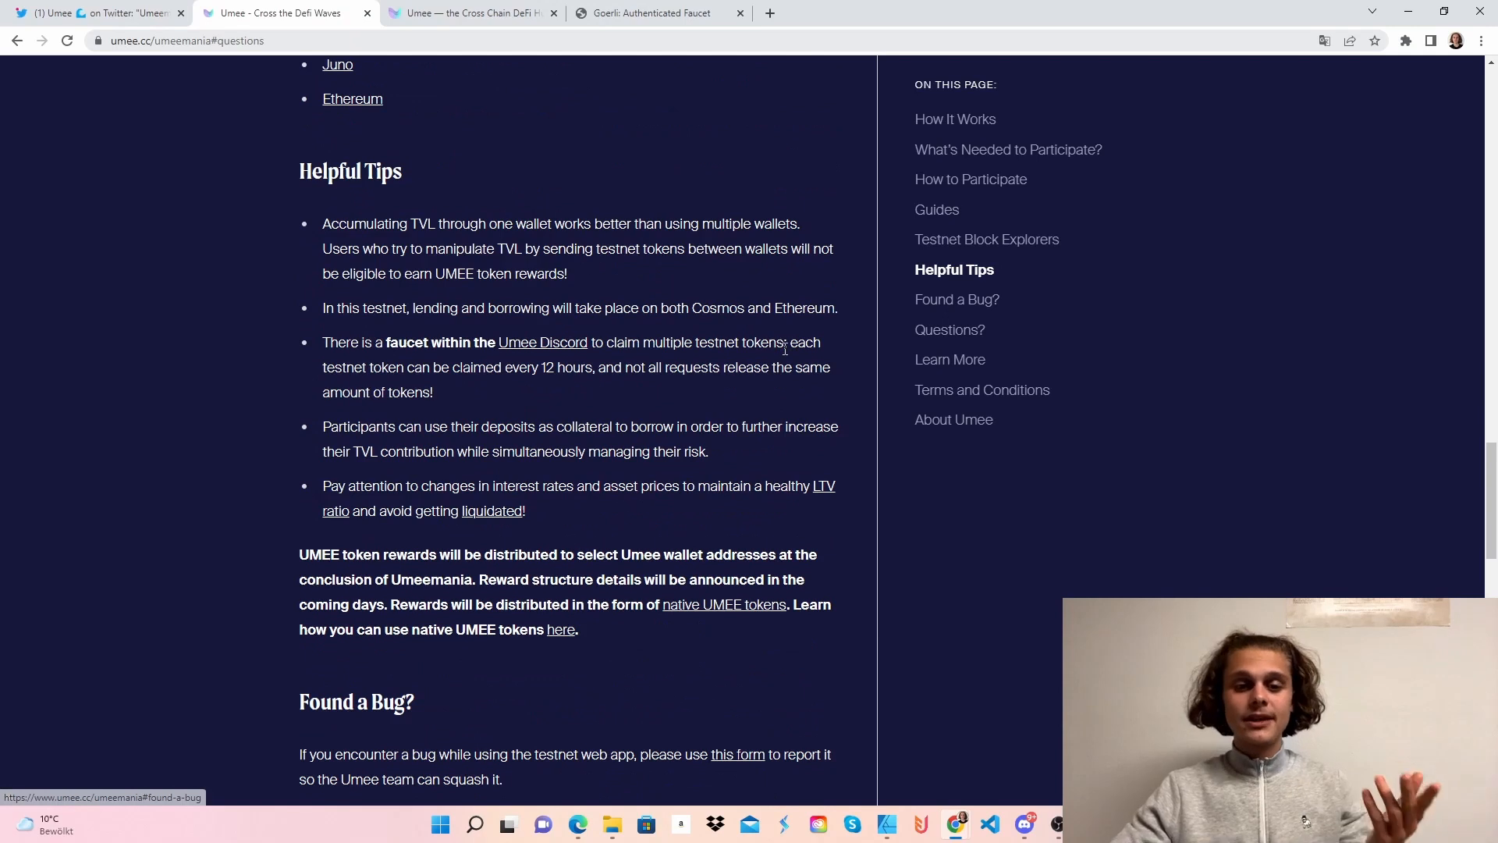
scroll(up, 3)
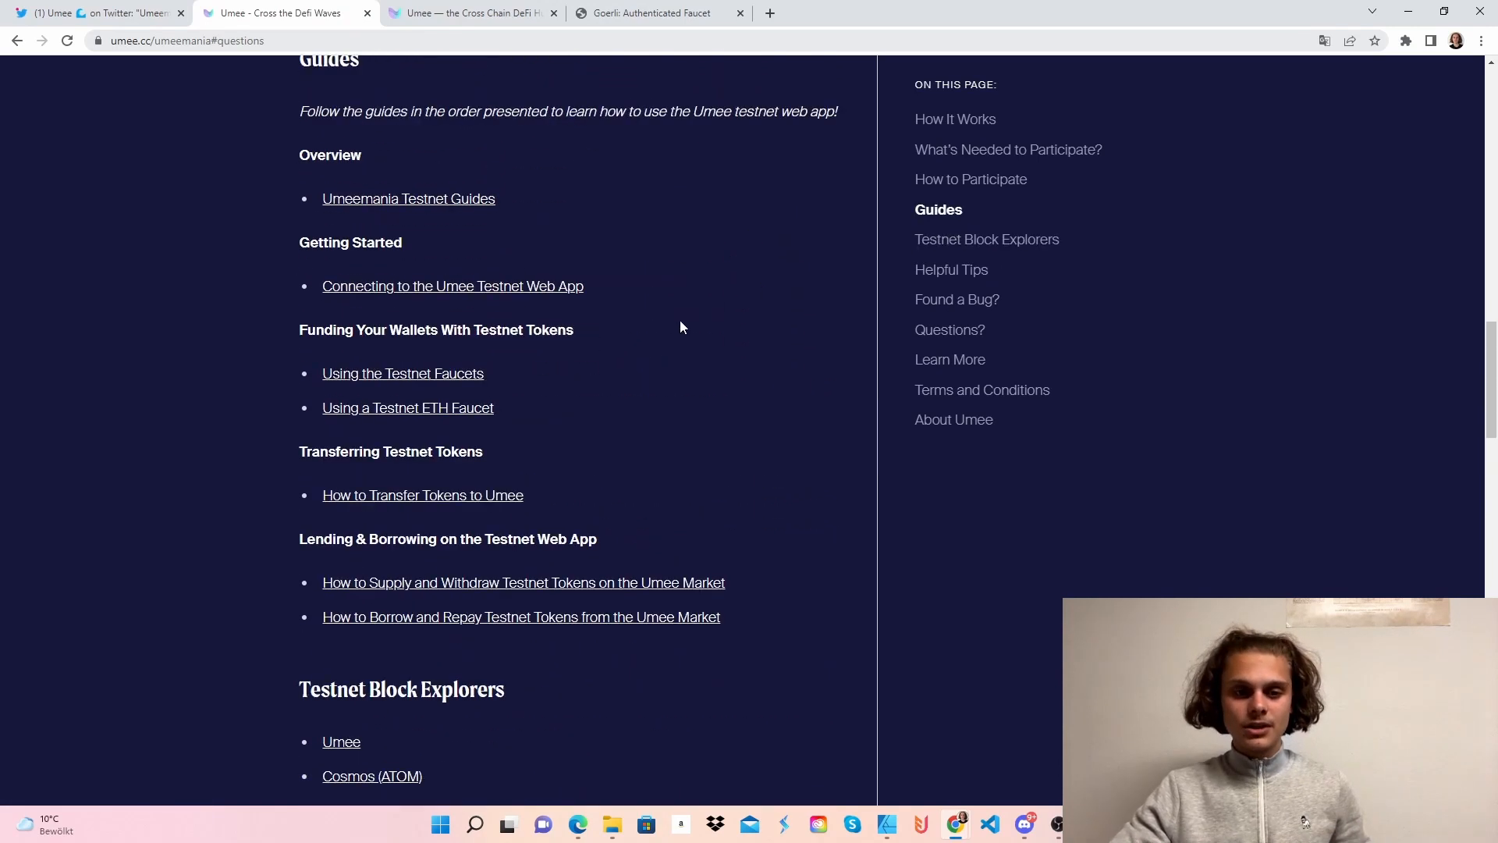
scroll(up, 3)
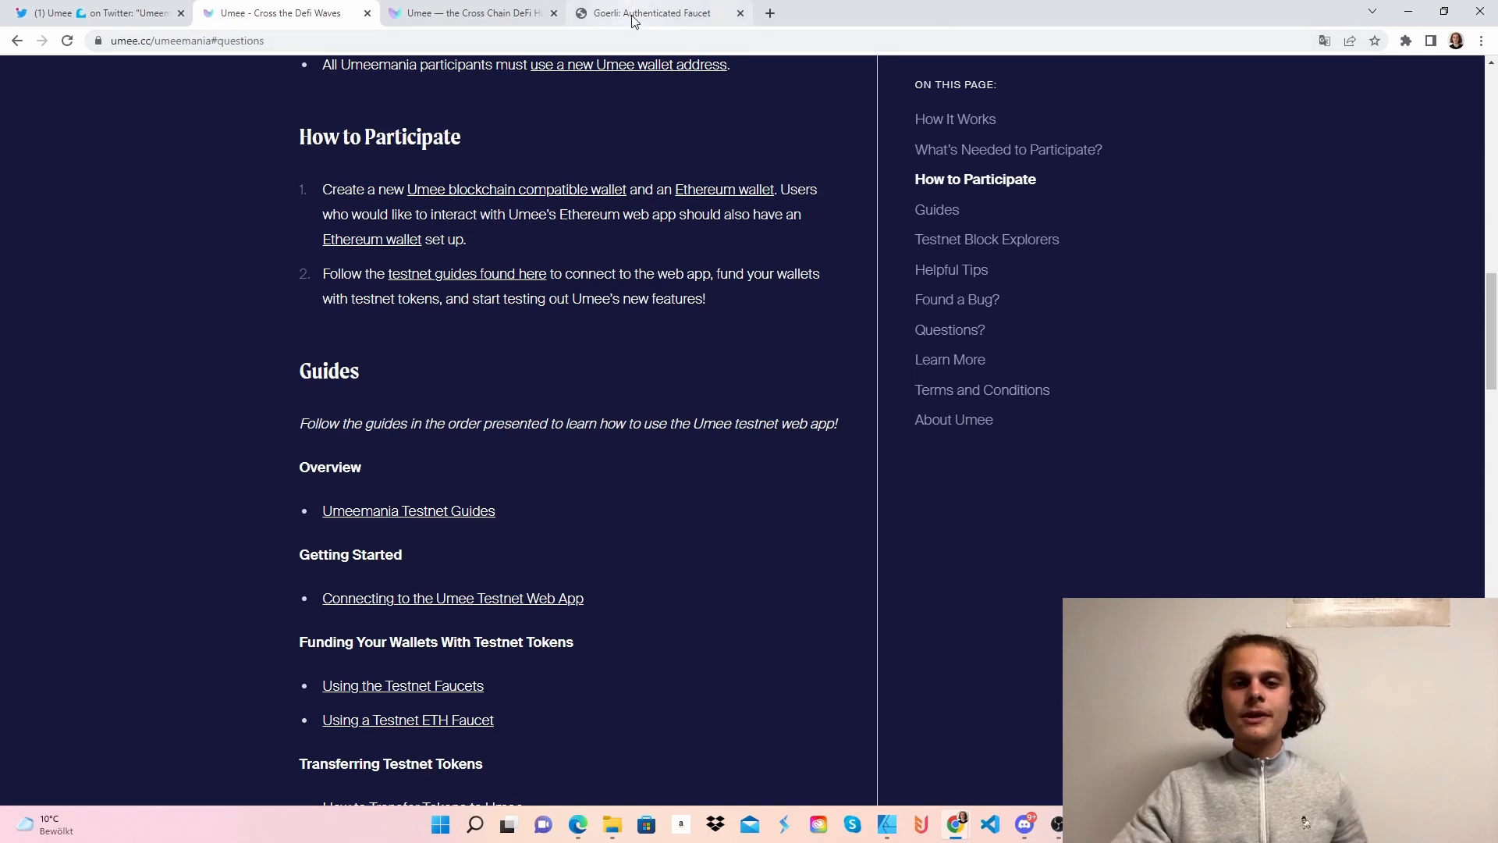
Review the Goerli Authenticated Faucet page, then move to the Umee testnet Markets page.
click(654, 12)
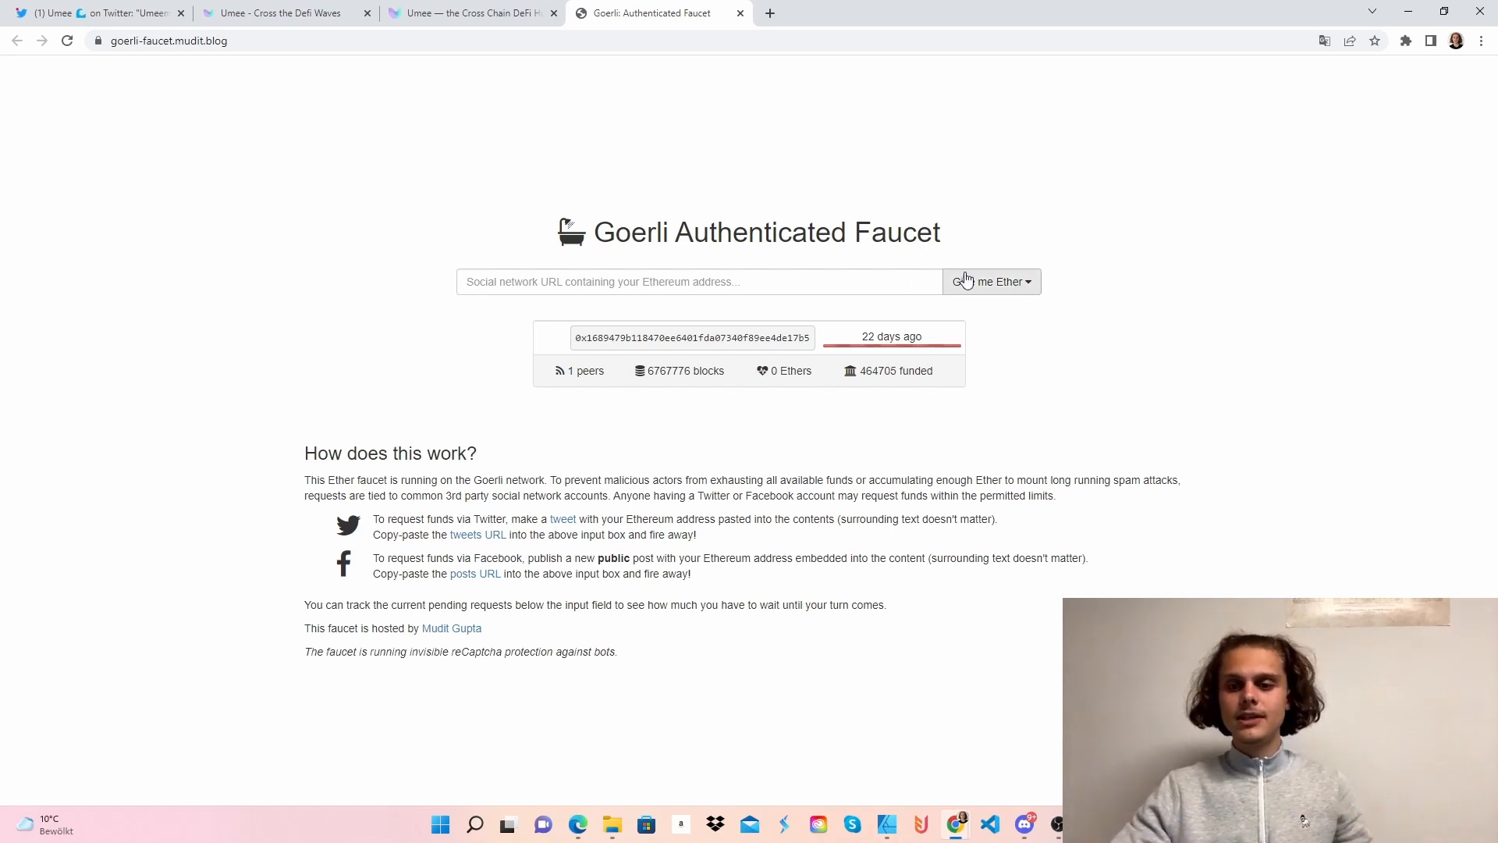
mouse_move(777, 328)
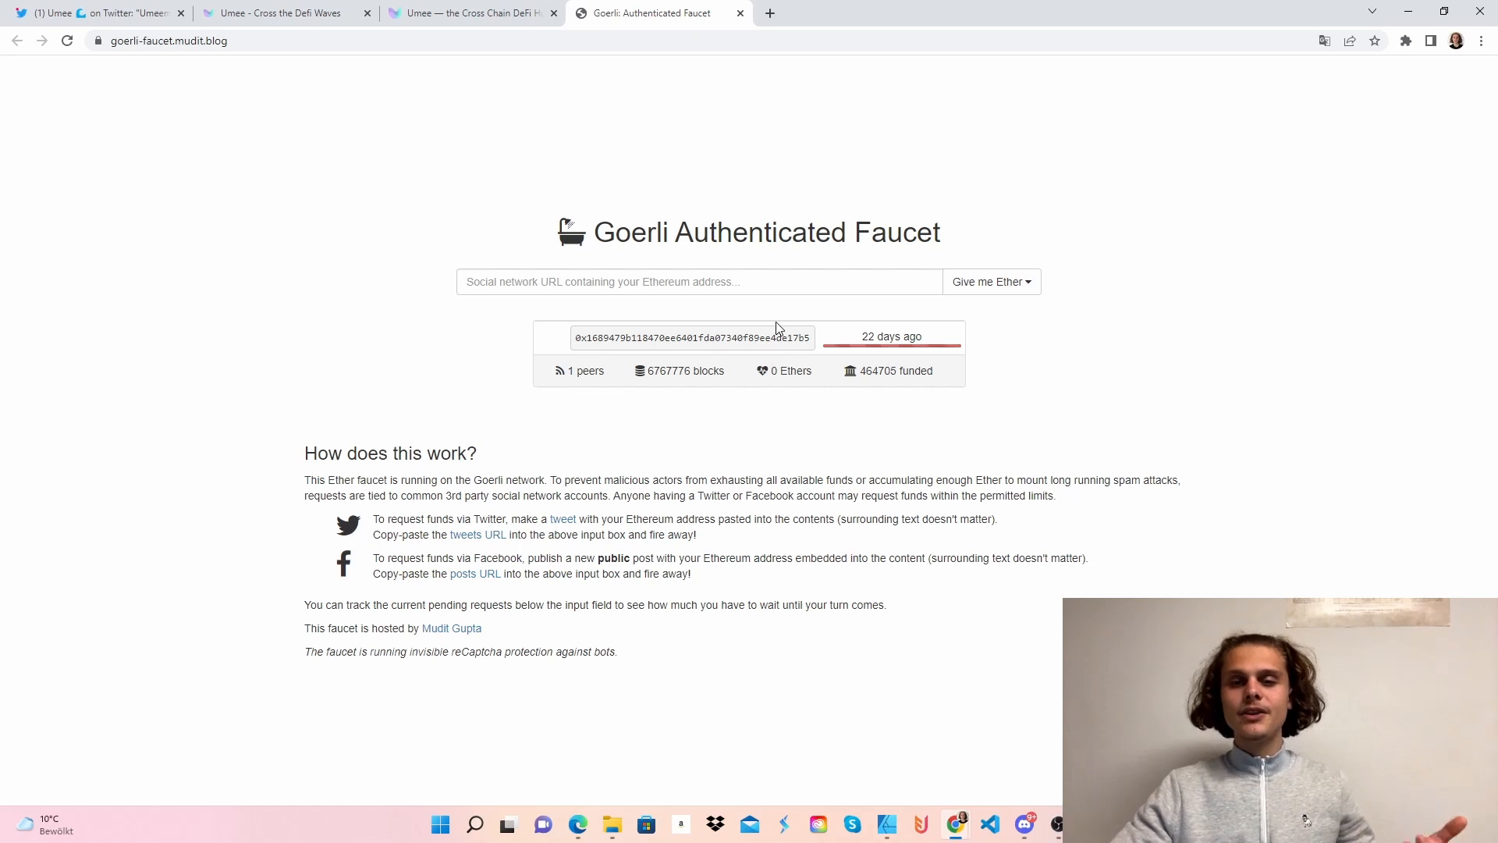
click(469, 13)
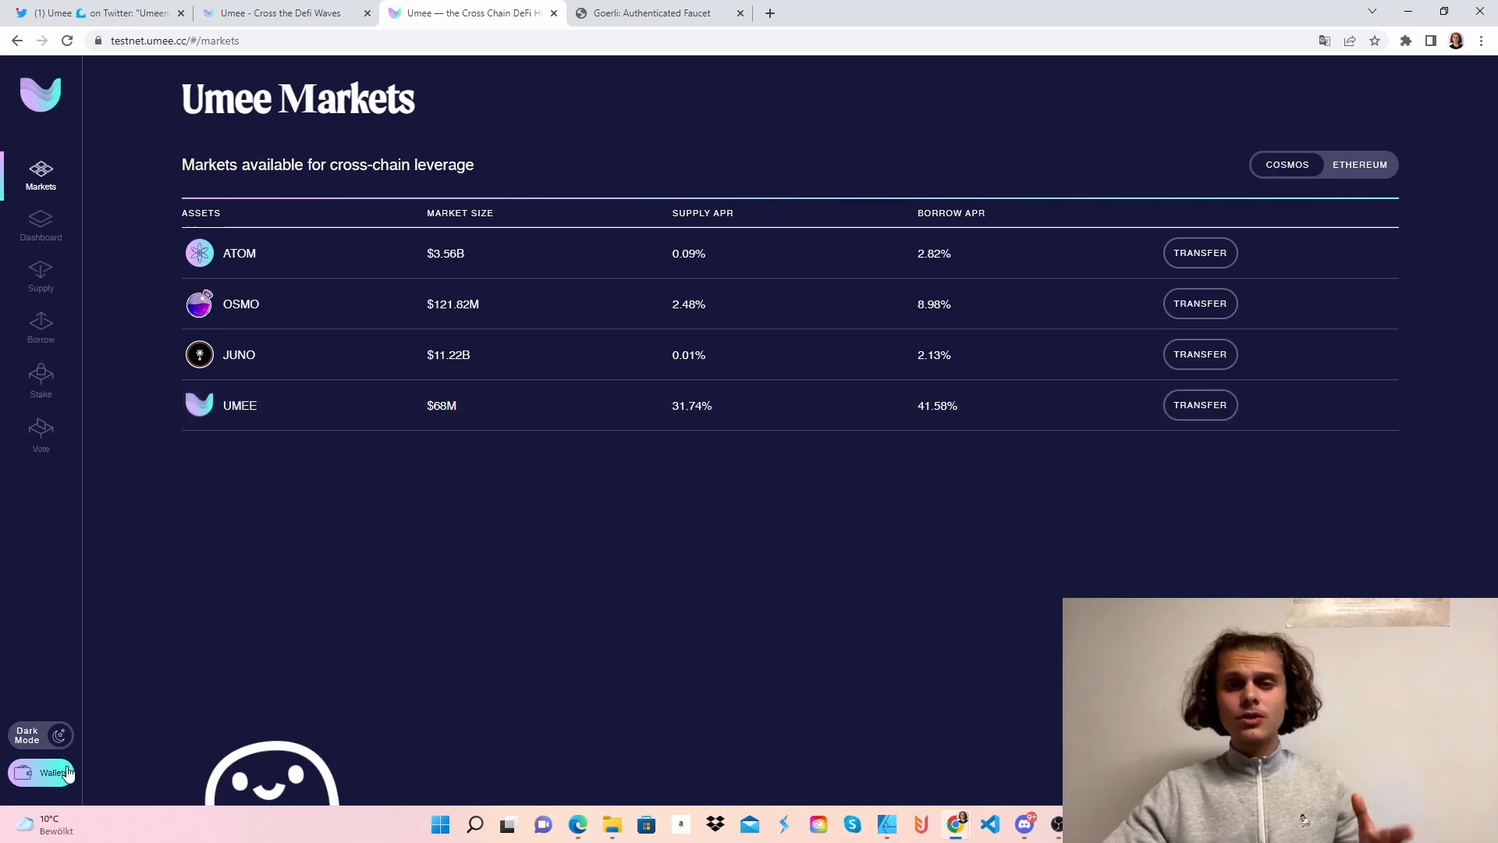
Check the connected wallets, switch Keplr to the ATOM Umeemania chain and copy its Cosmos address, heading to Discord.
click(48, 772)
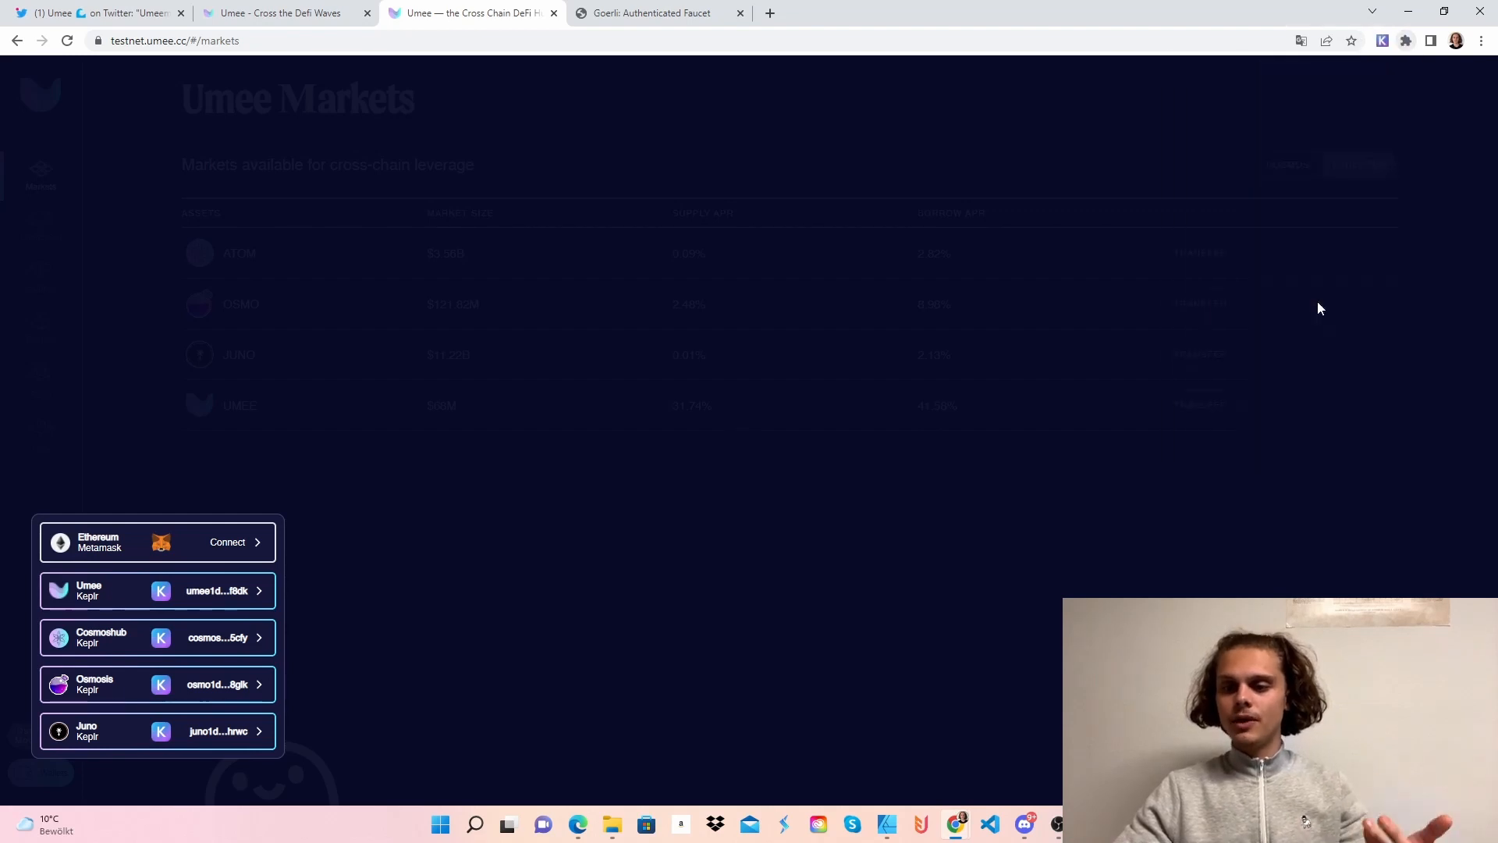
click(1380, 41)
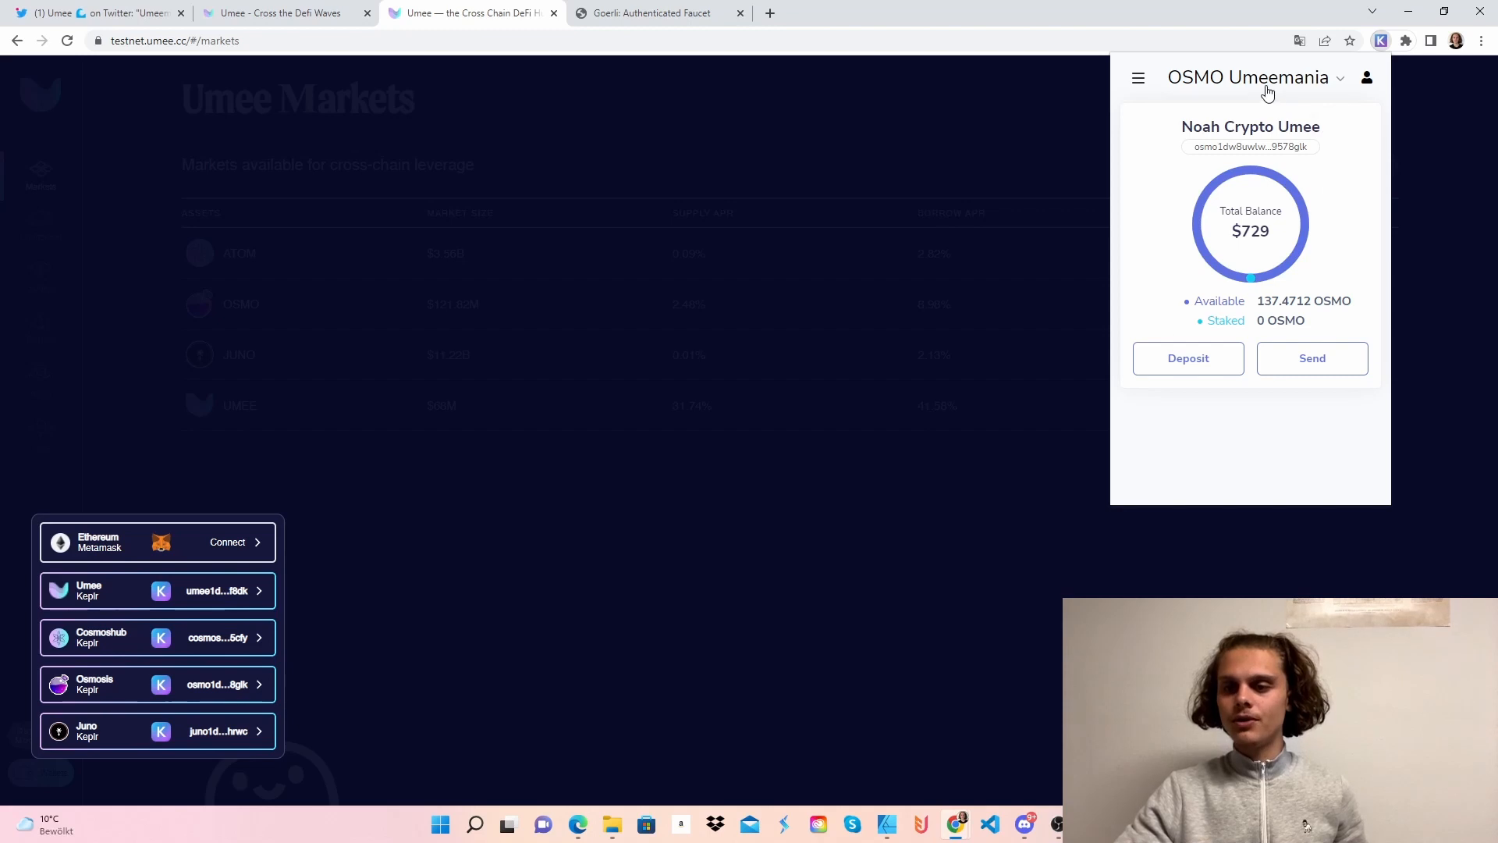
click(1253, 78)
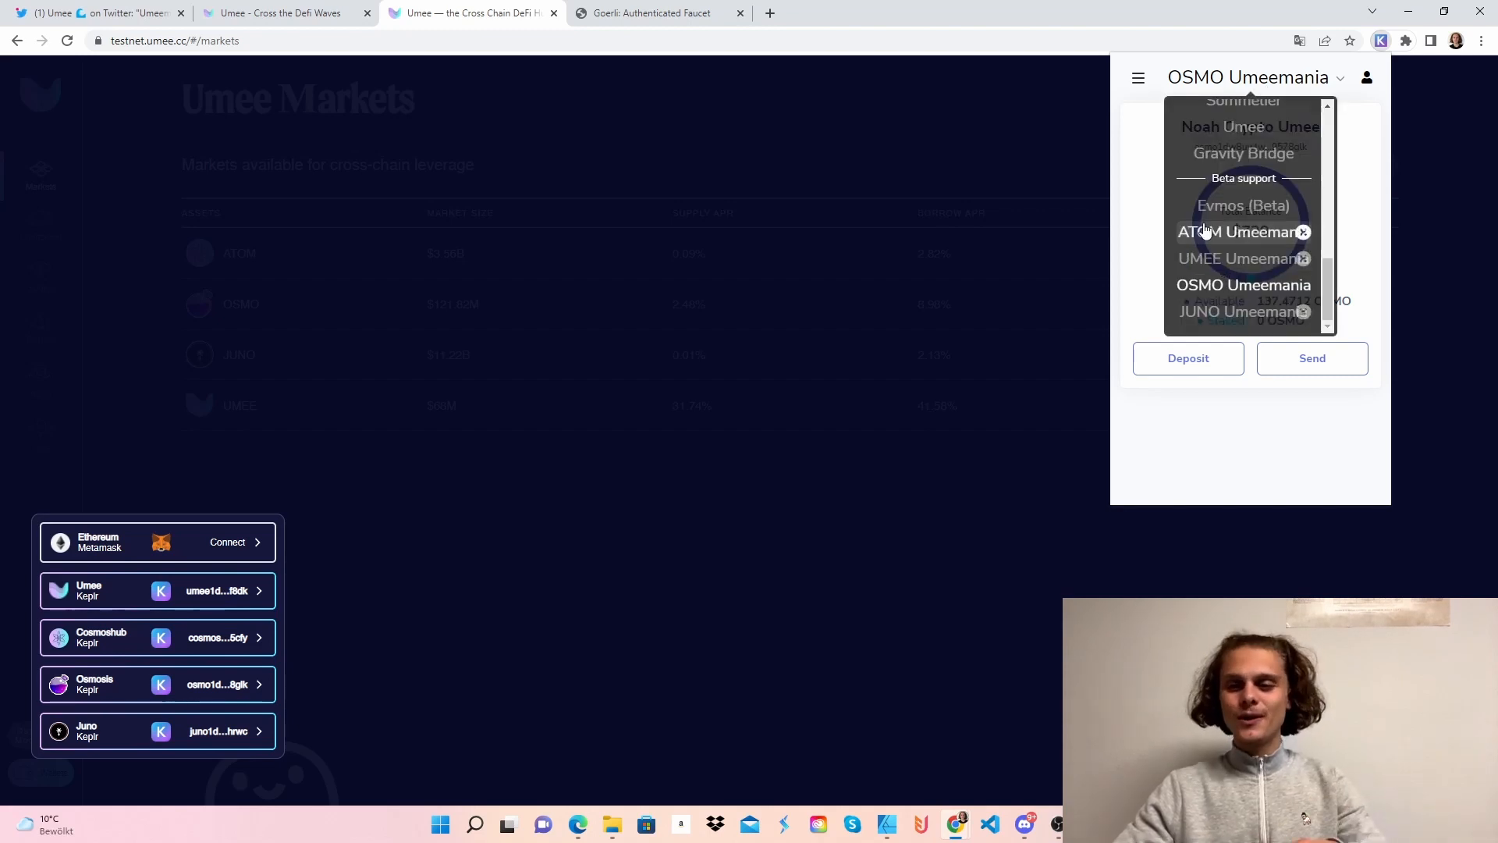
click(1243, 231)
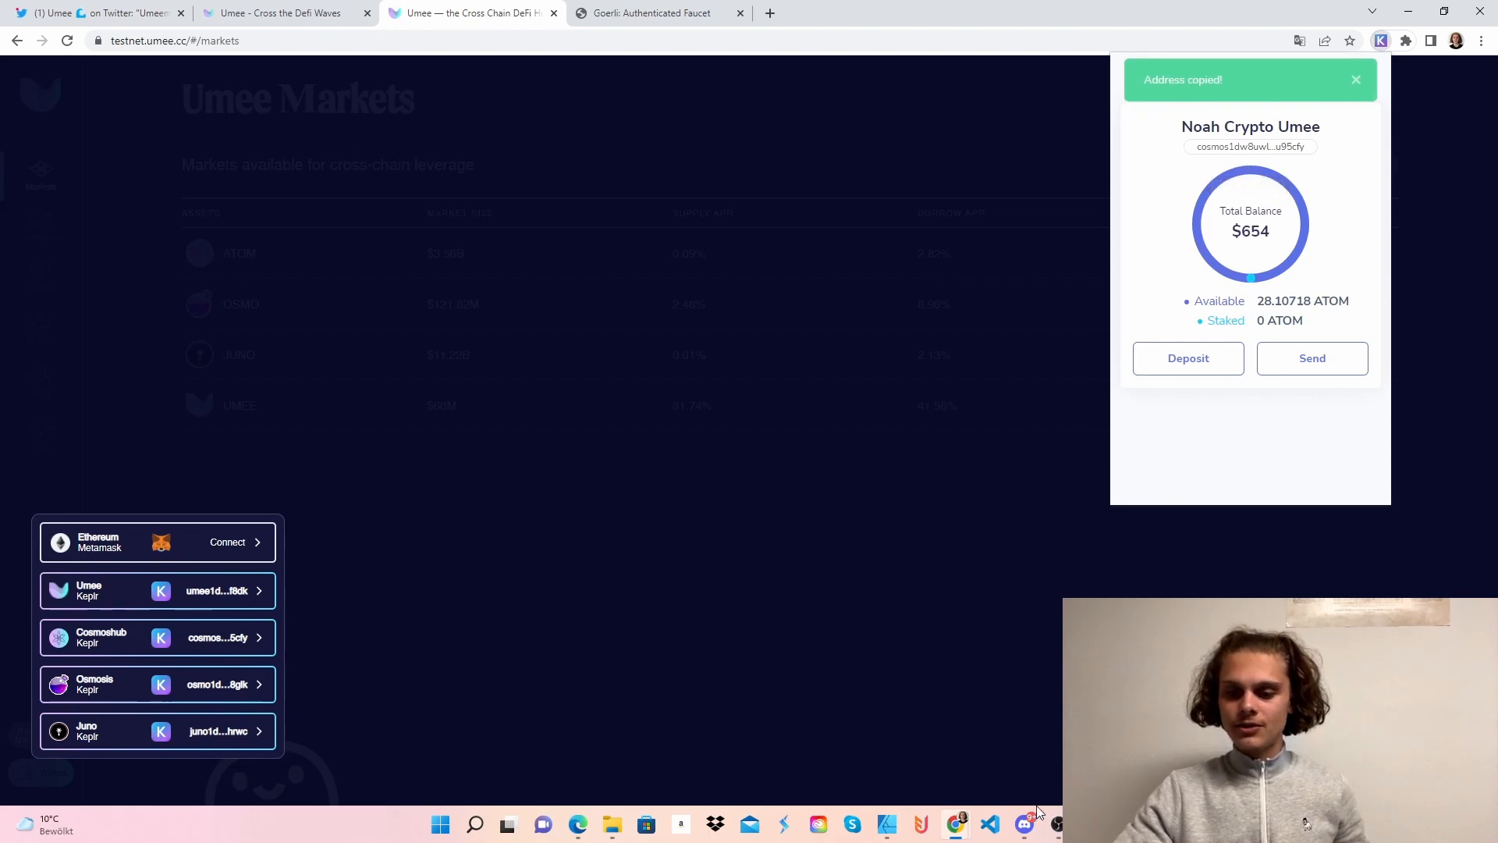
click(1023, 824)
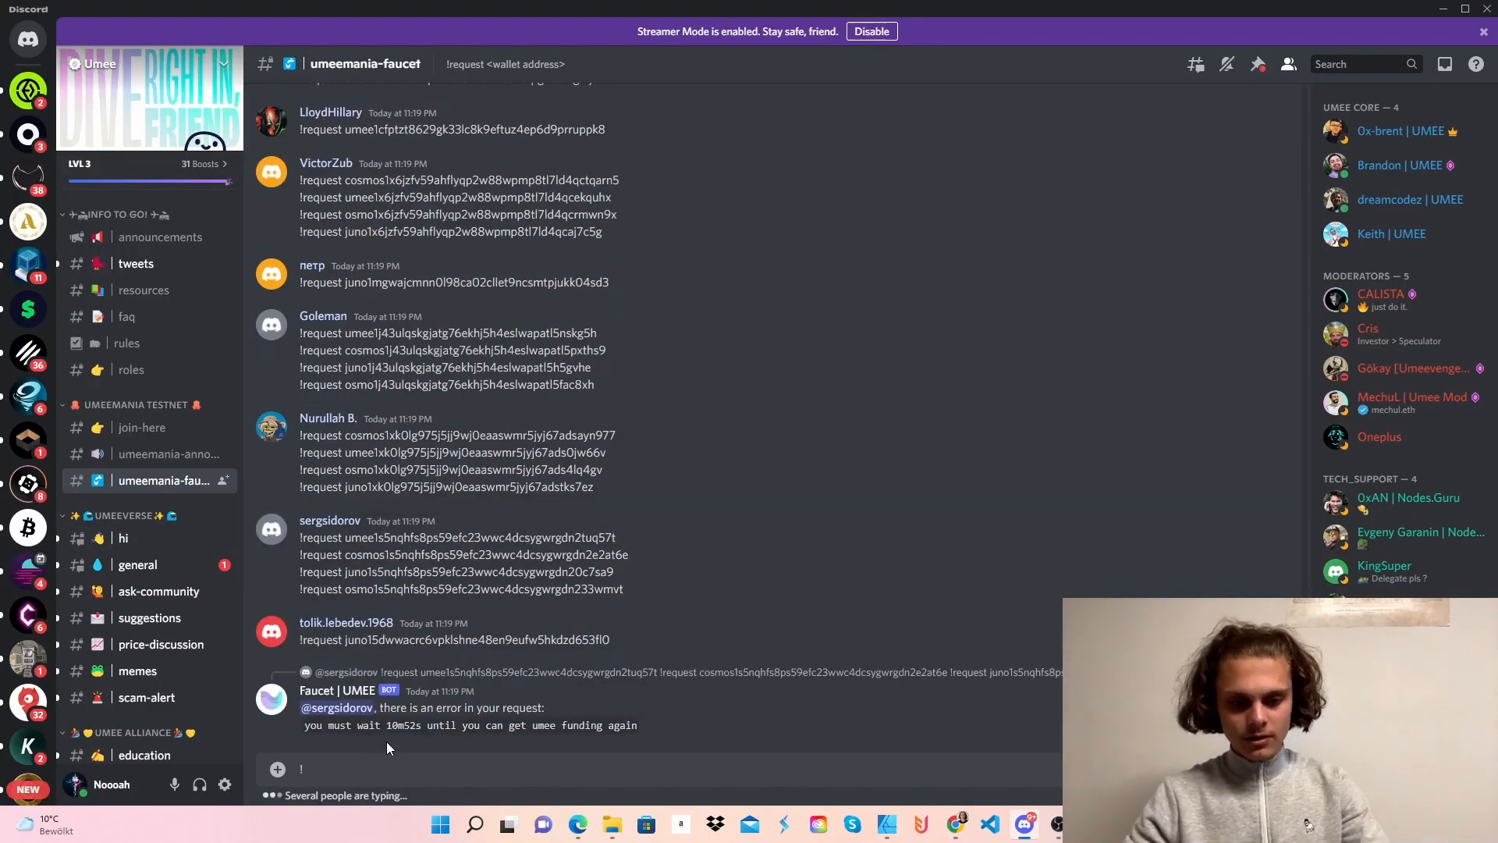
text(!request cosmos1dw8uwlwcmpjaj9xc9zam4779a96rurx9u95cfy)
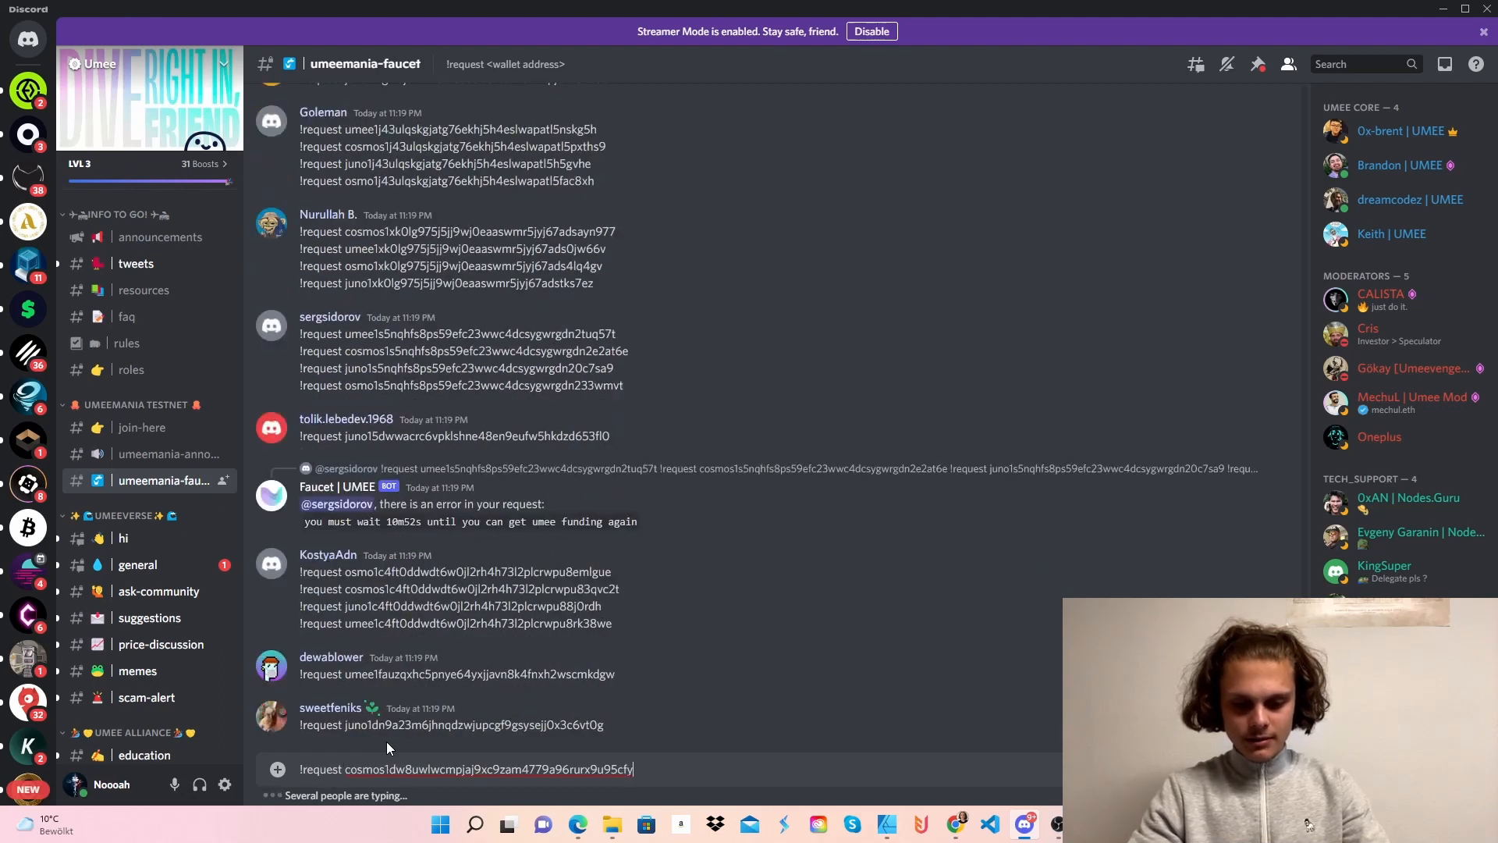
key(enter)
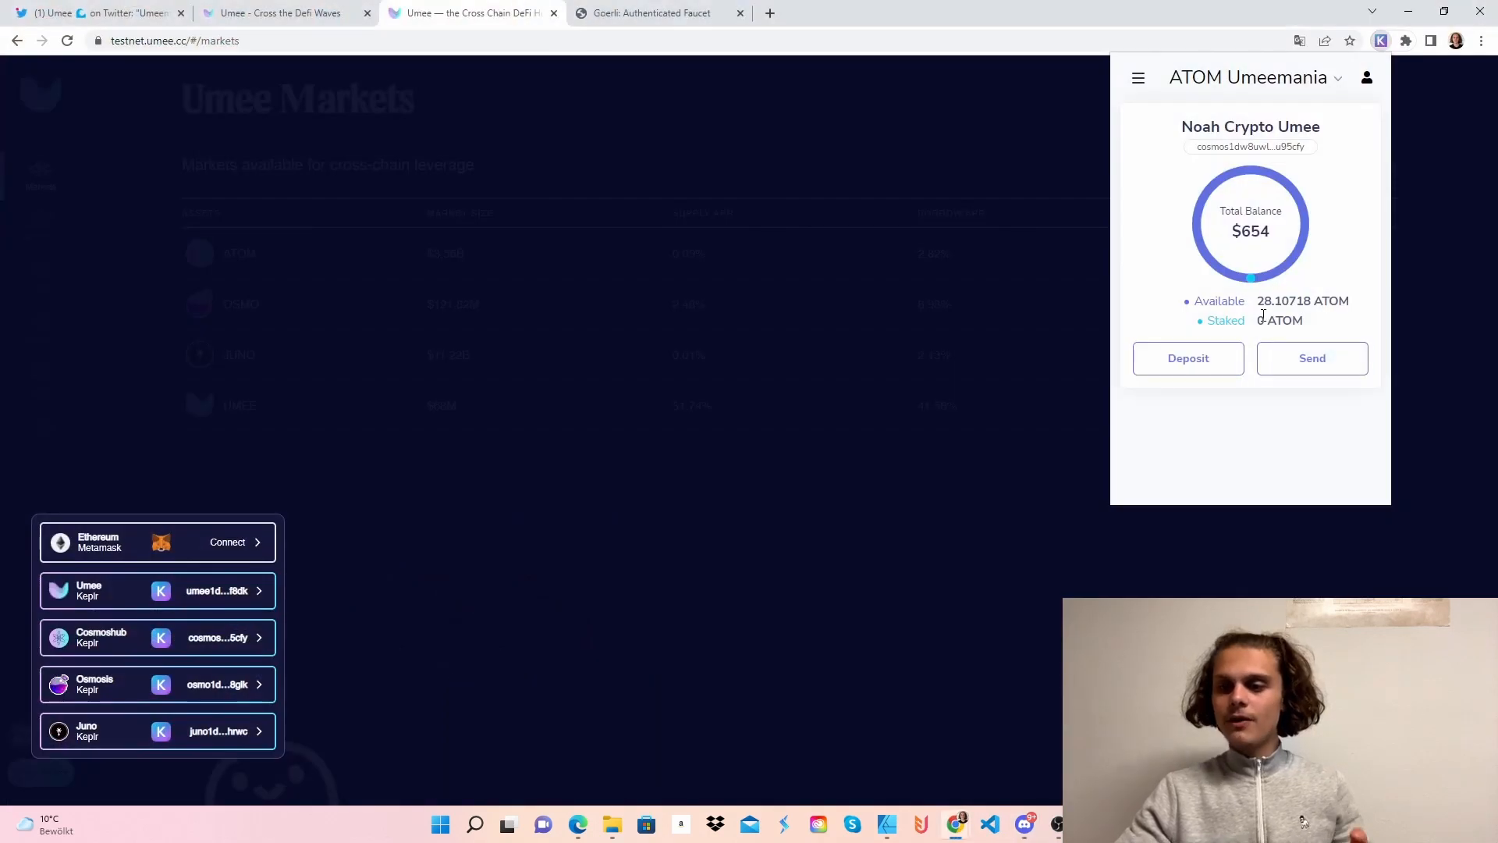
Check the Keplr ATOM Umeemania balance, now about 128.1 ATOM.
click(1406, 41)
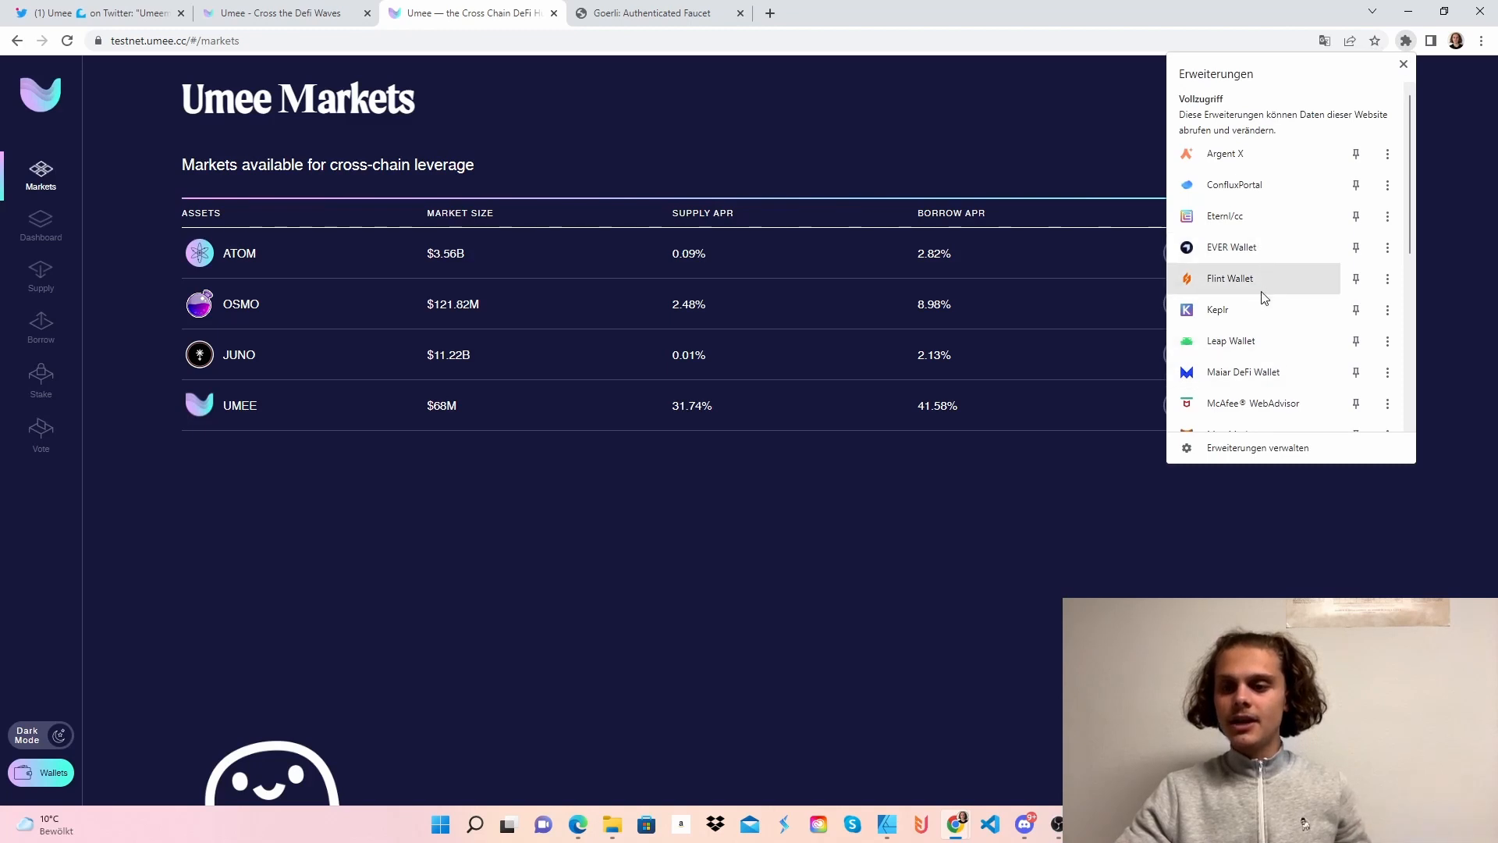
click(1403, 64)
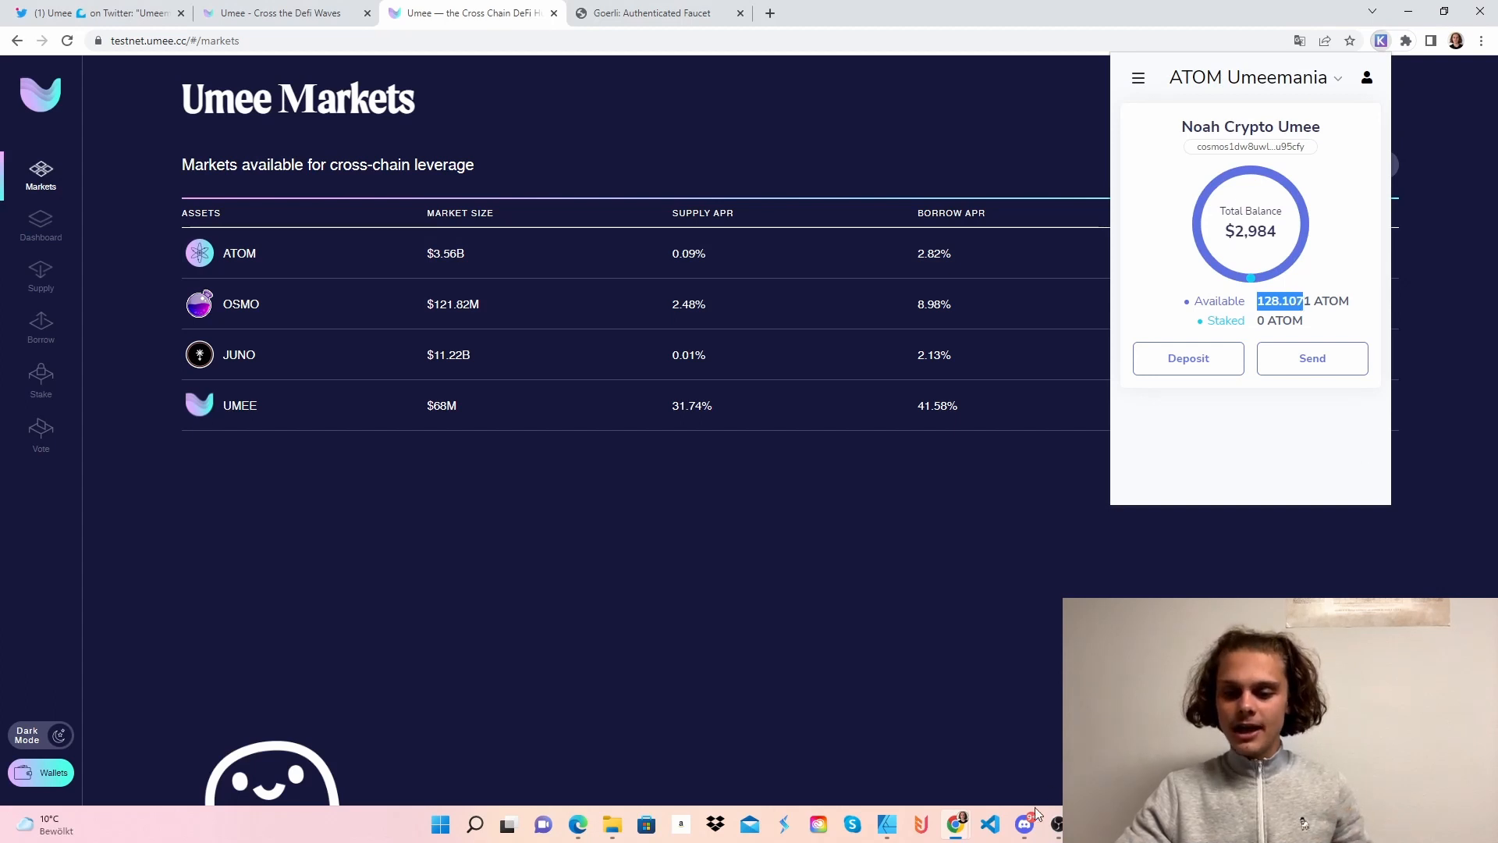
Look through the umeemania-faucet channel's stream of token requests and bot replies.
click(1023, 824)
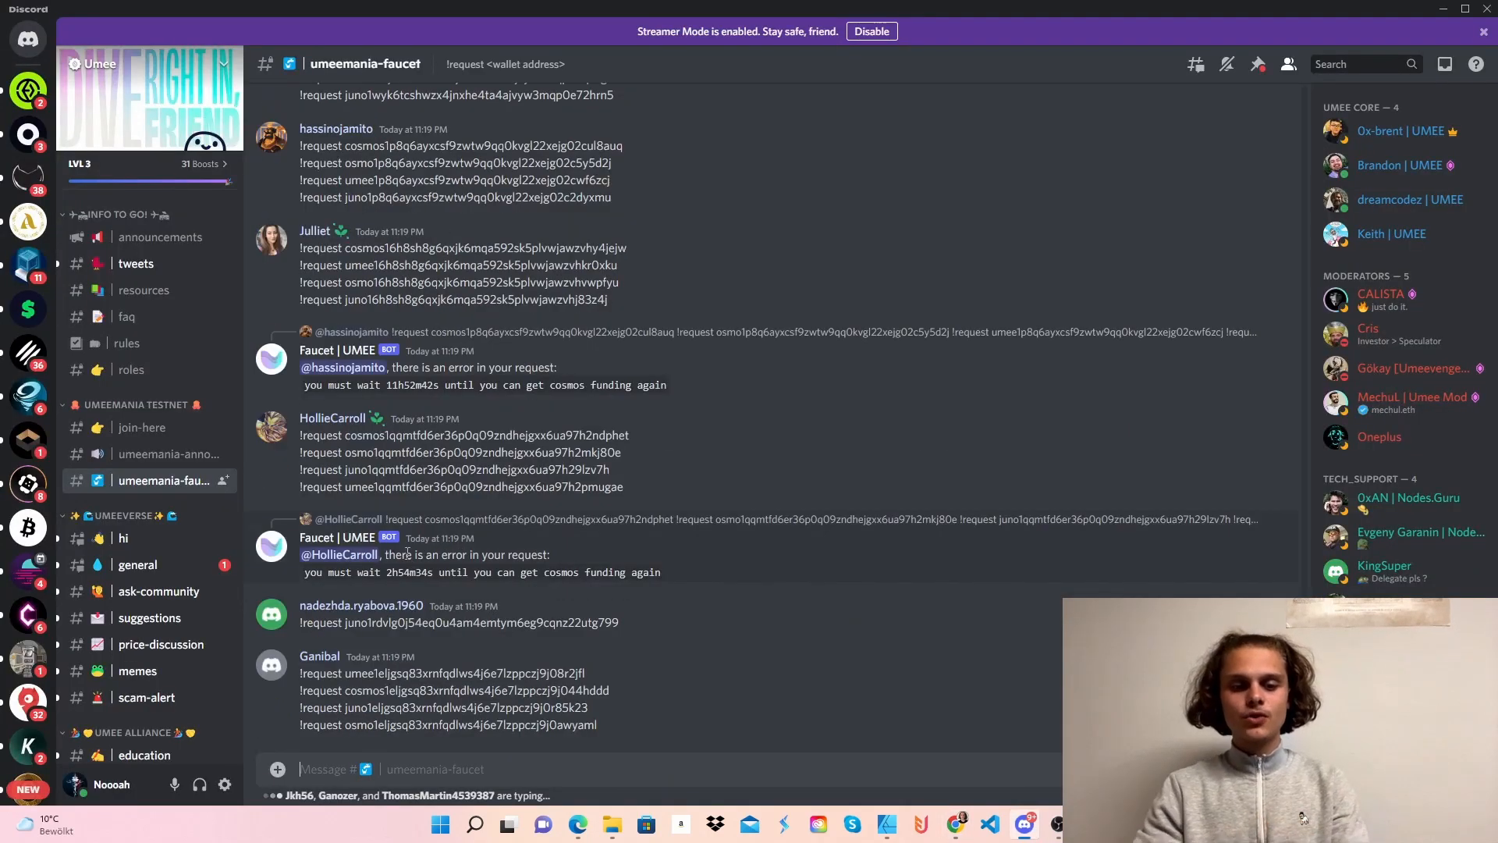
scroll(down, 3)
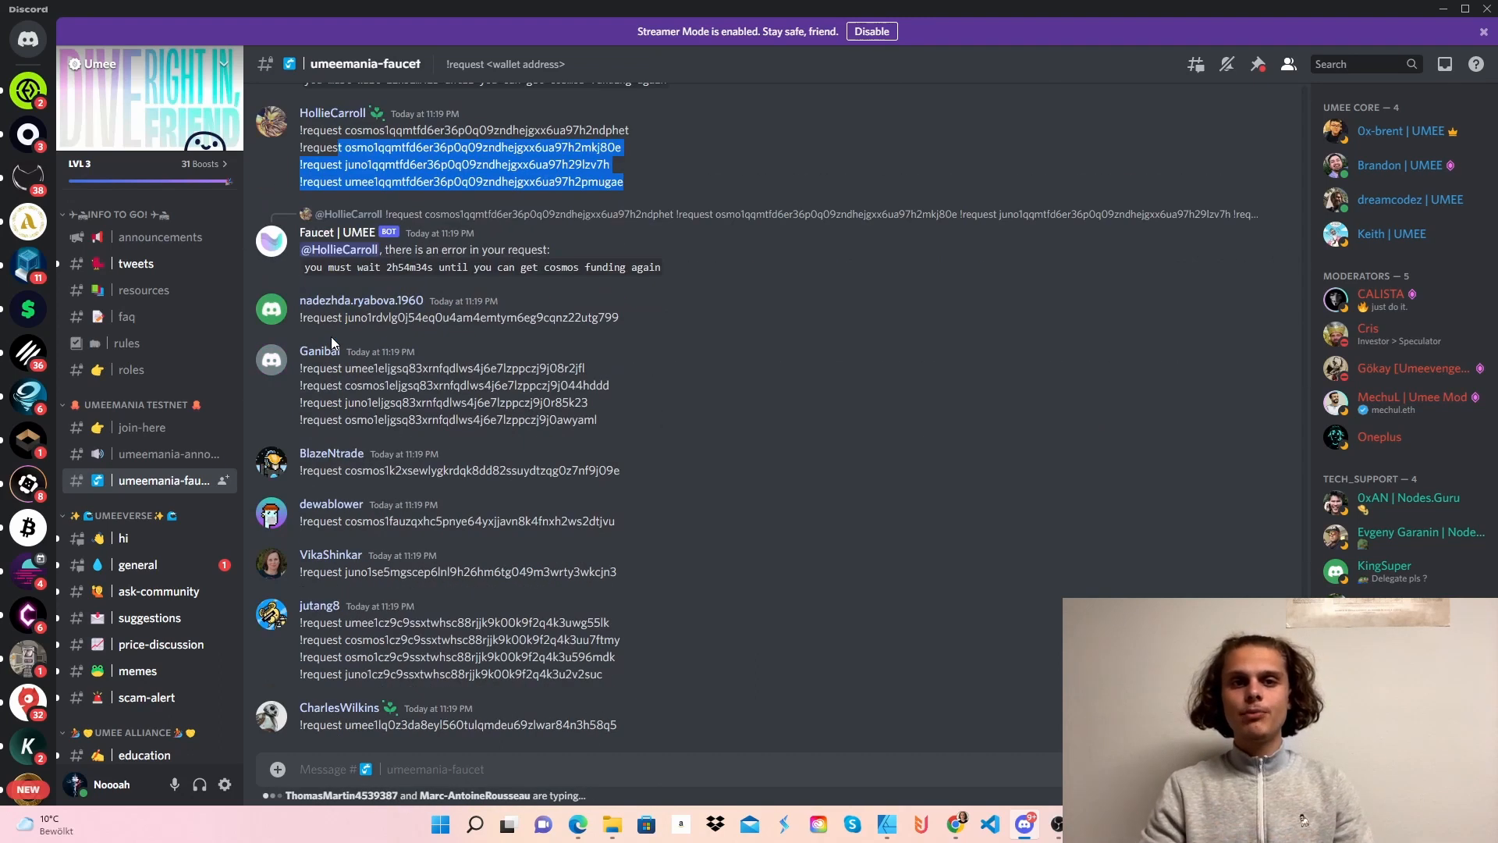
scroll(down, 3)
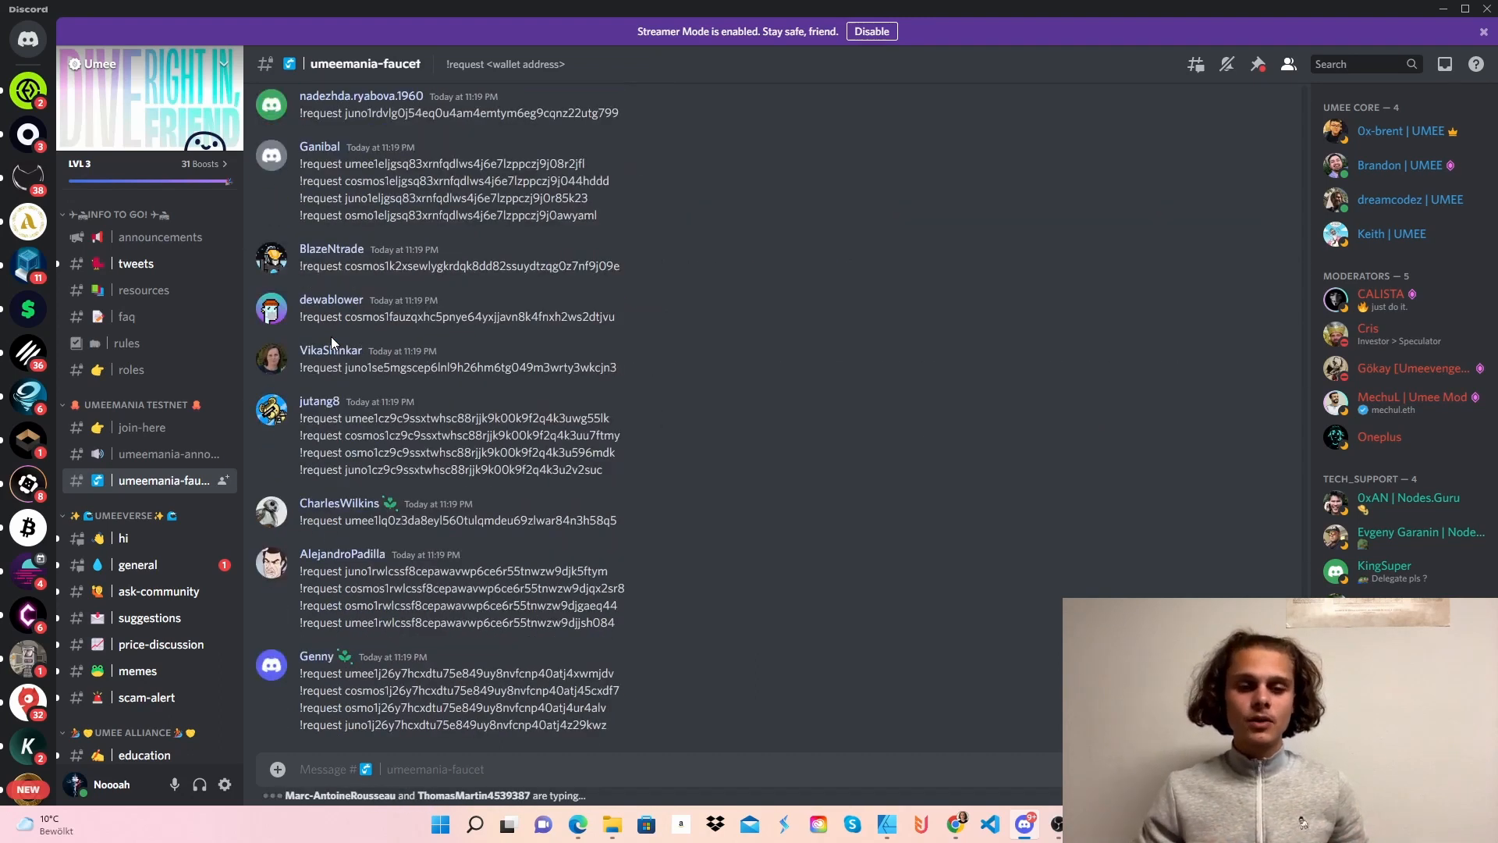
scroll(down, 3)
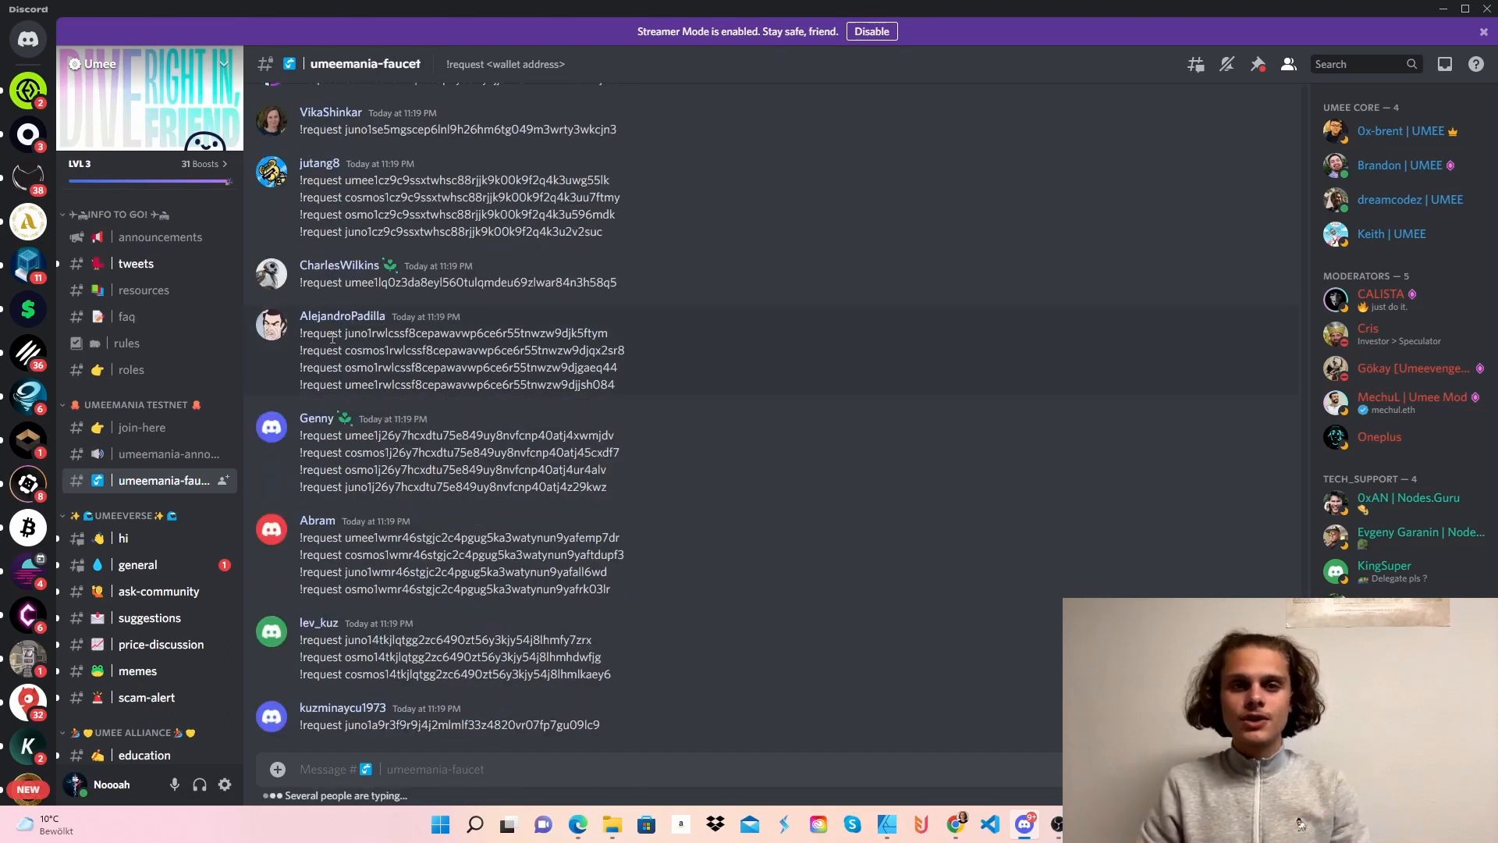
mouse_move(465, 543)
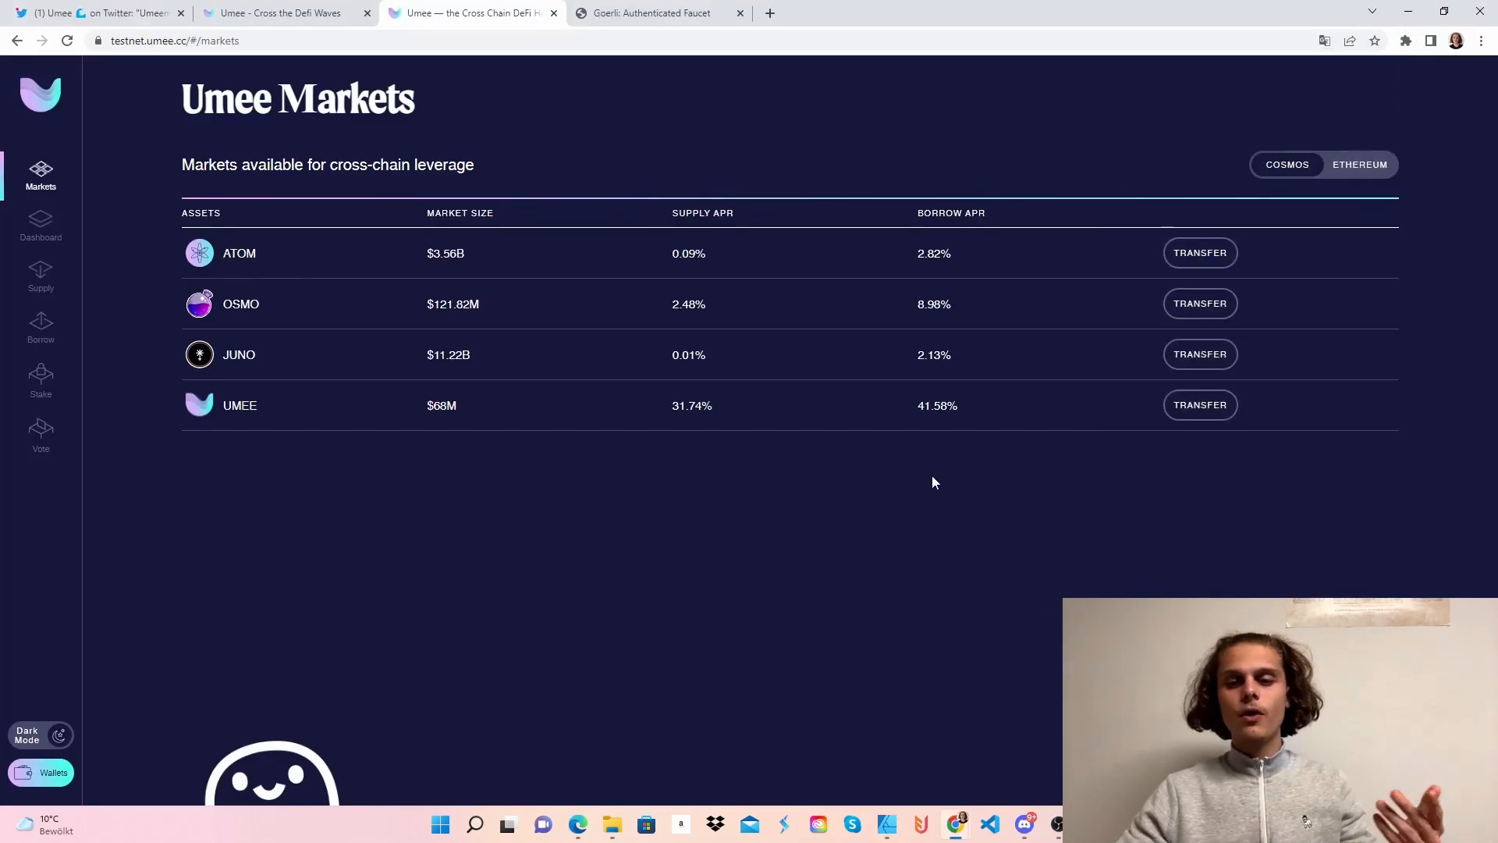
mouse_move(819, 406)
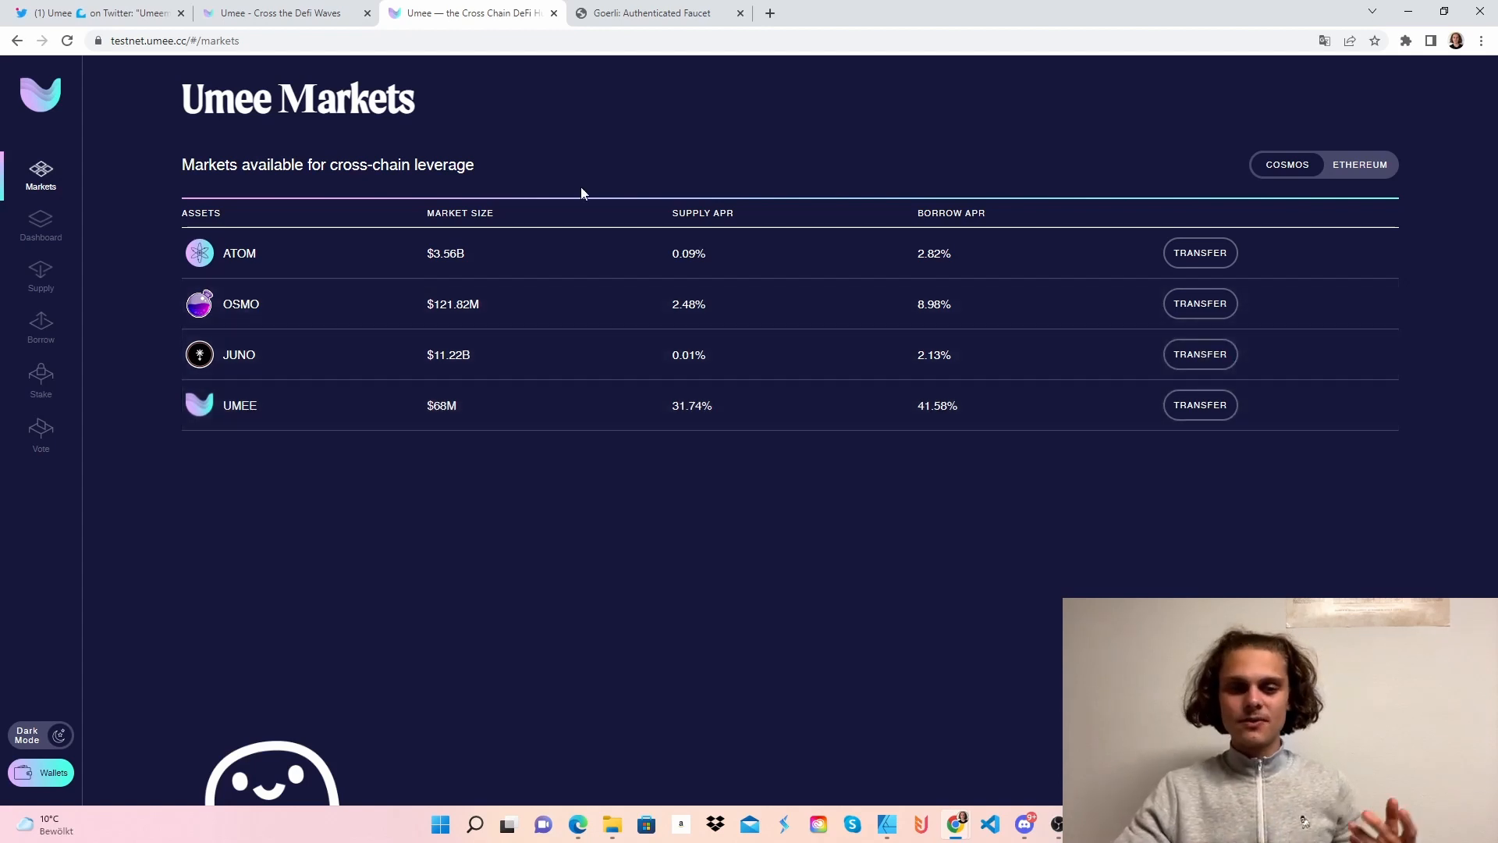
mouse_move(731, 213)
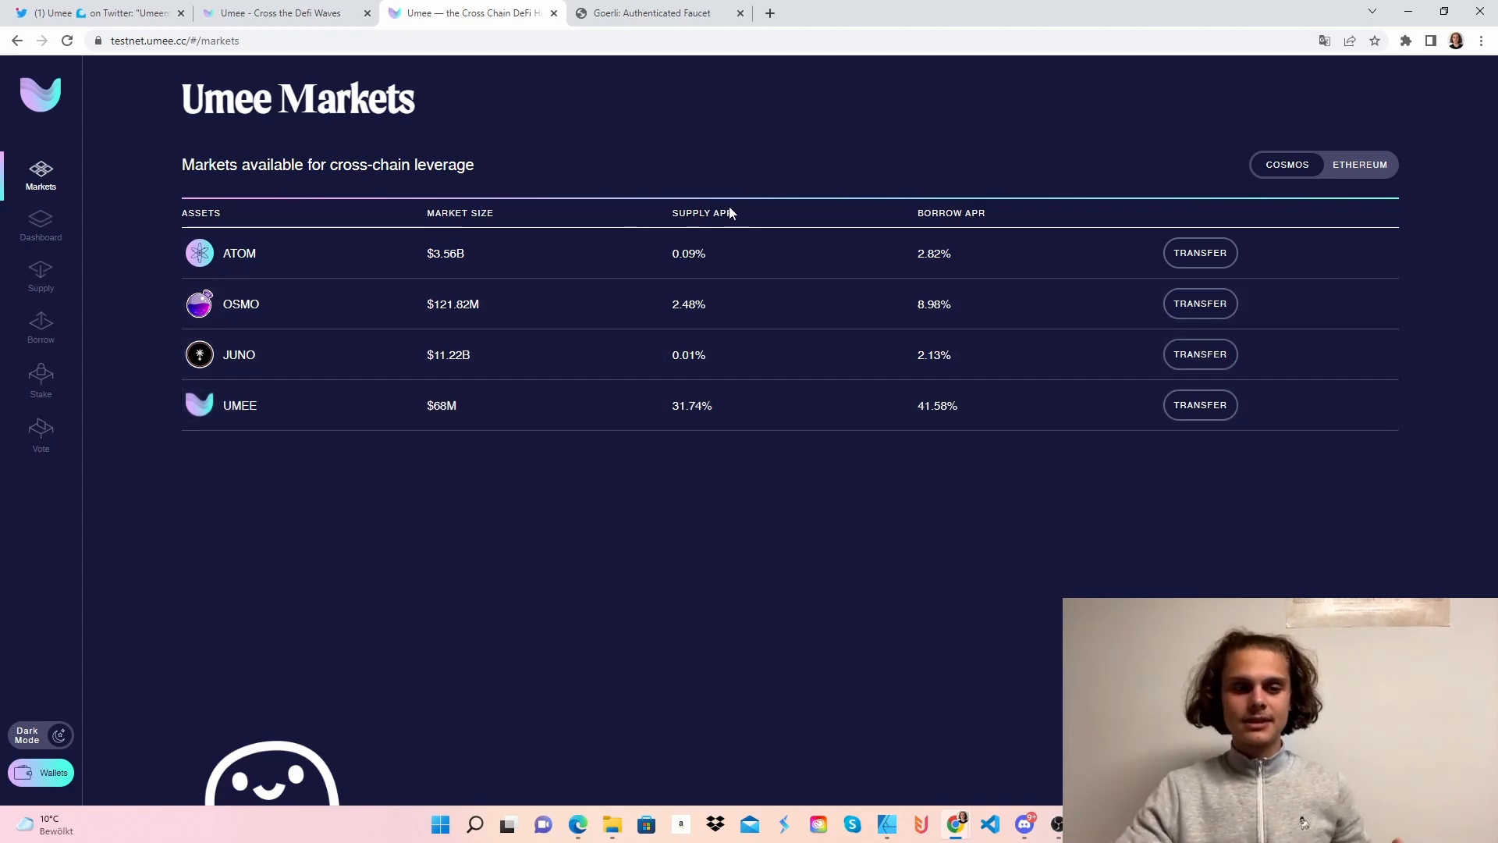
Start an OSMO transfer from the Osmosis wallet (37.47 OSMO) to the Umee address.
click(1200, 303)
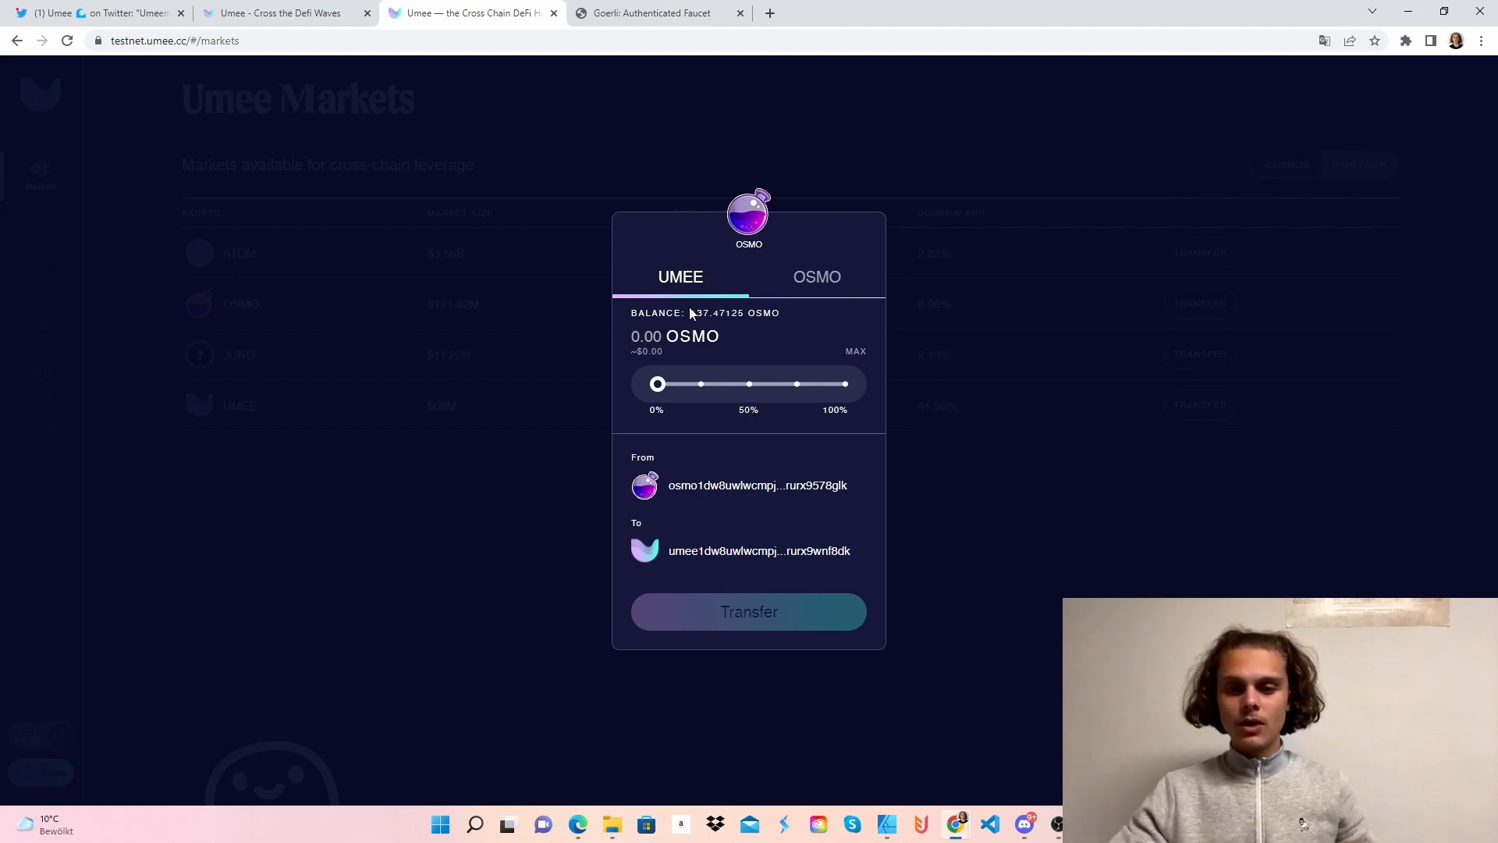
Bridge half of the OSMO balance to Umee and approve it in Keplr.
double_click(699, 313)
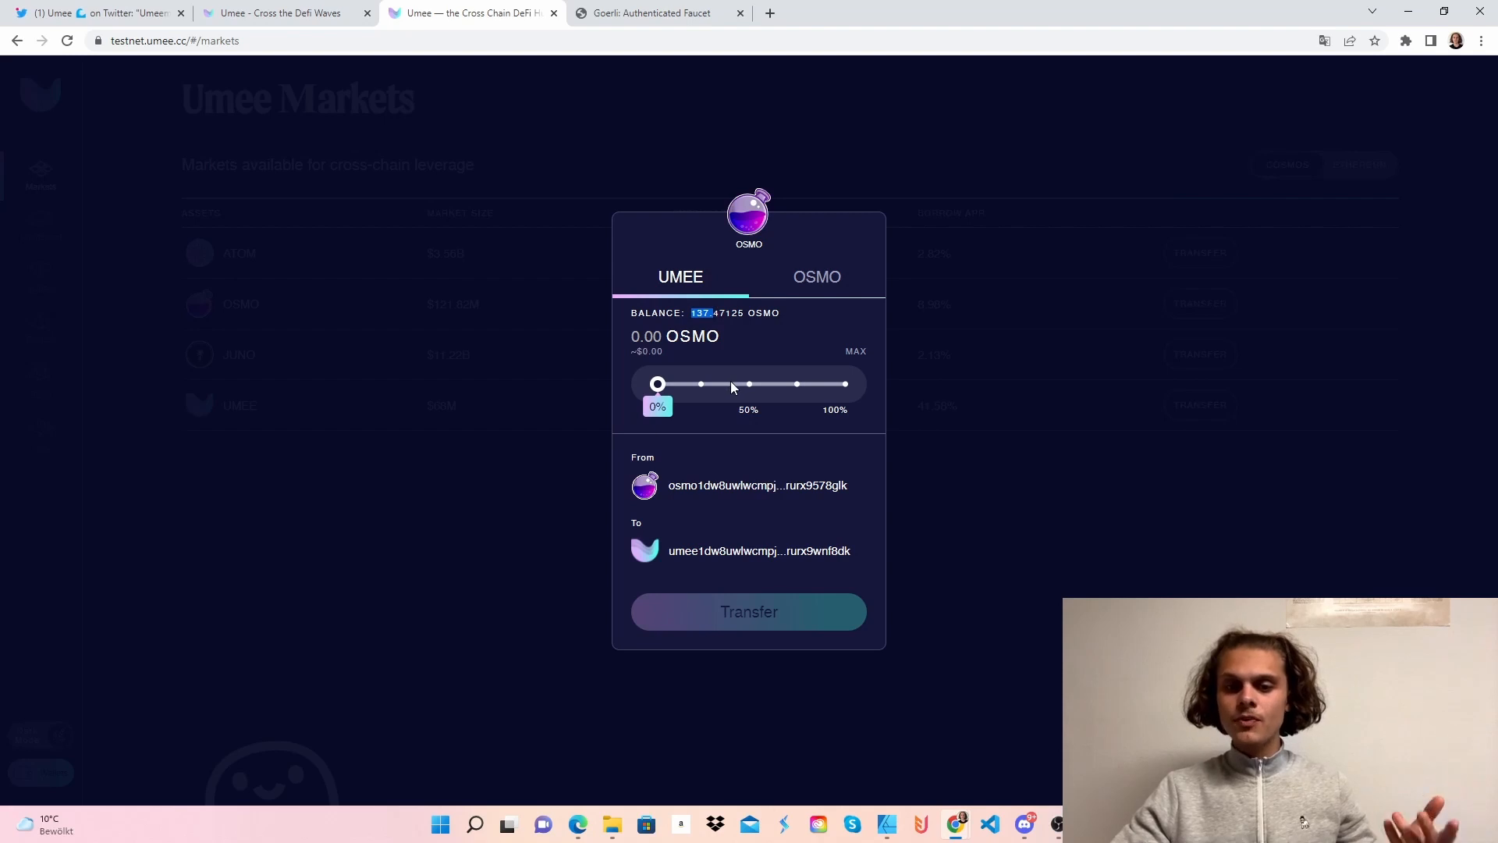
drag(657, 384, 747, 384)
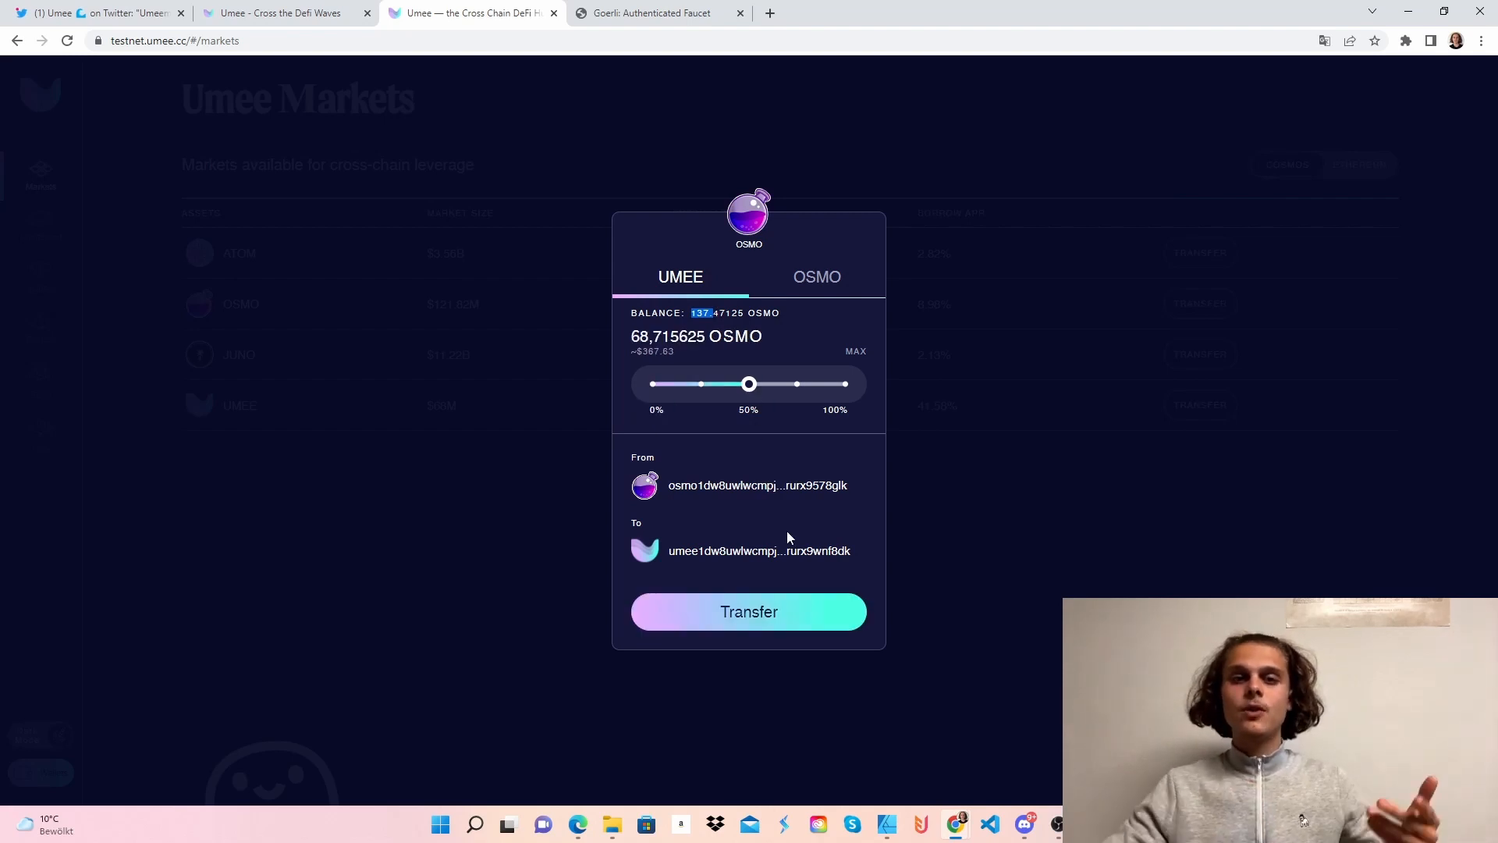
click(748, 612)
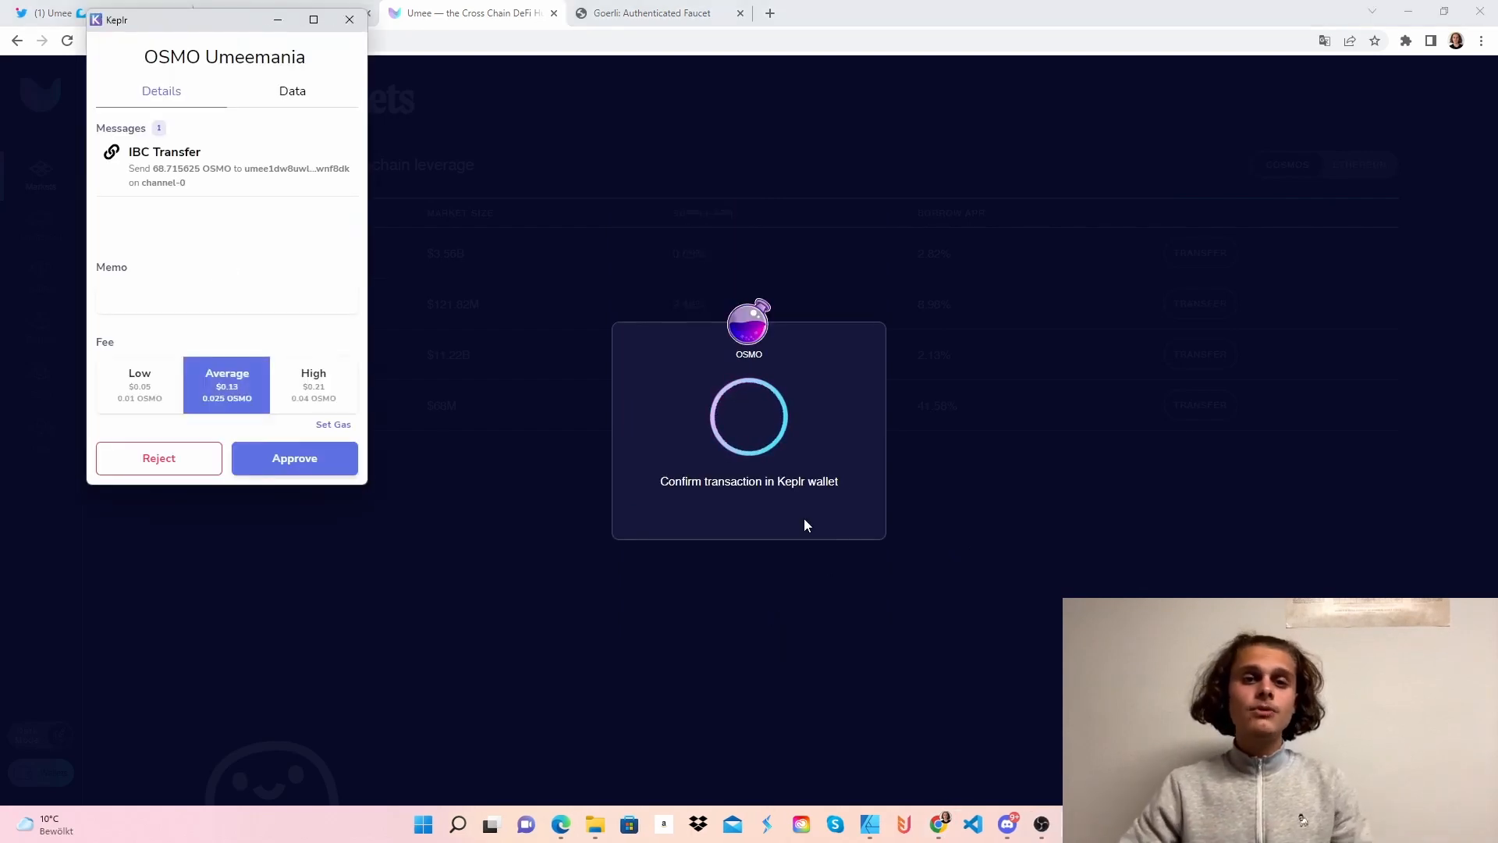
click(295, 457)
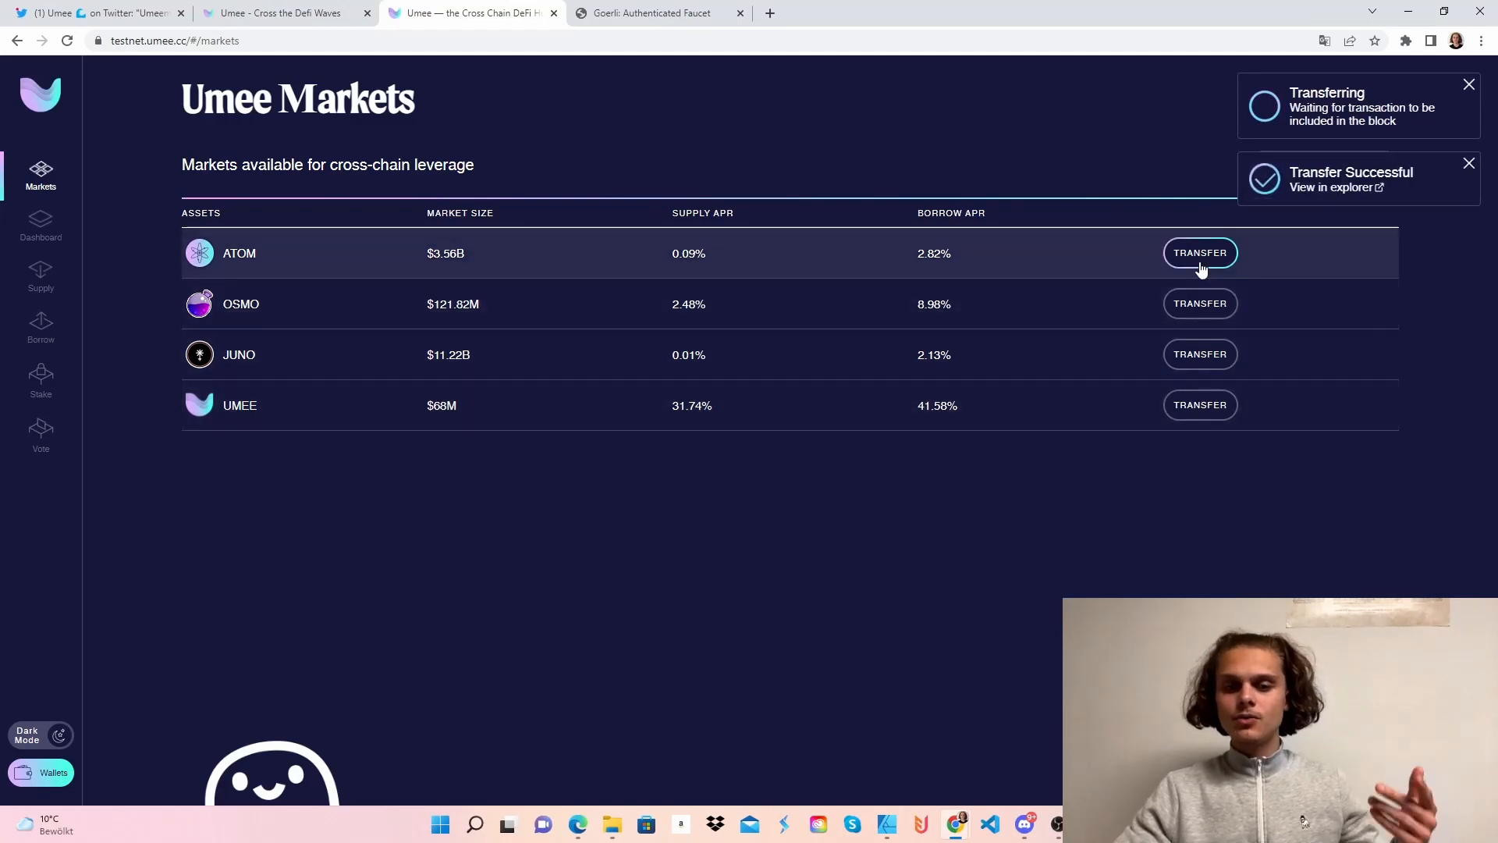
Bridge half of the ATOM and JUNO balances to Umee, approving each in Keplr.
click(1199, 253)
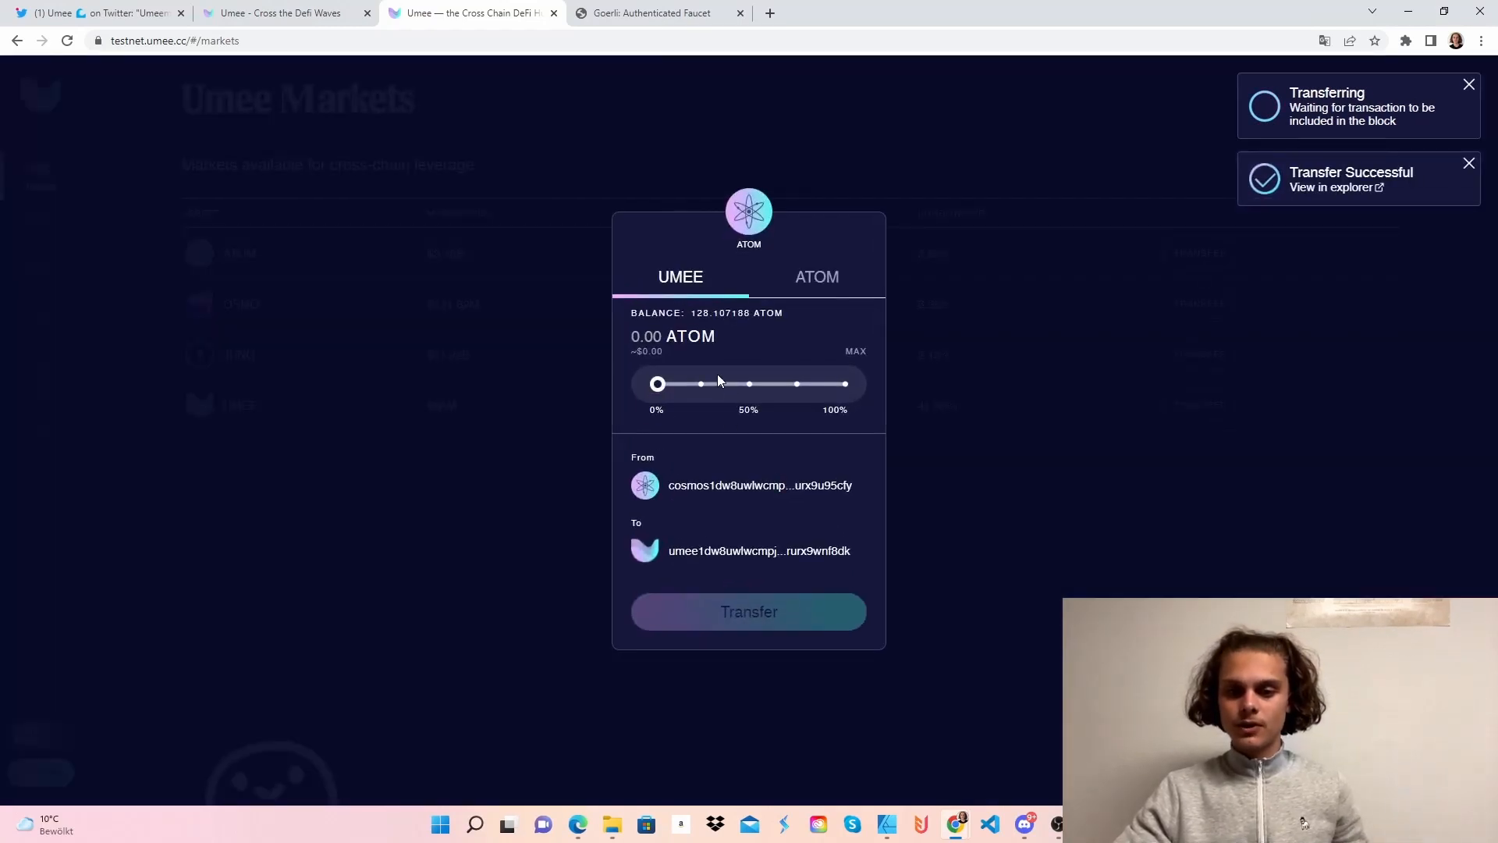
click(747, 612)
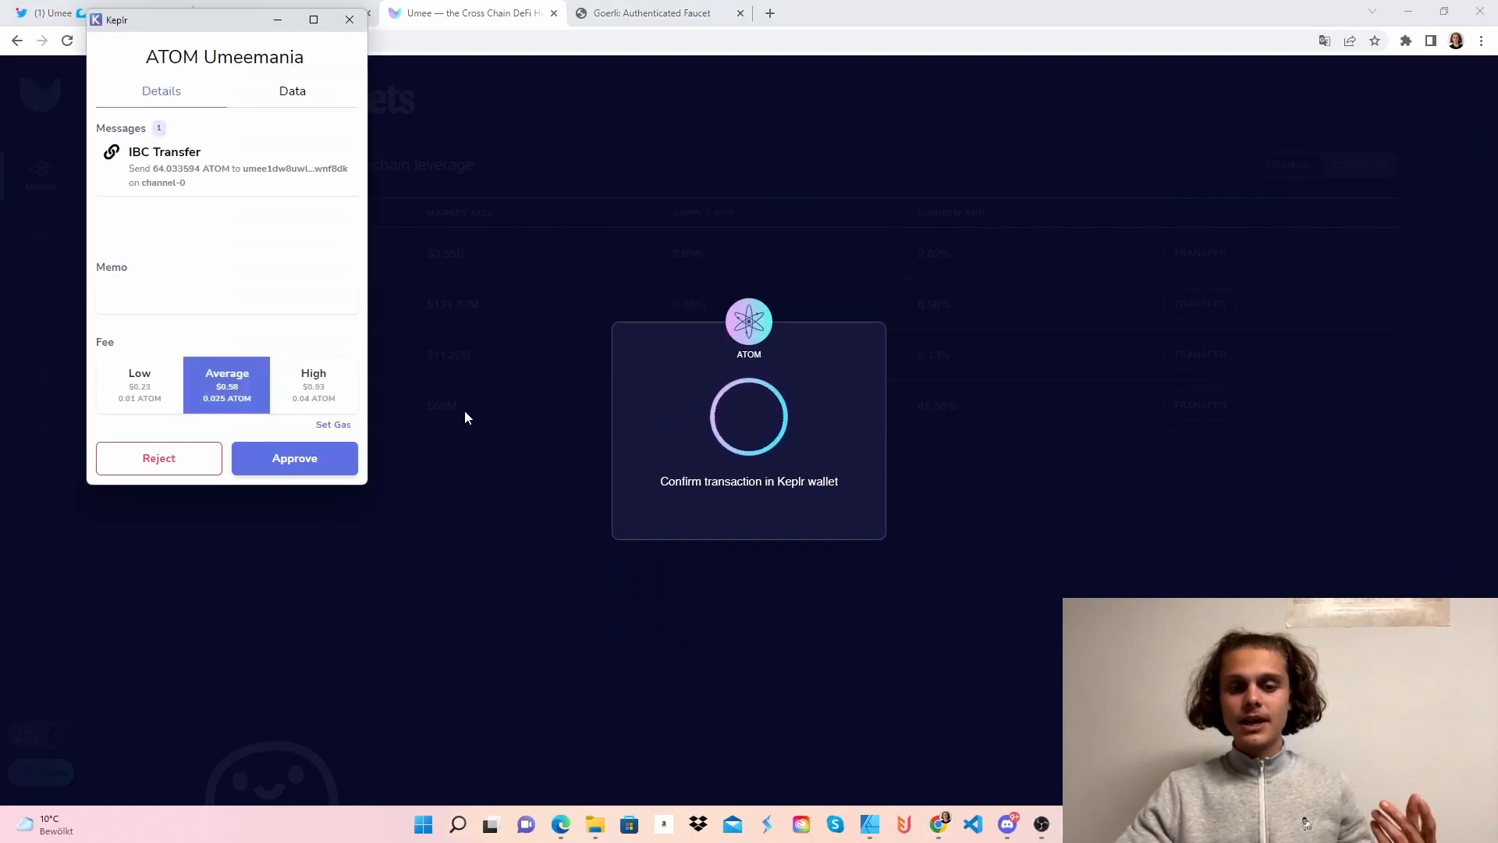
click(295, 457)
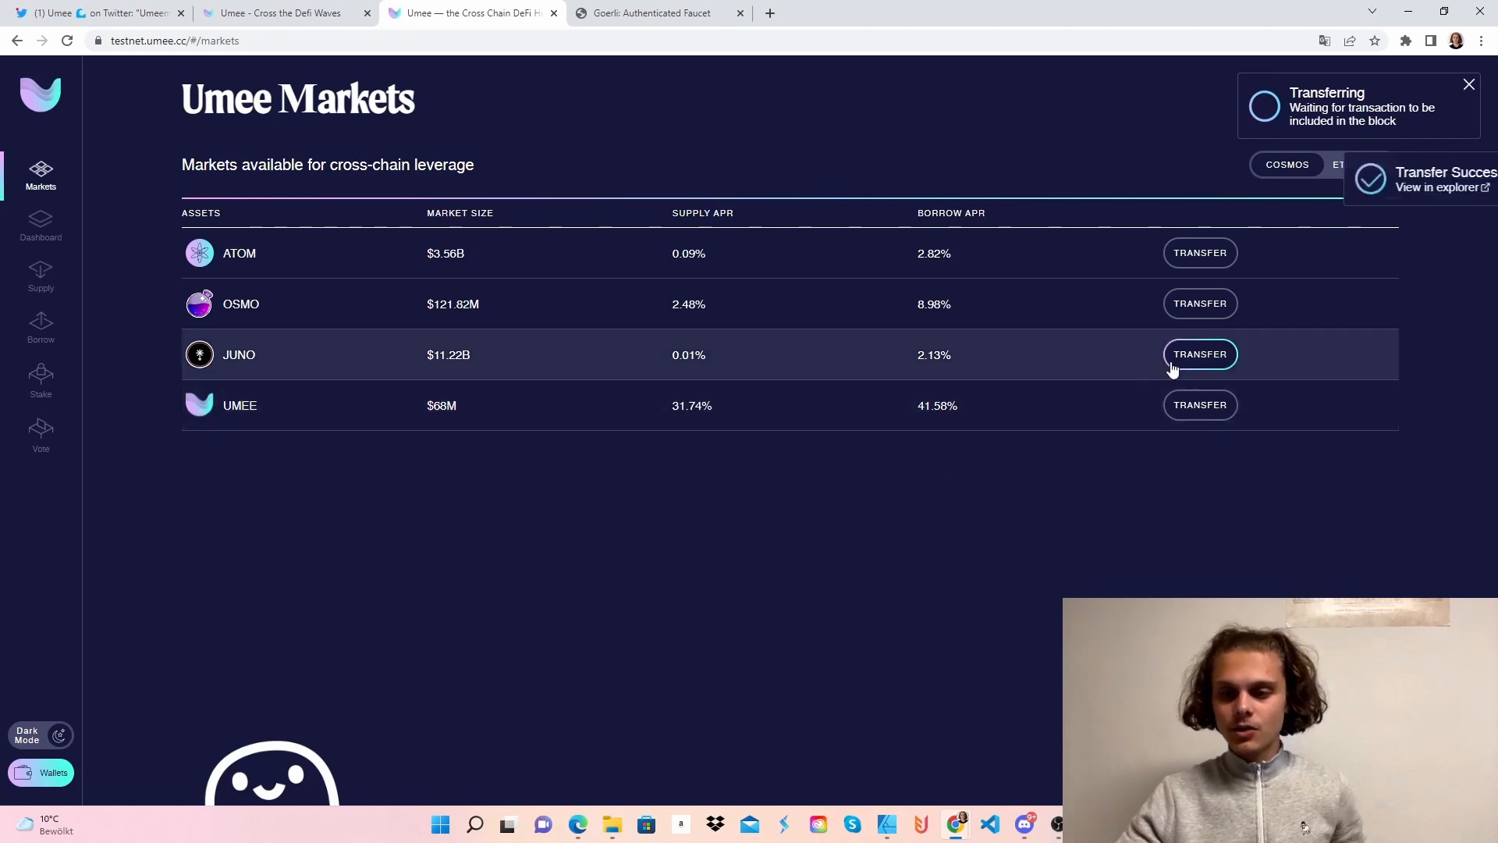
click(1200, 354)
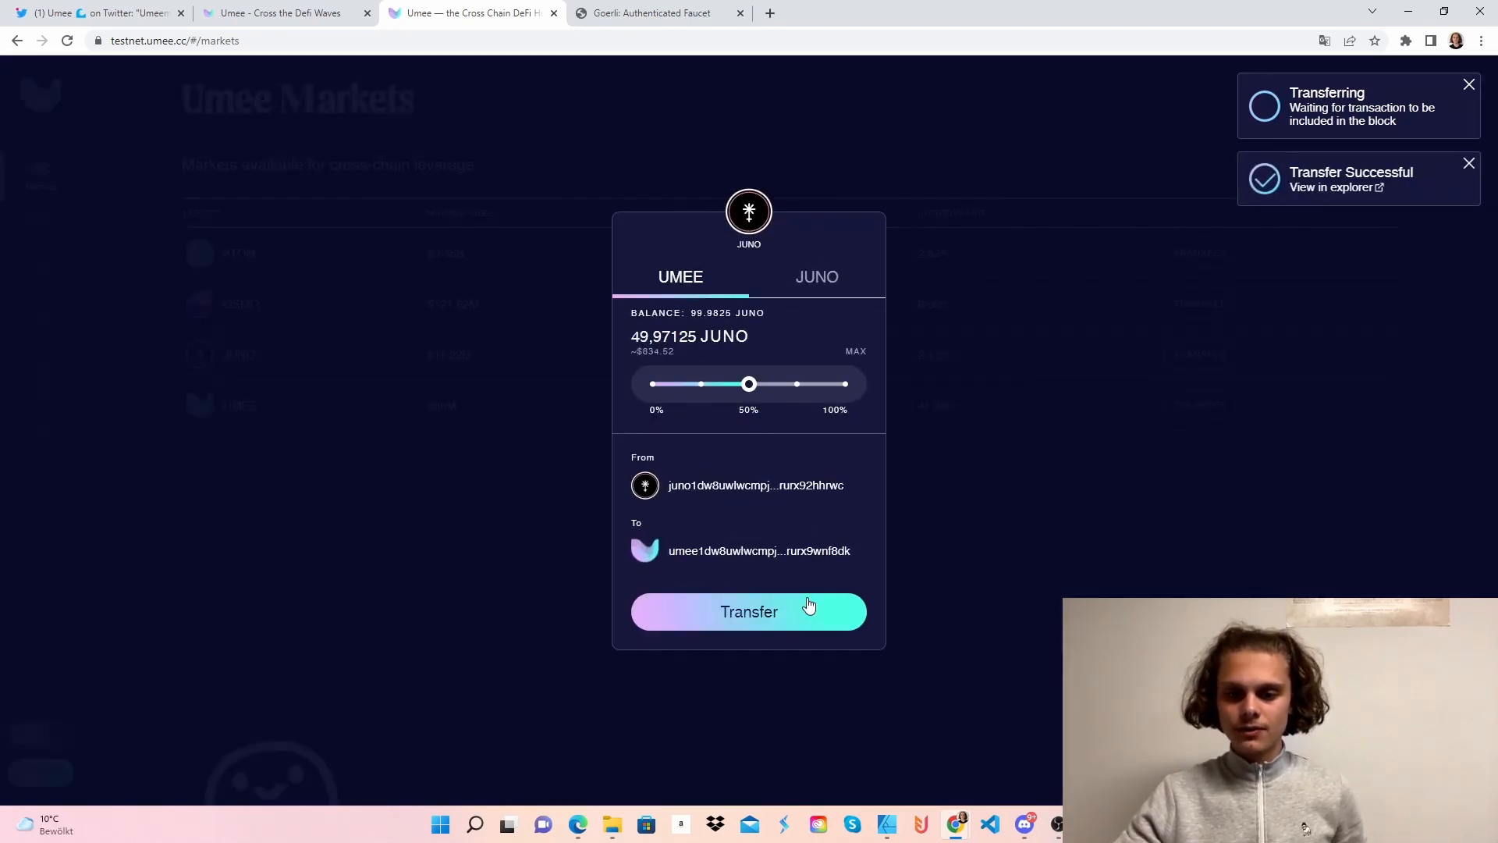
click(747, 611)
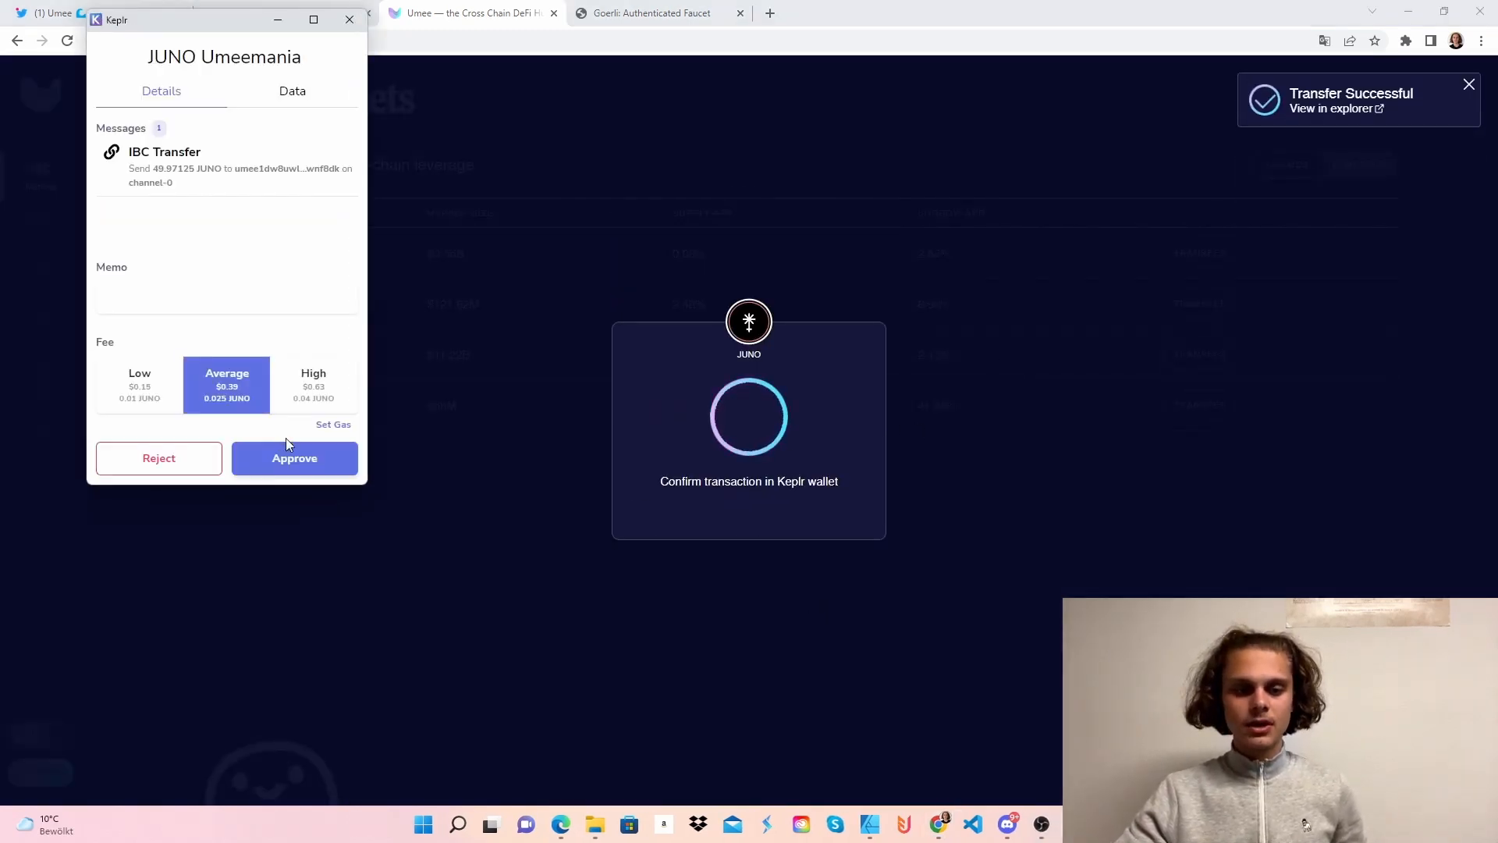
click(295, 457)
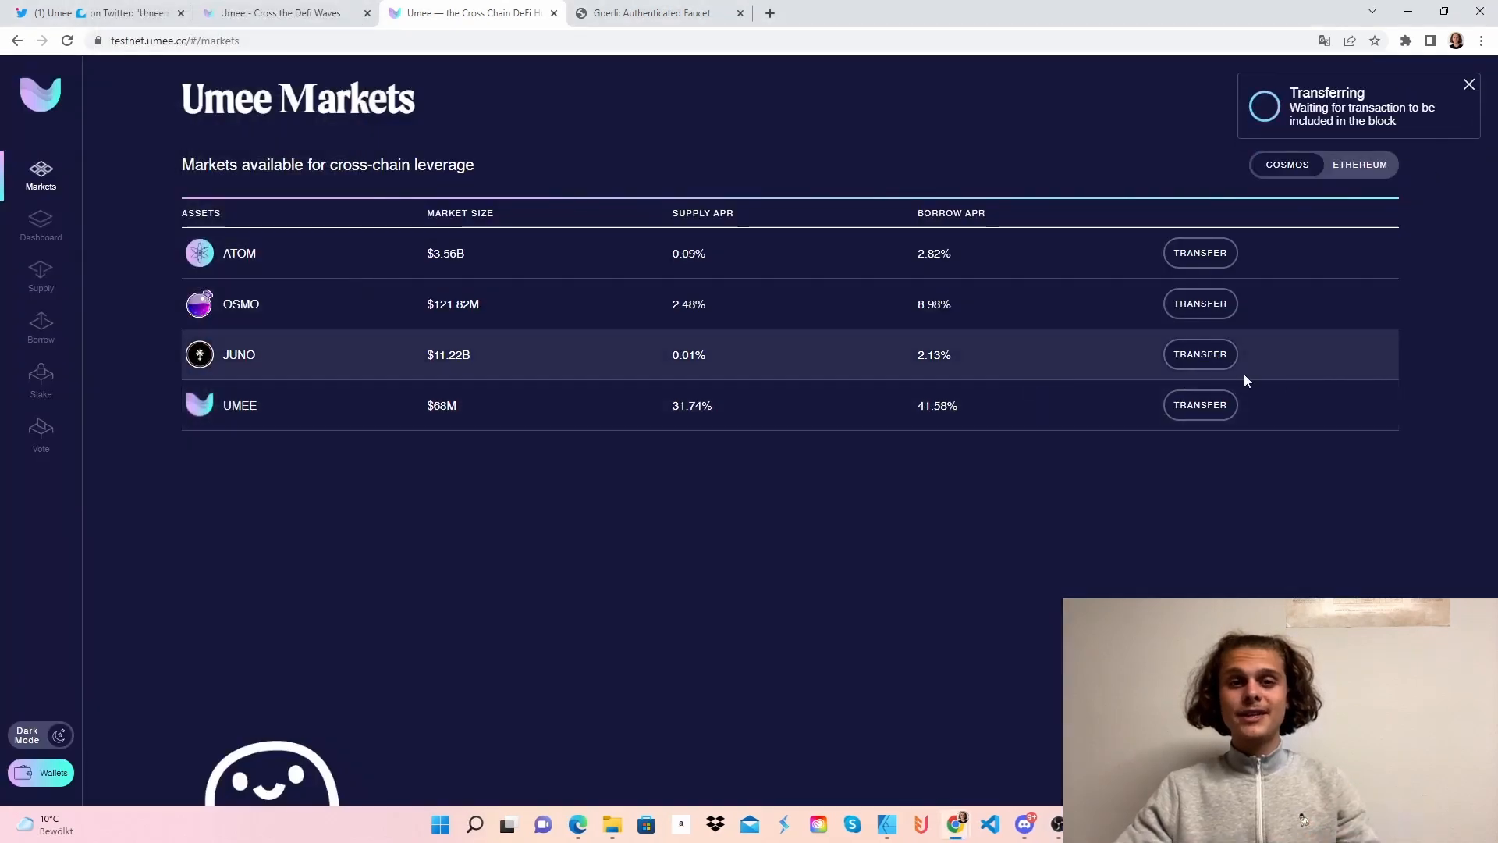
Try an UMEE transfer, then view the Dashboard showing $730.2 supplied and $113.63 borrowed.
click(1198, 404)
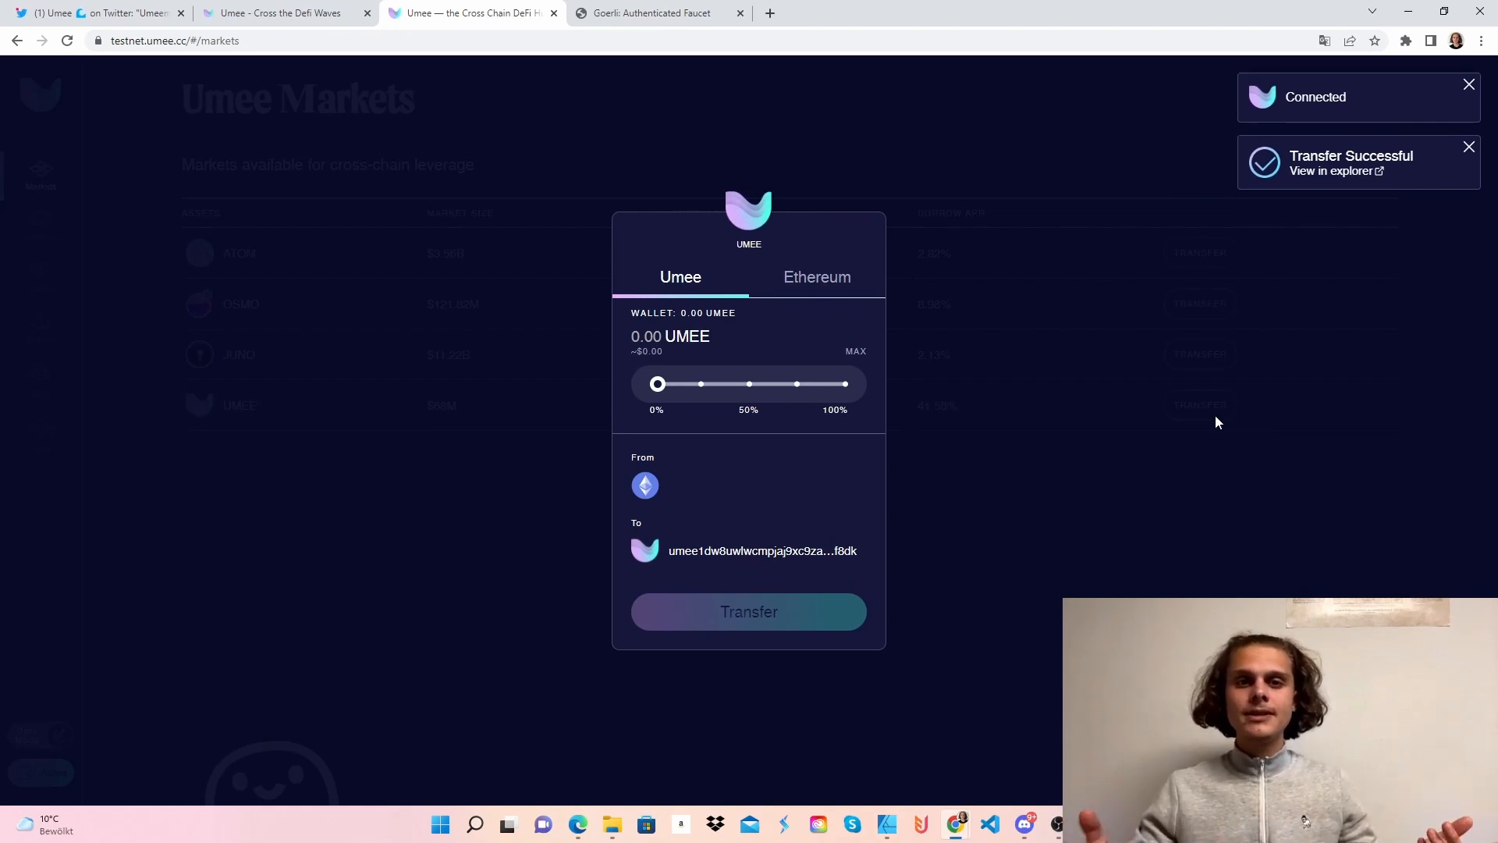
drag(657, 384, 747, 384)
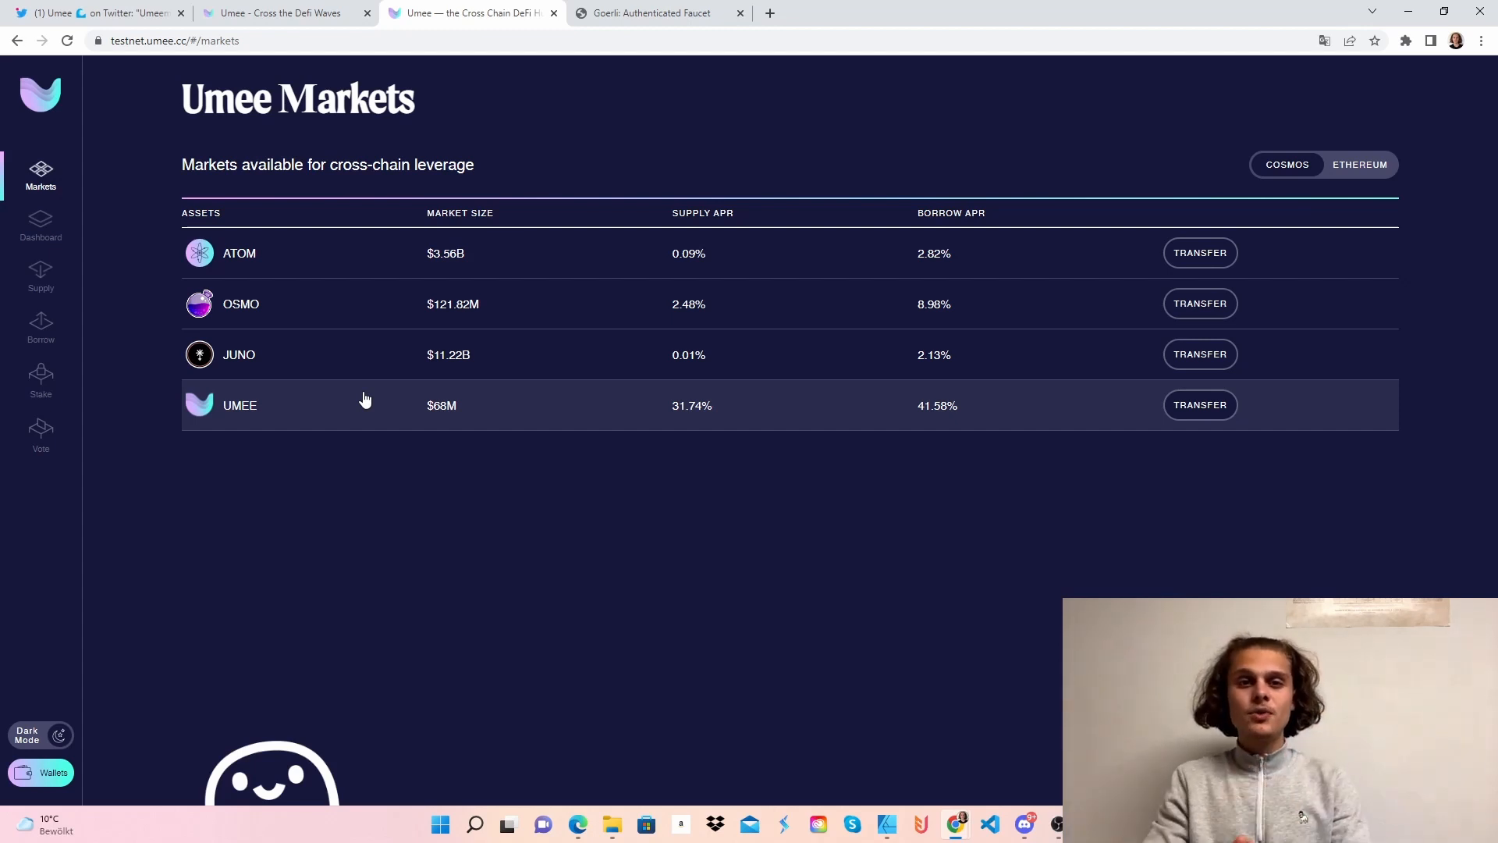
click(41, 227)
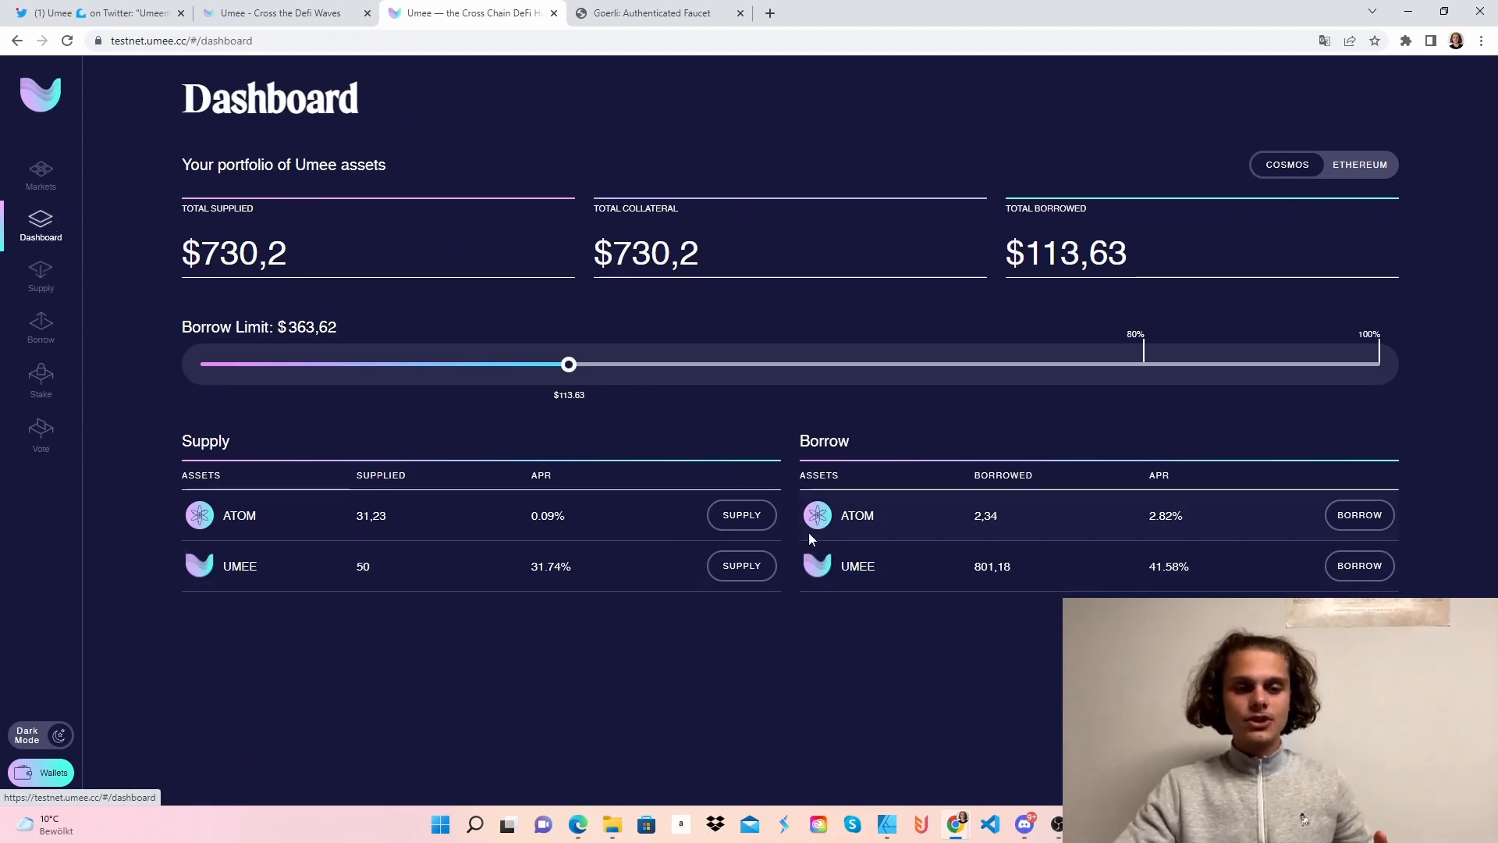
Supply half the wallet's OSMO, 65.59 OSMO, as collateral and approve it in Keplr.
click(40, 277)
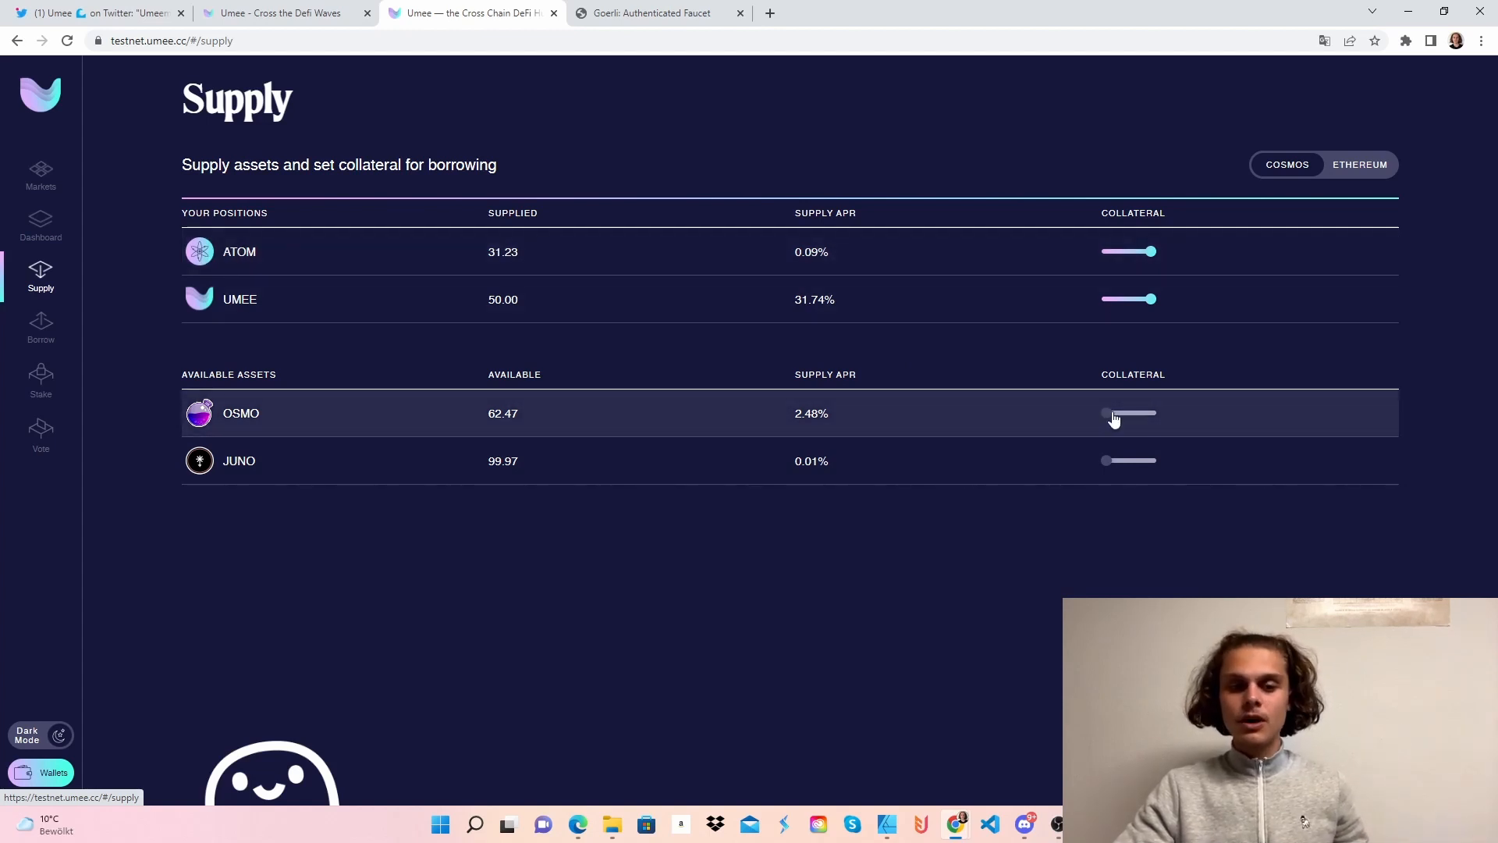
click(240, 412)
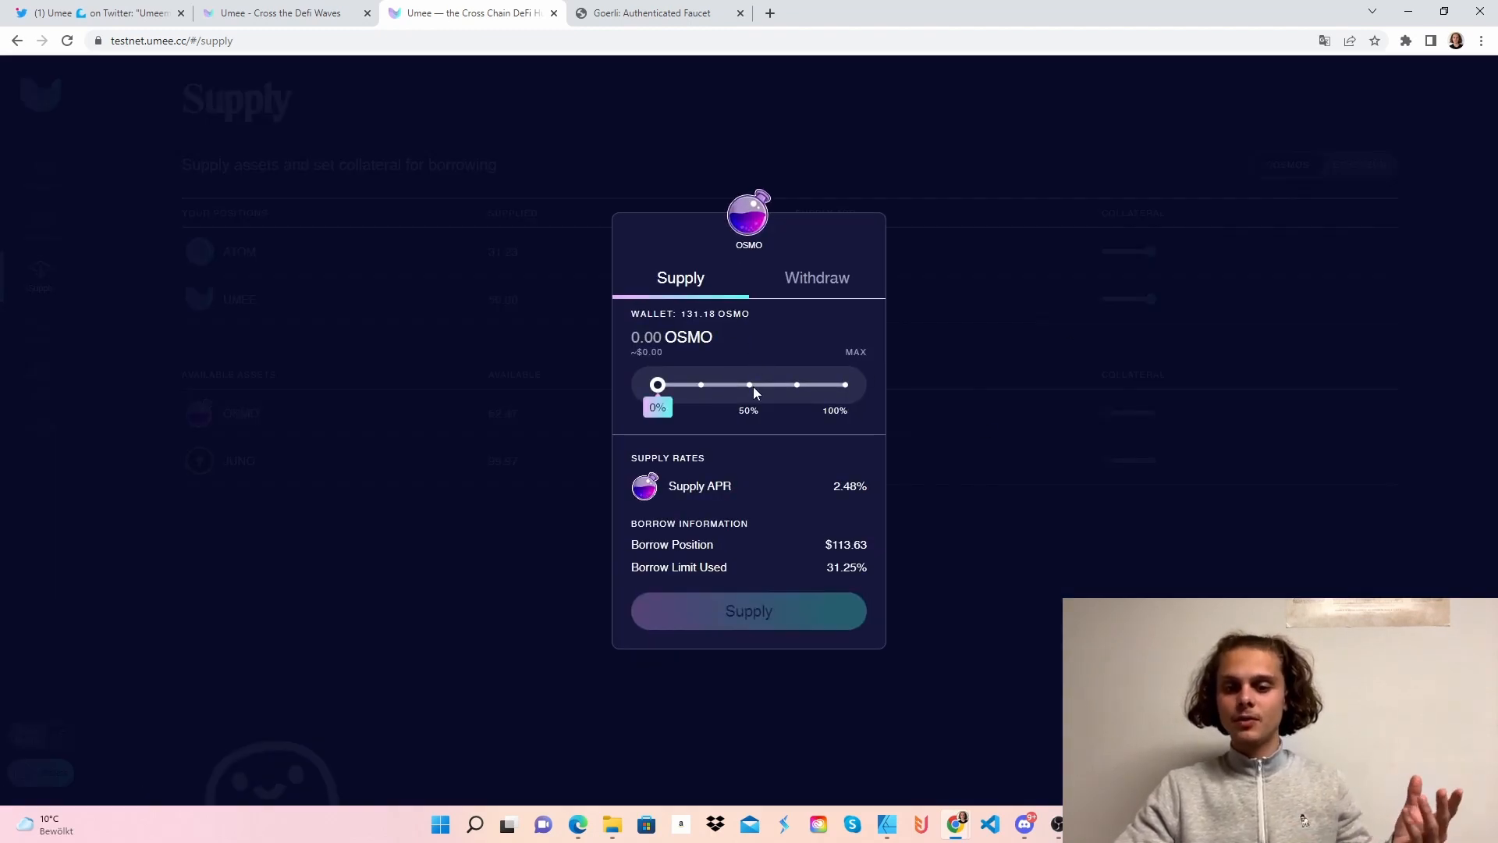
click(747, 610)
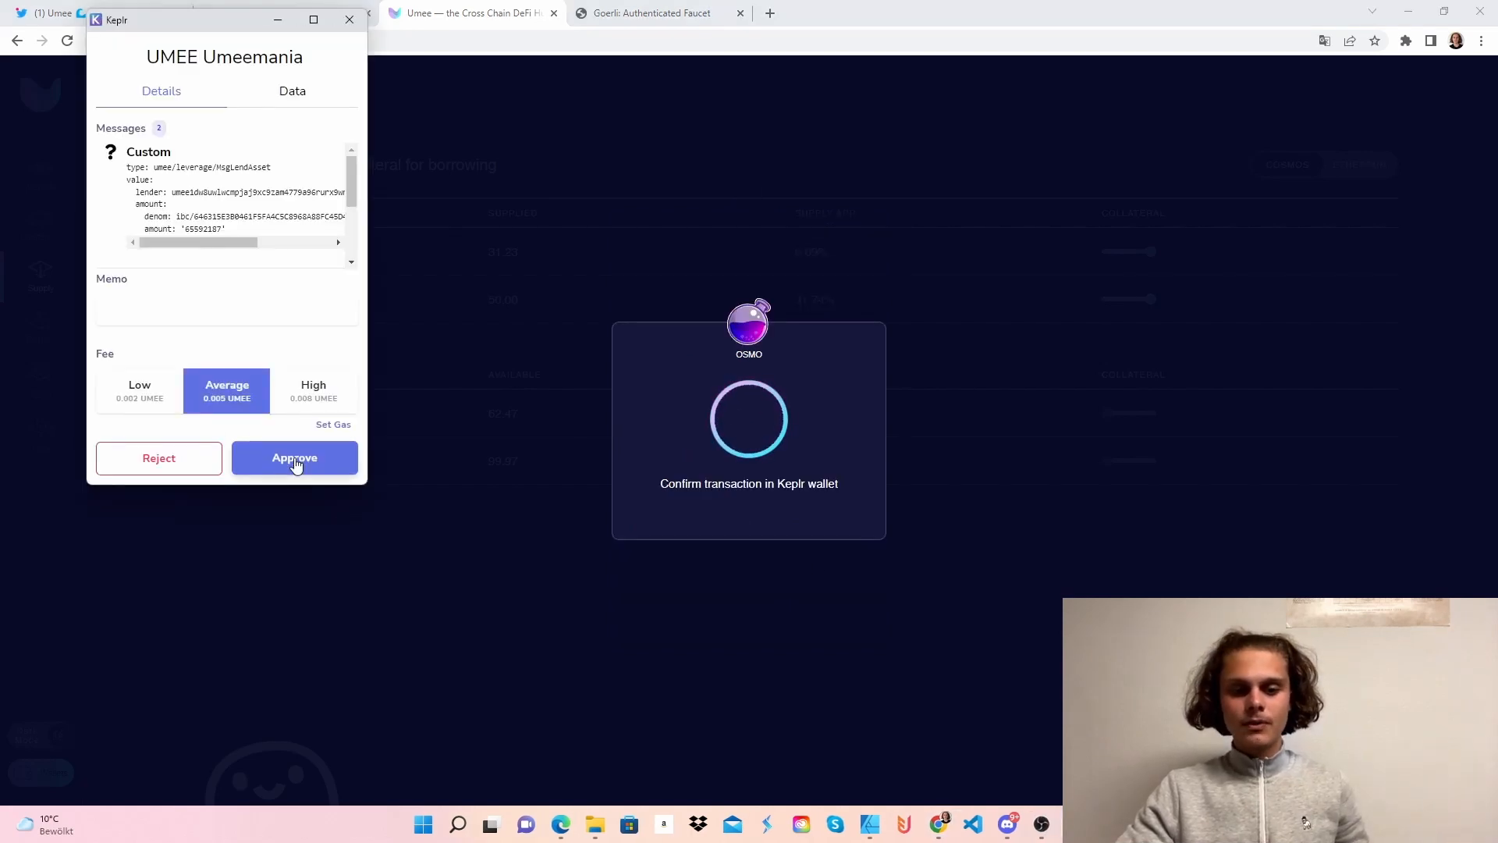
click(294, 457)
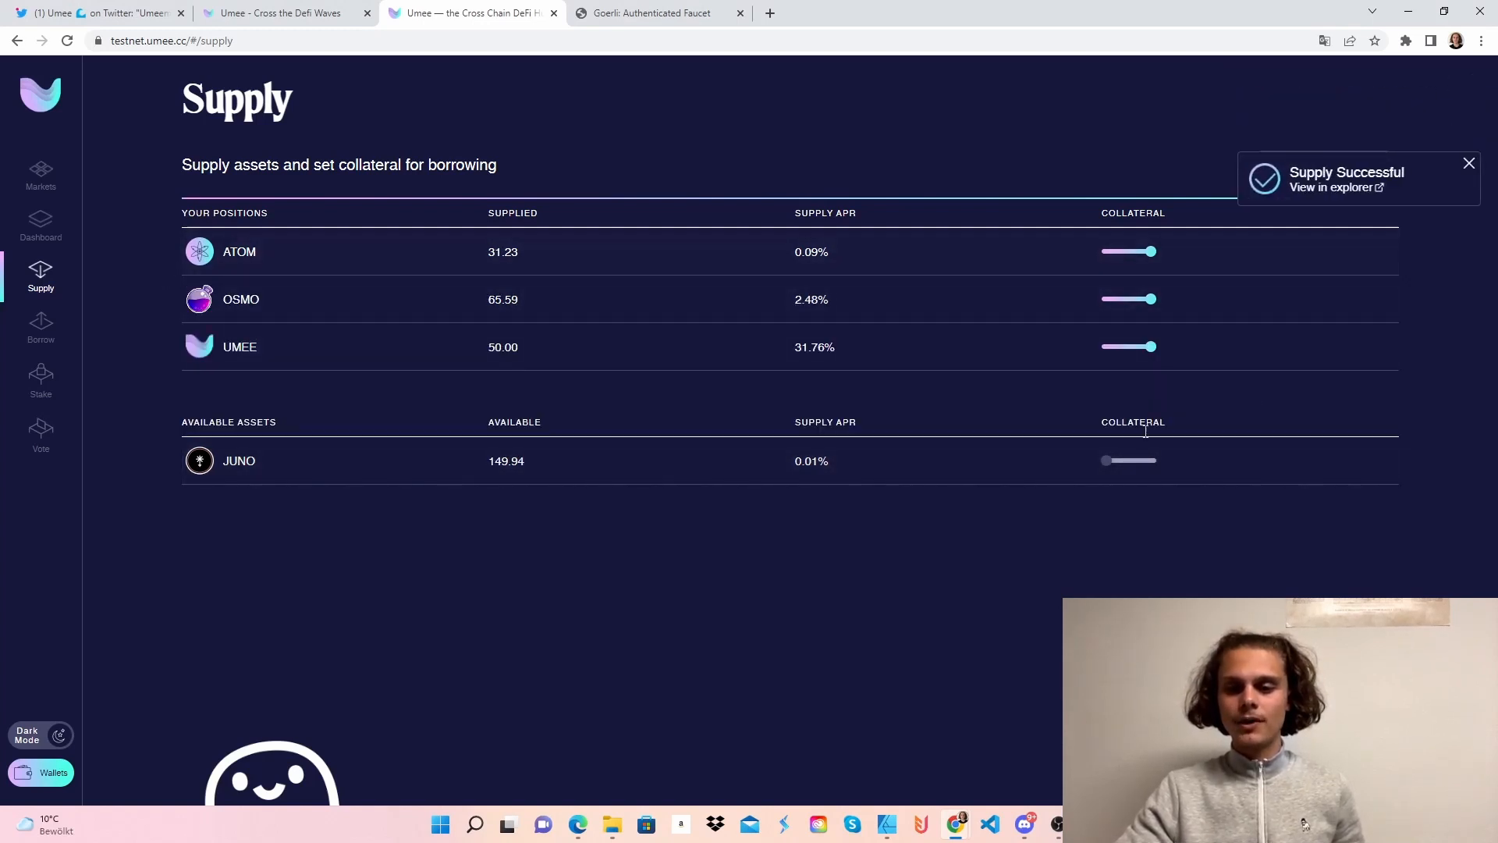
Supply 74.97 JUNO, half the balance, and approve it in Keplr as a fourth position.
click(238, 461)
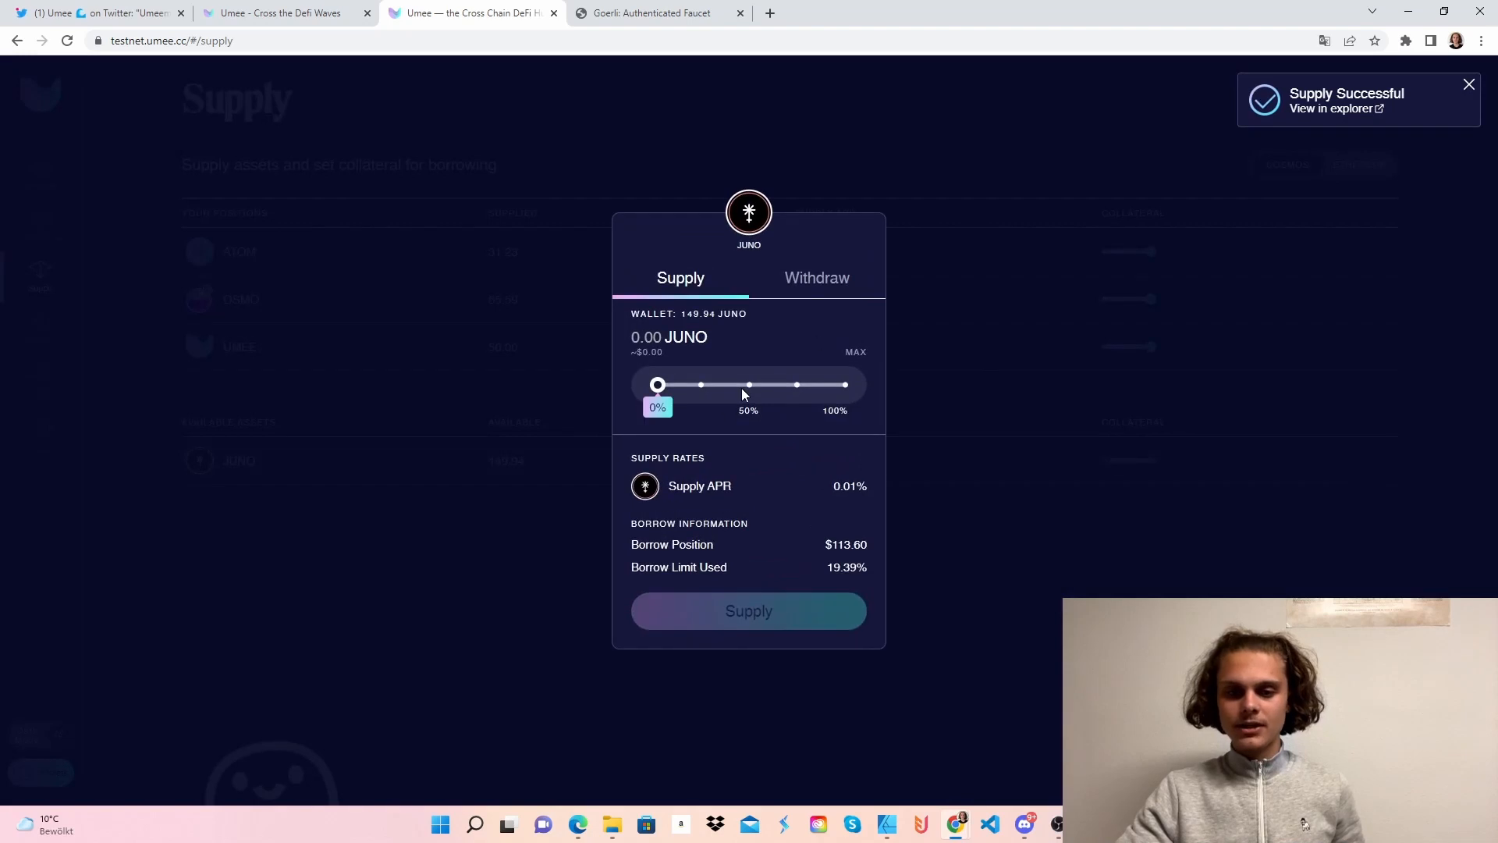
click(747, 610)
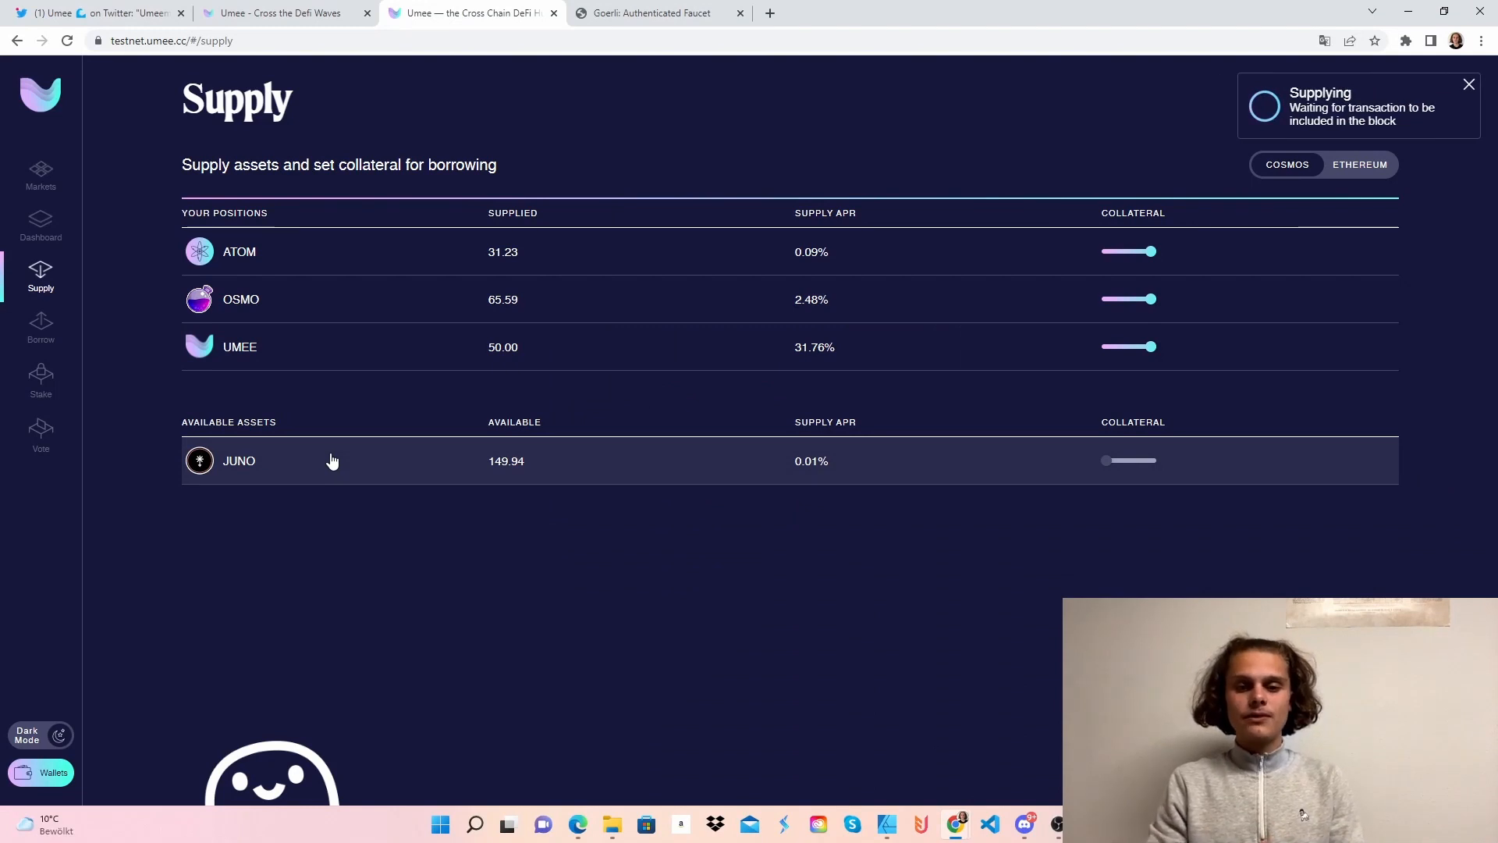
mouse_move(960, 154)
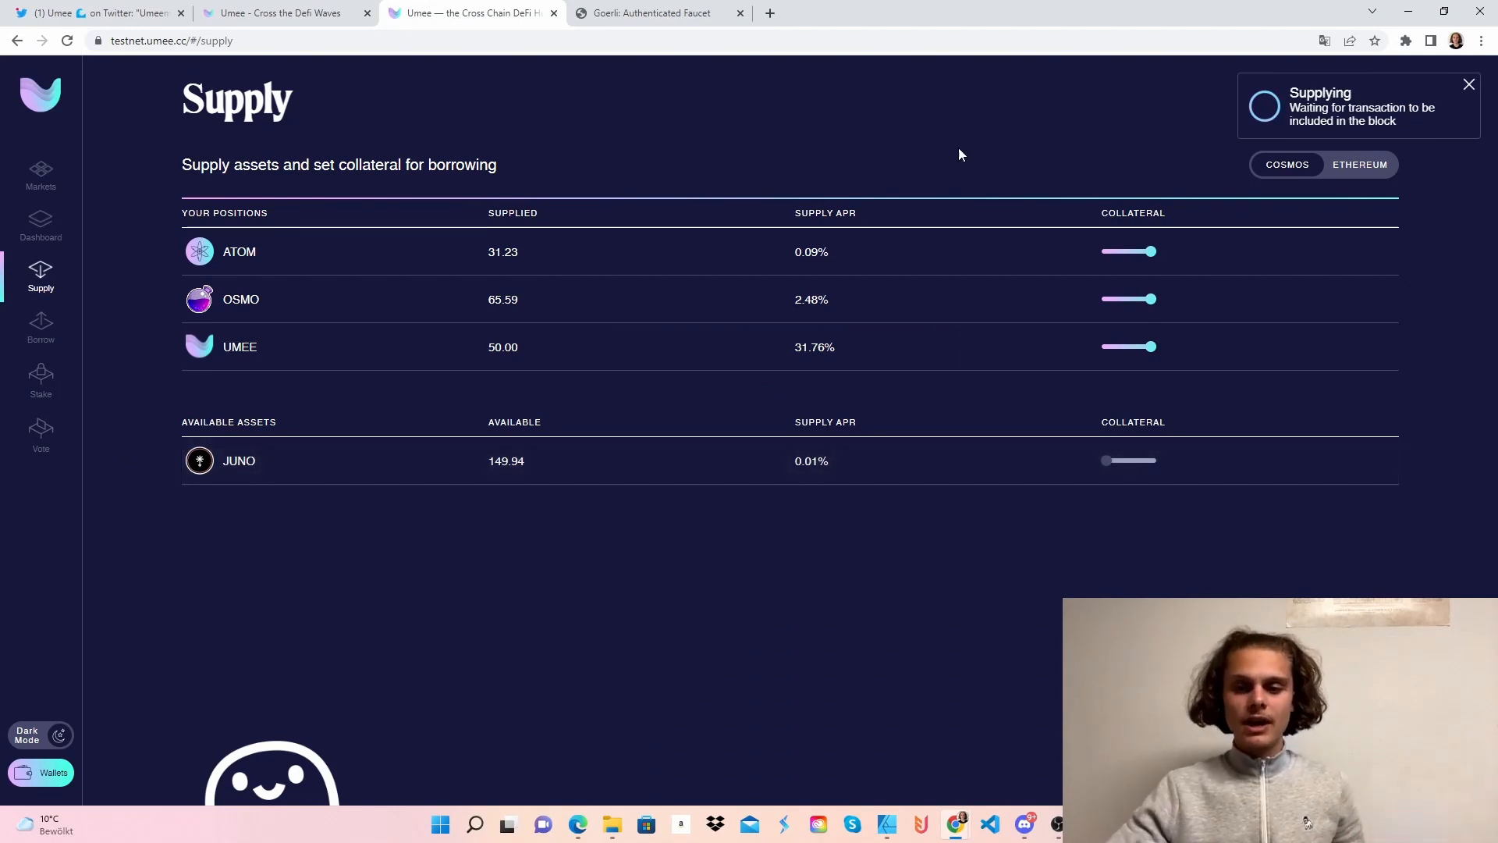
click(1150, 299)
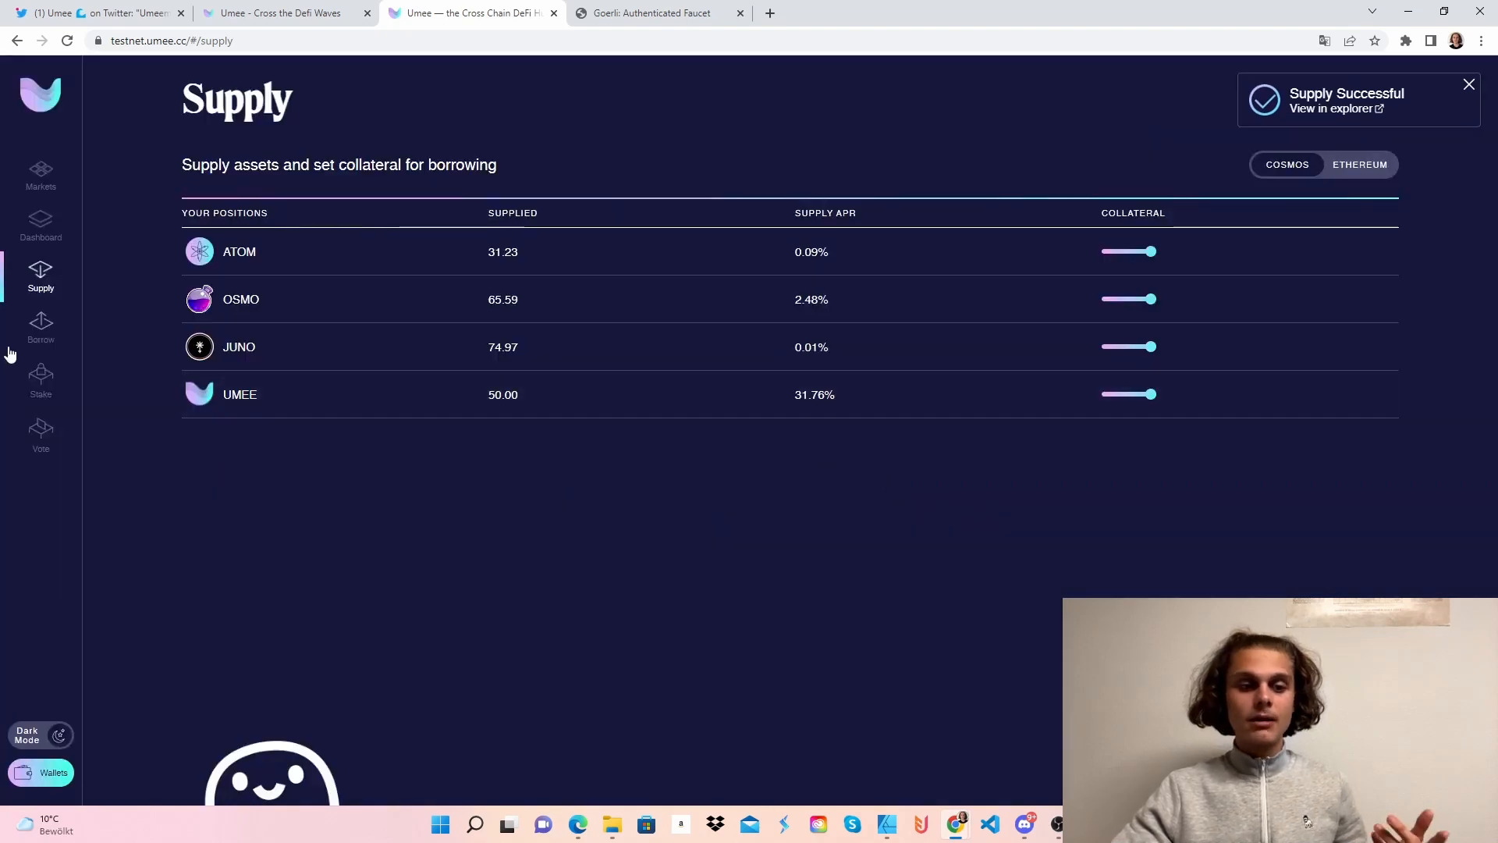
Submit a borrow of about 63 OSMO, half the available amount, then look for Keplr among extensions.
click(40, 329)
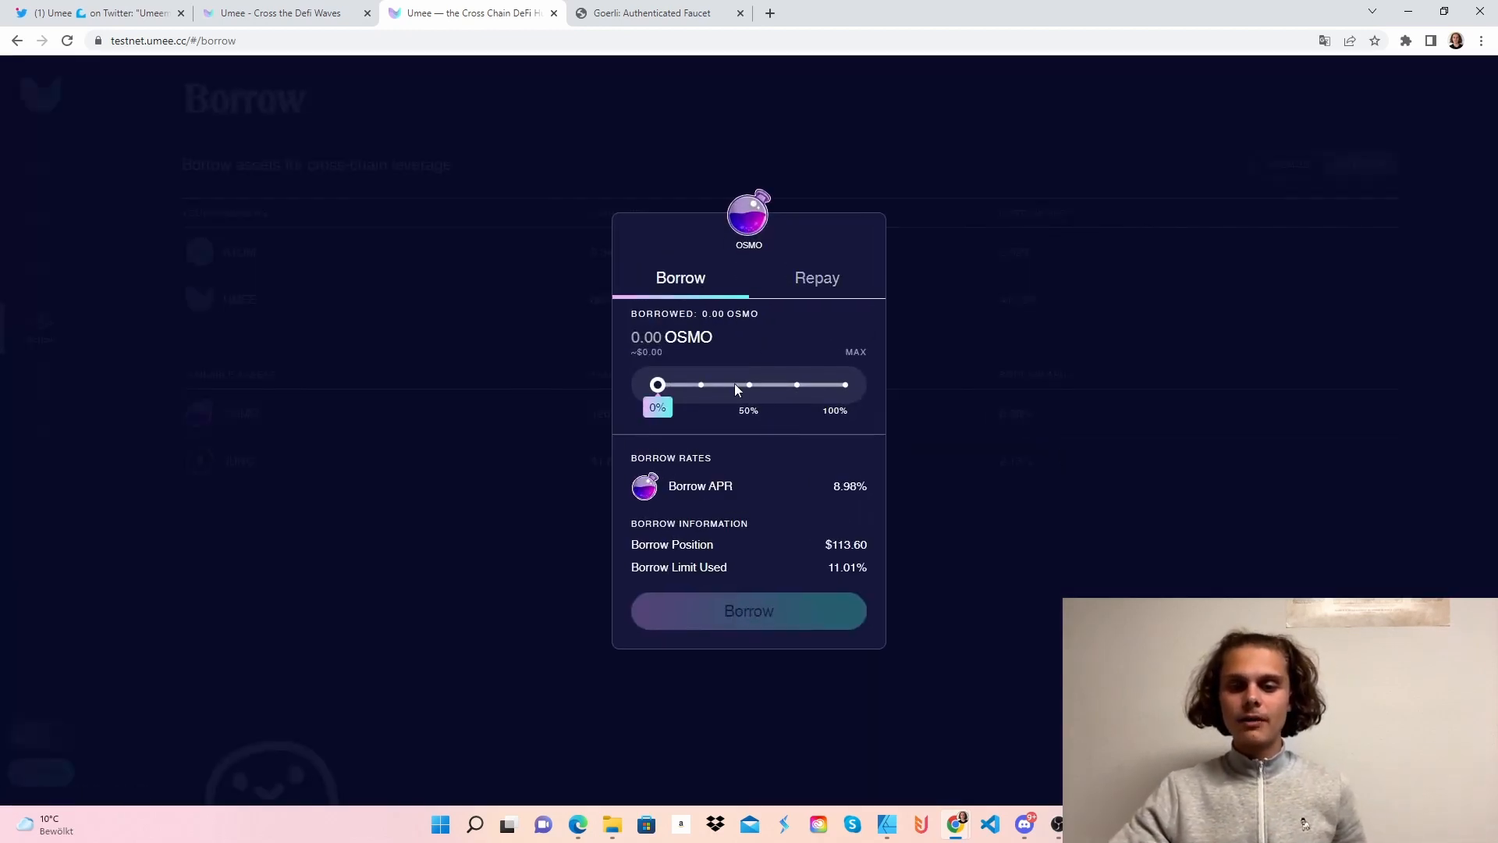
drag(657, 383, 748, 384)
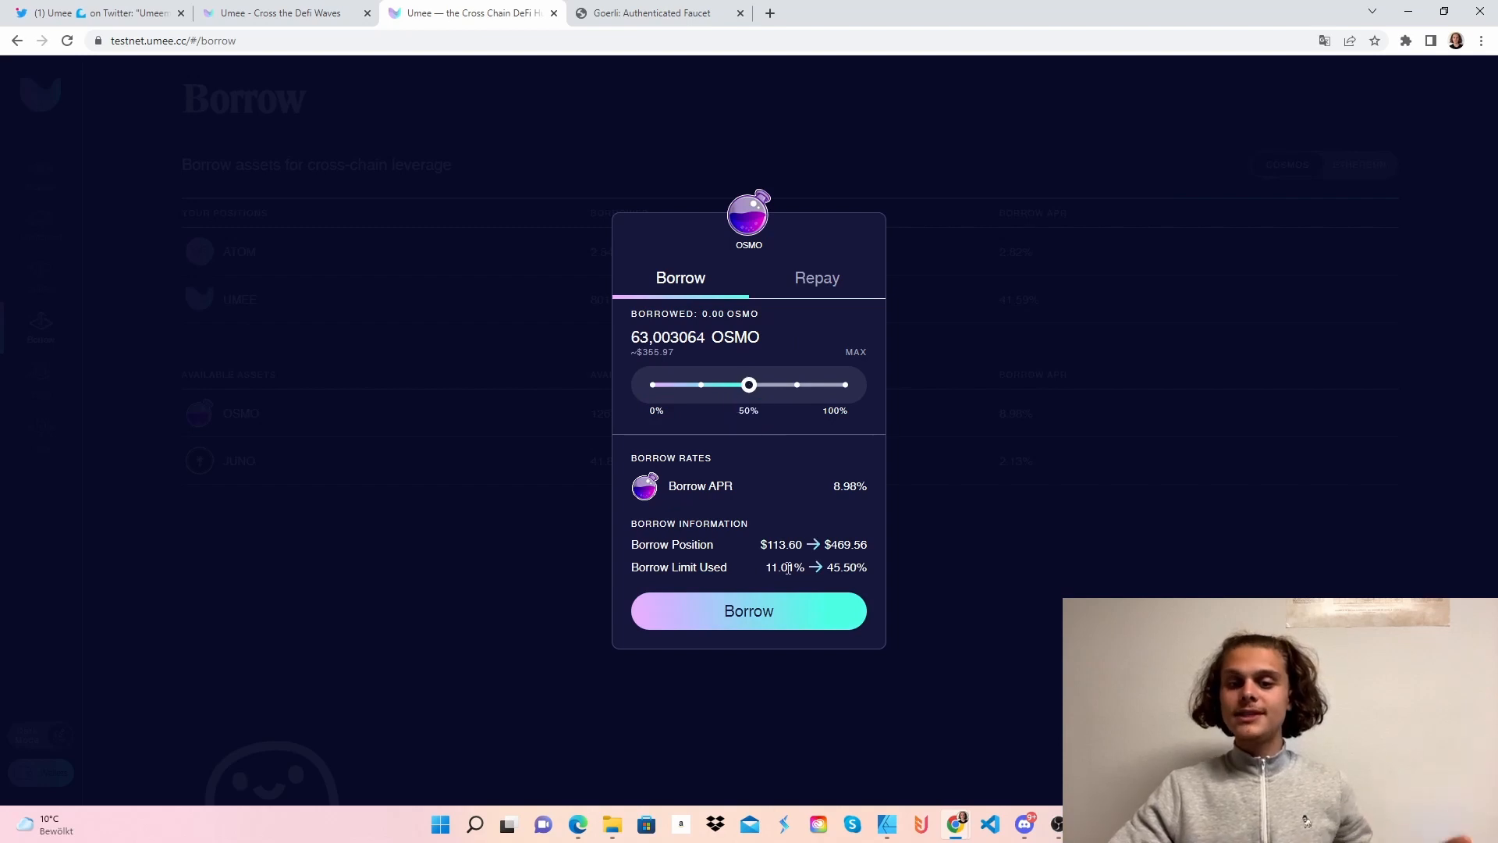
click(748, 610)
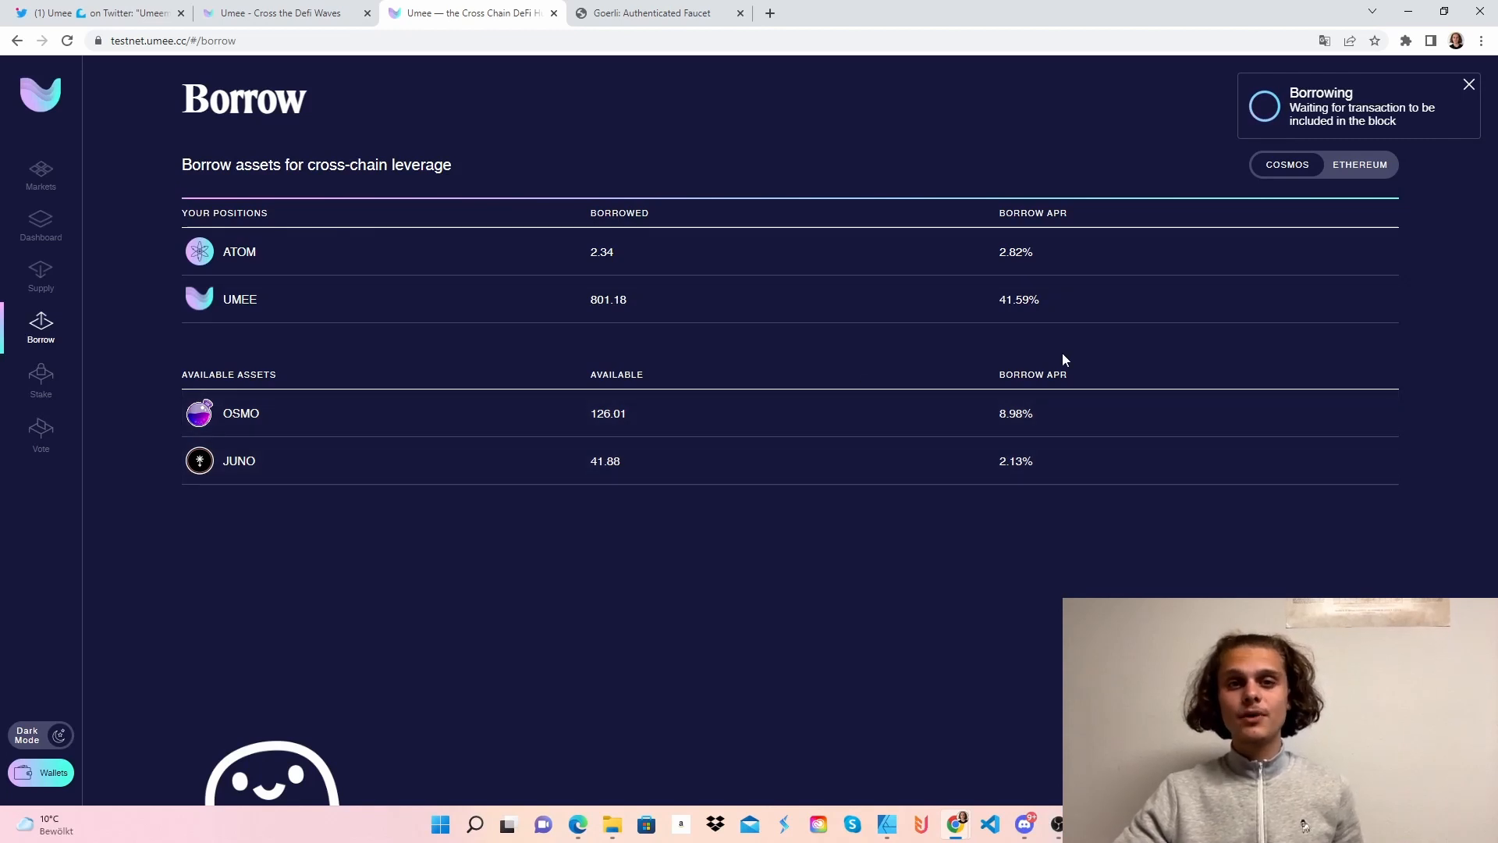
mouse_move(763, 496)
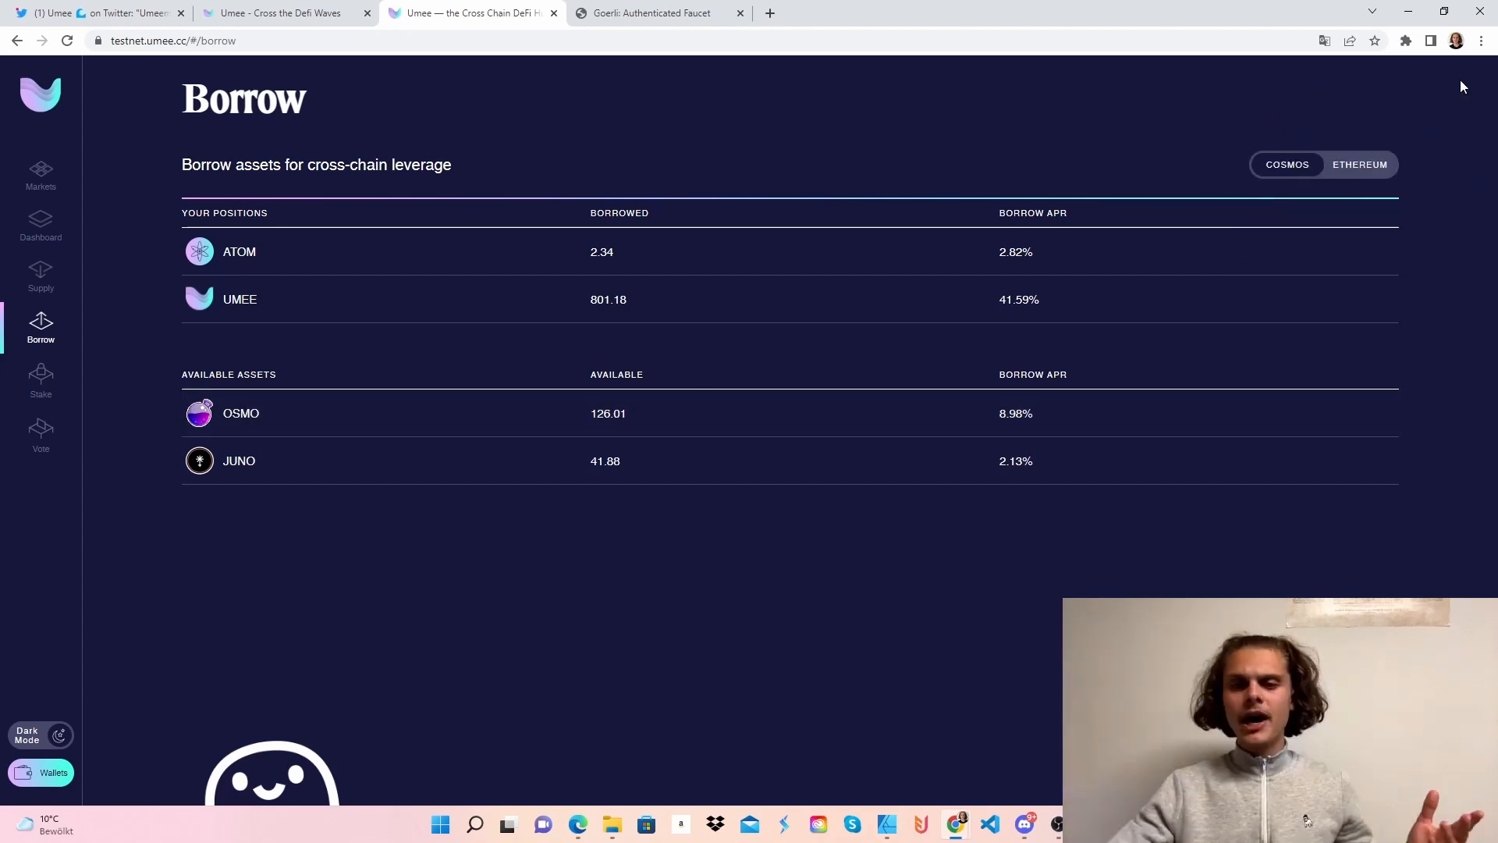
click(1405, 41)
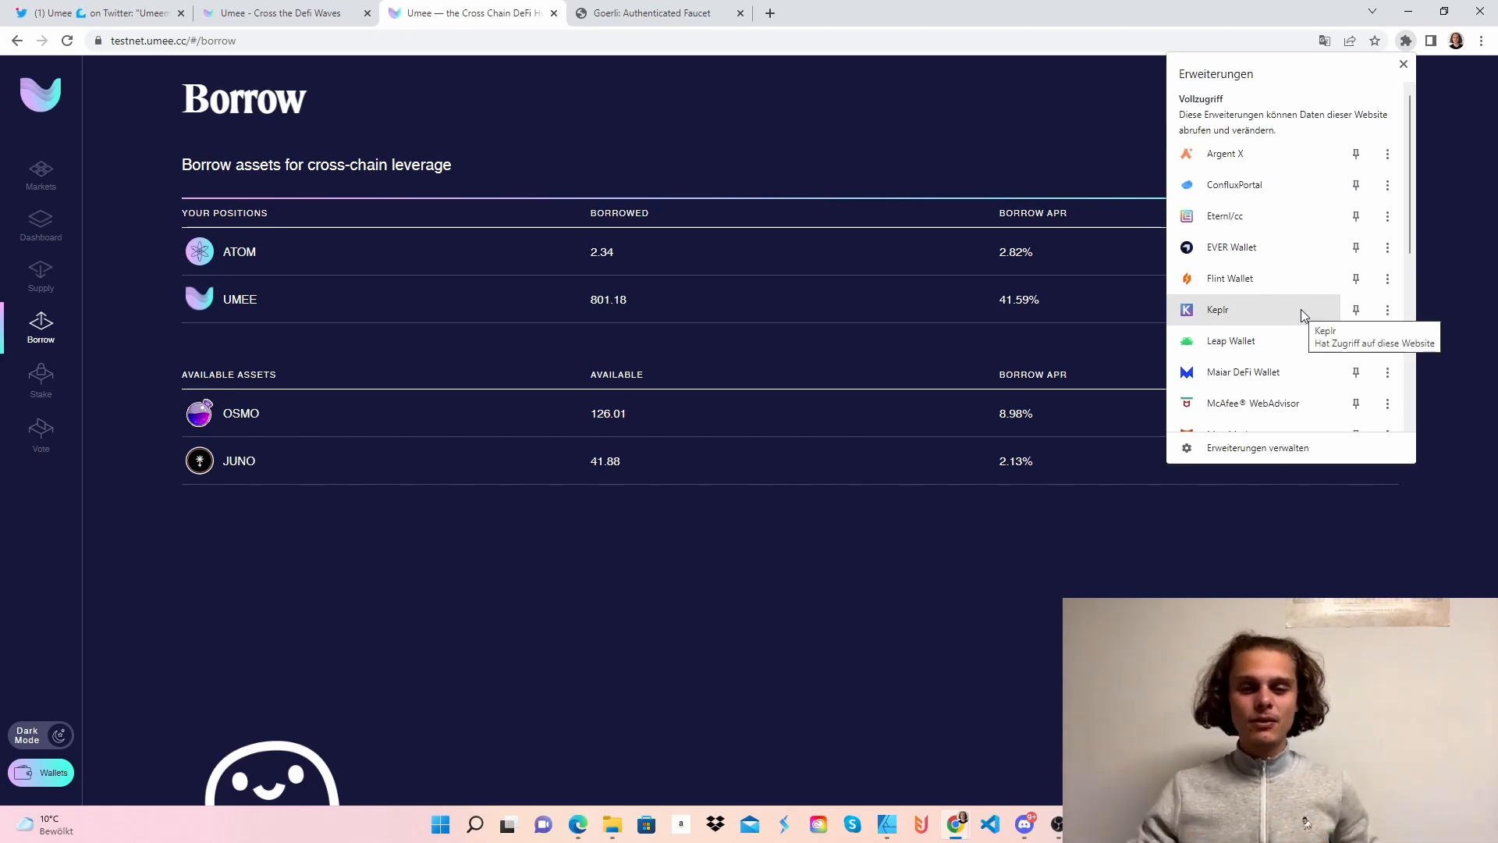
Reopen the OSMO borrow form at 50%, switch to Repay, close it and return to the Supply page.
click(240, 412)
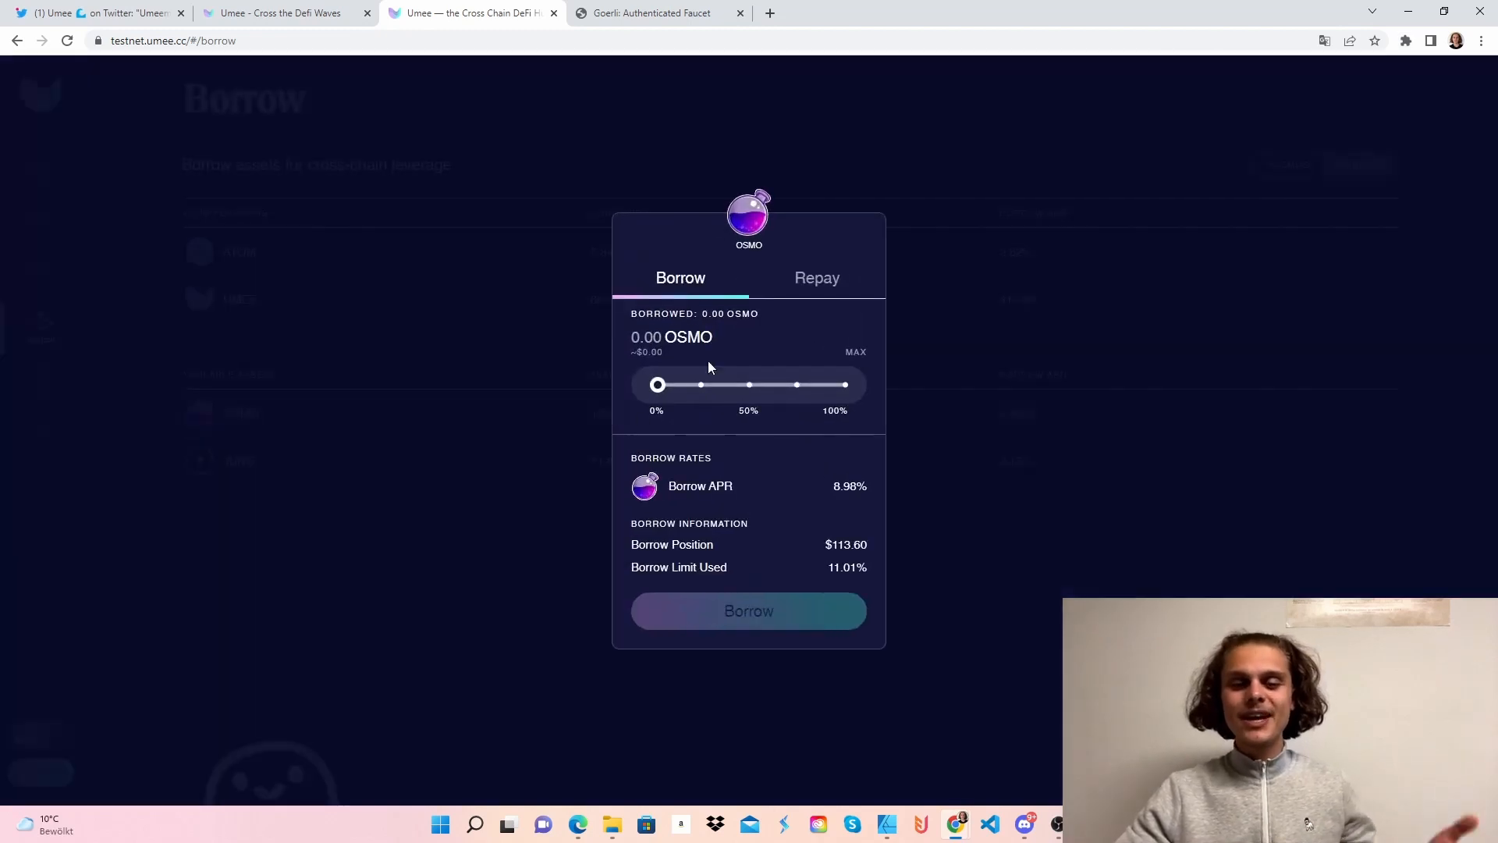
drag(657, 384, 747, 384)
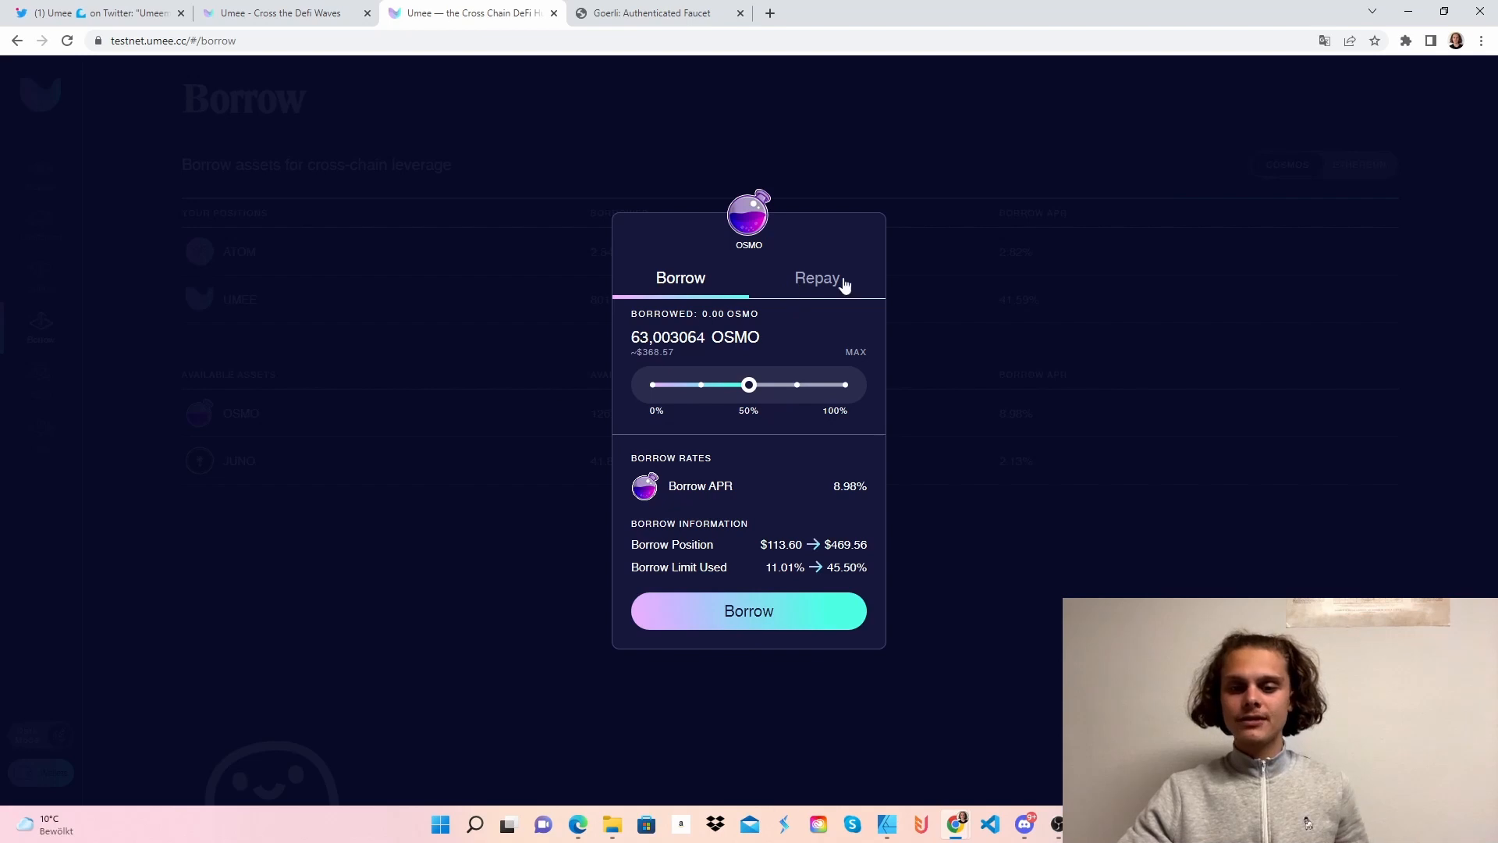
click(816, 278)
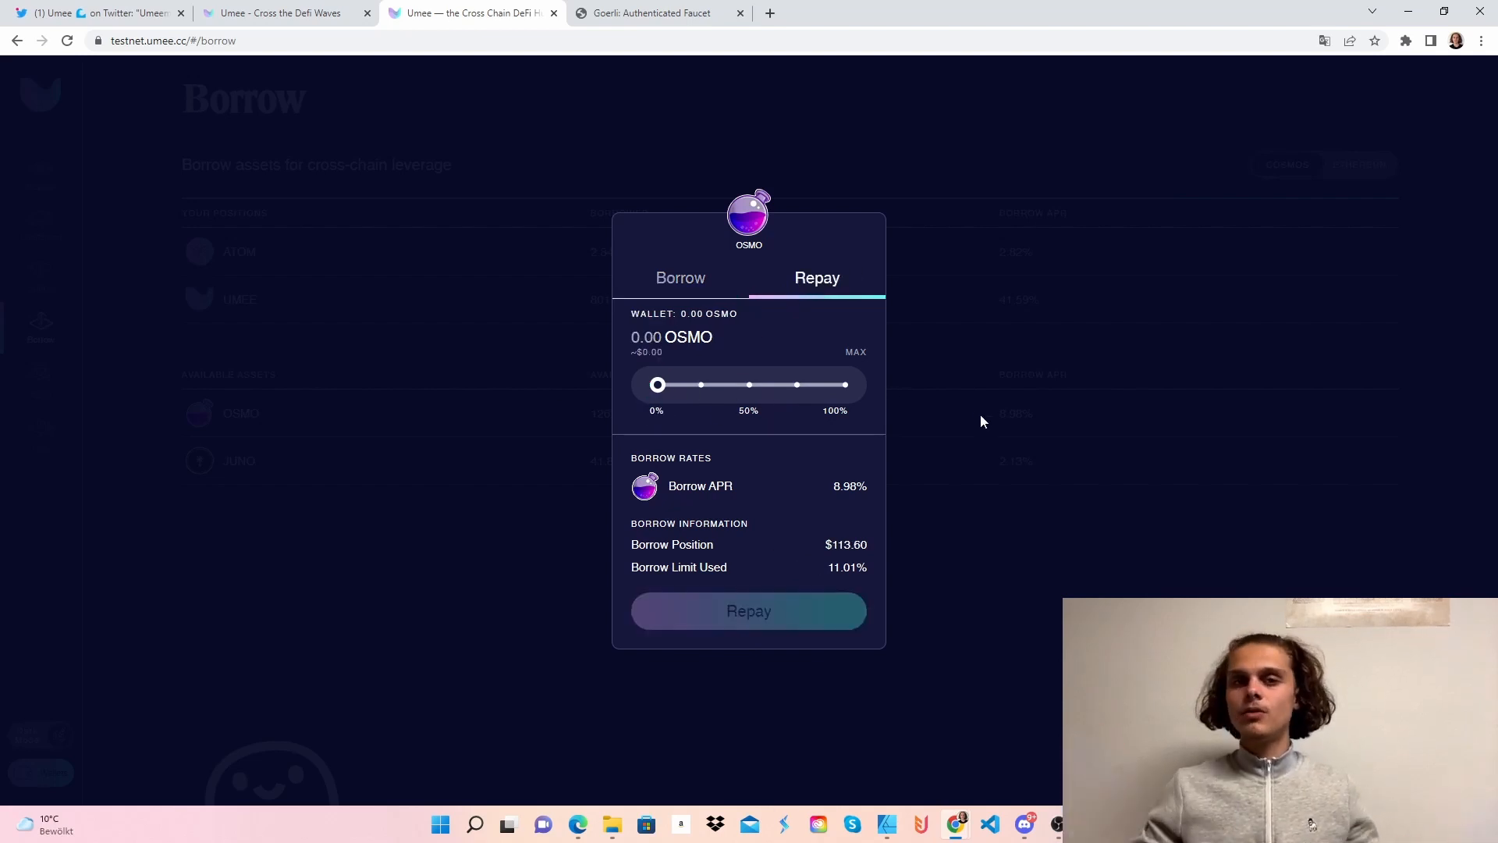
click(981, 421)
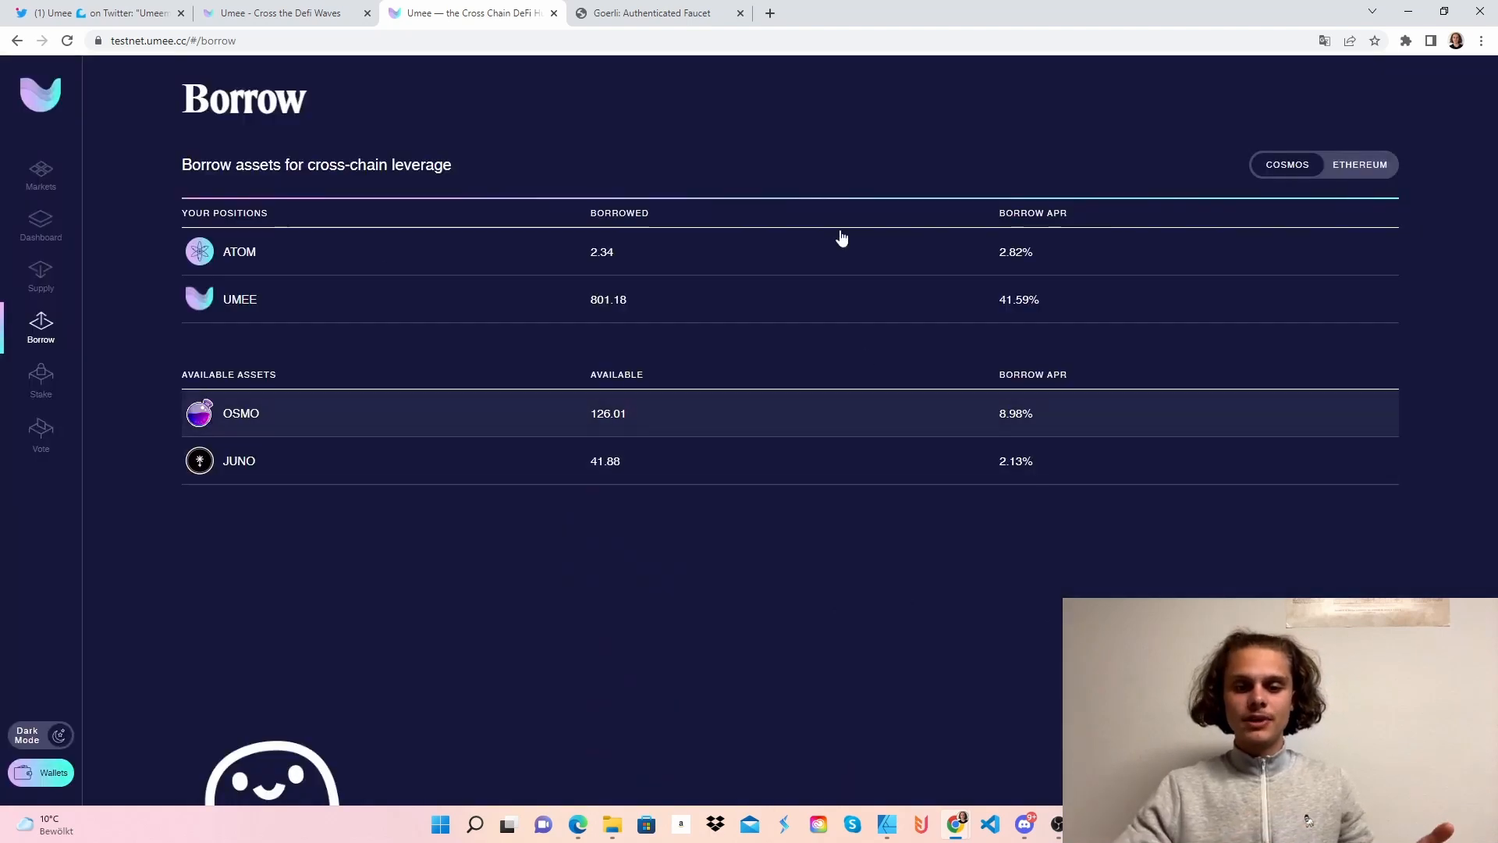
click(41, 278)
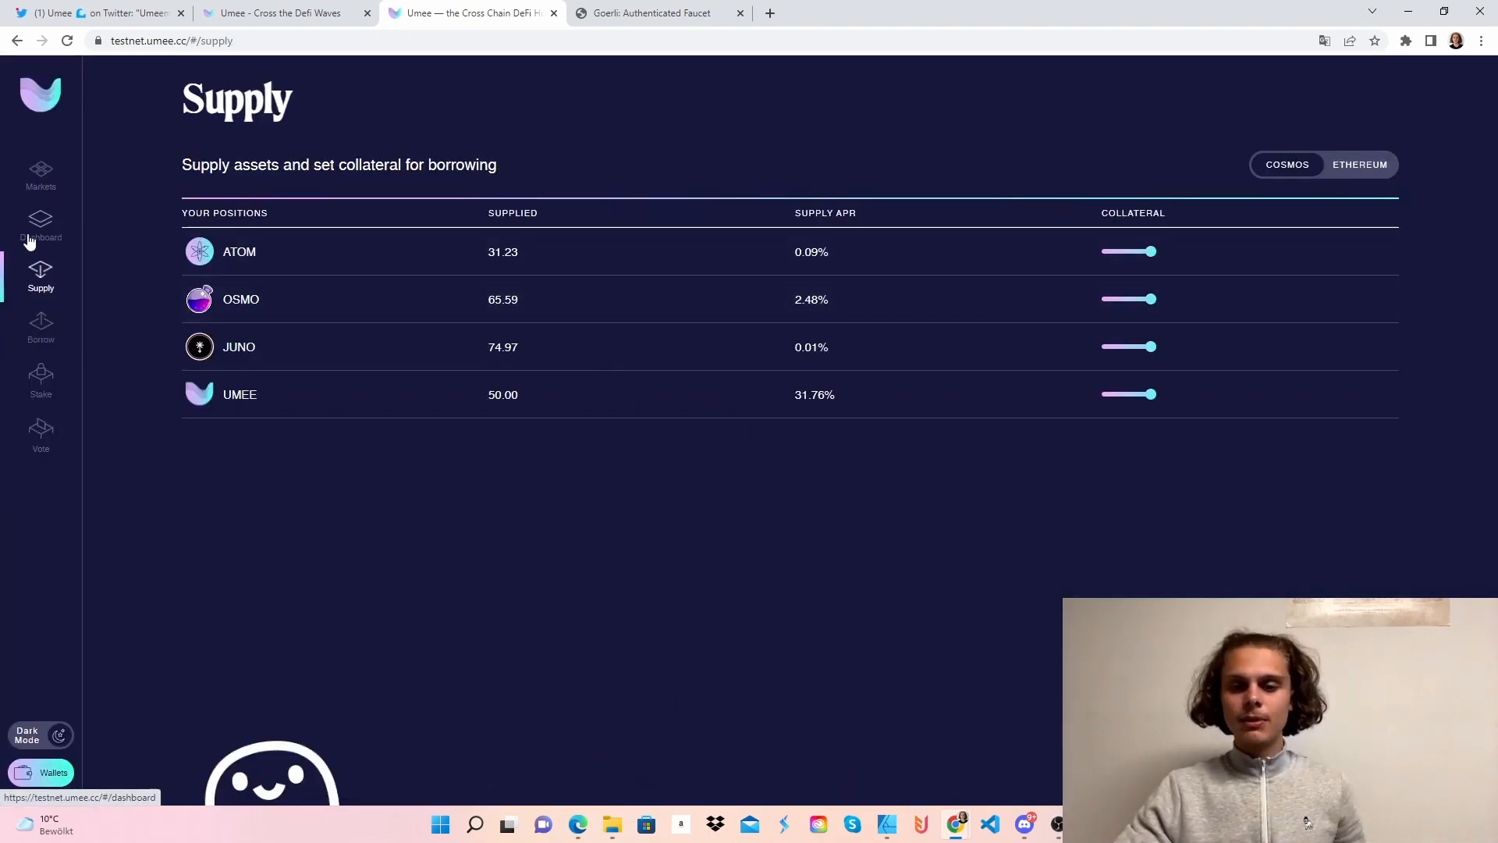
View the Dashboard, then the Ethereum-side Borrow page listing only ATOM at 5.15% APY.
click(40, 225)
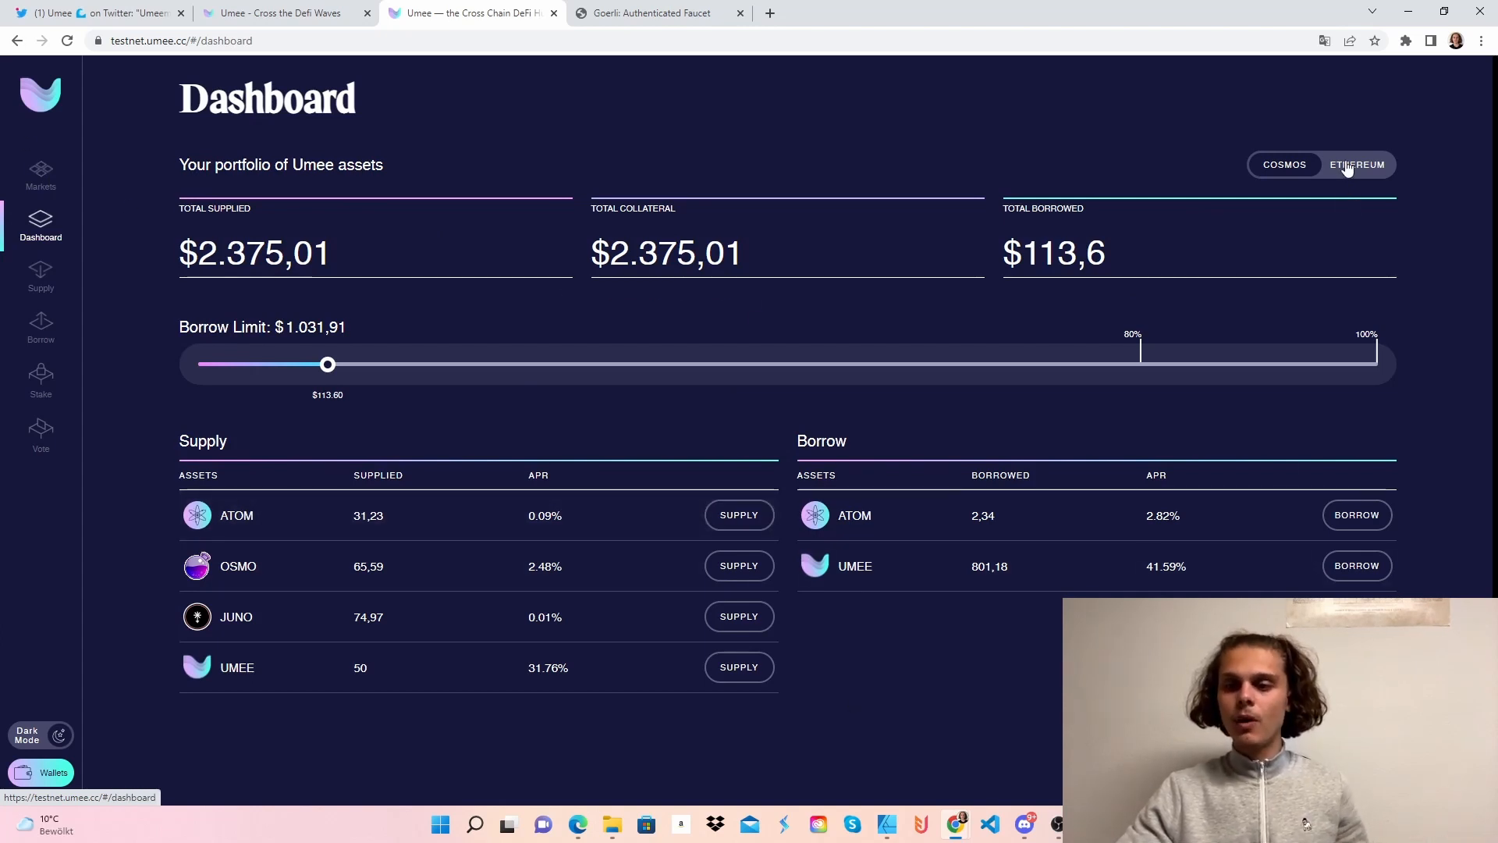
click(40, 278)
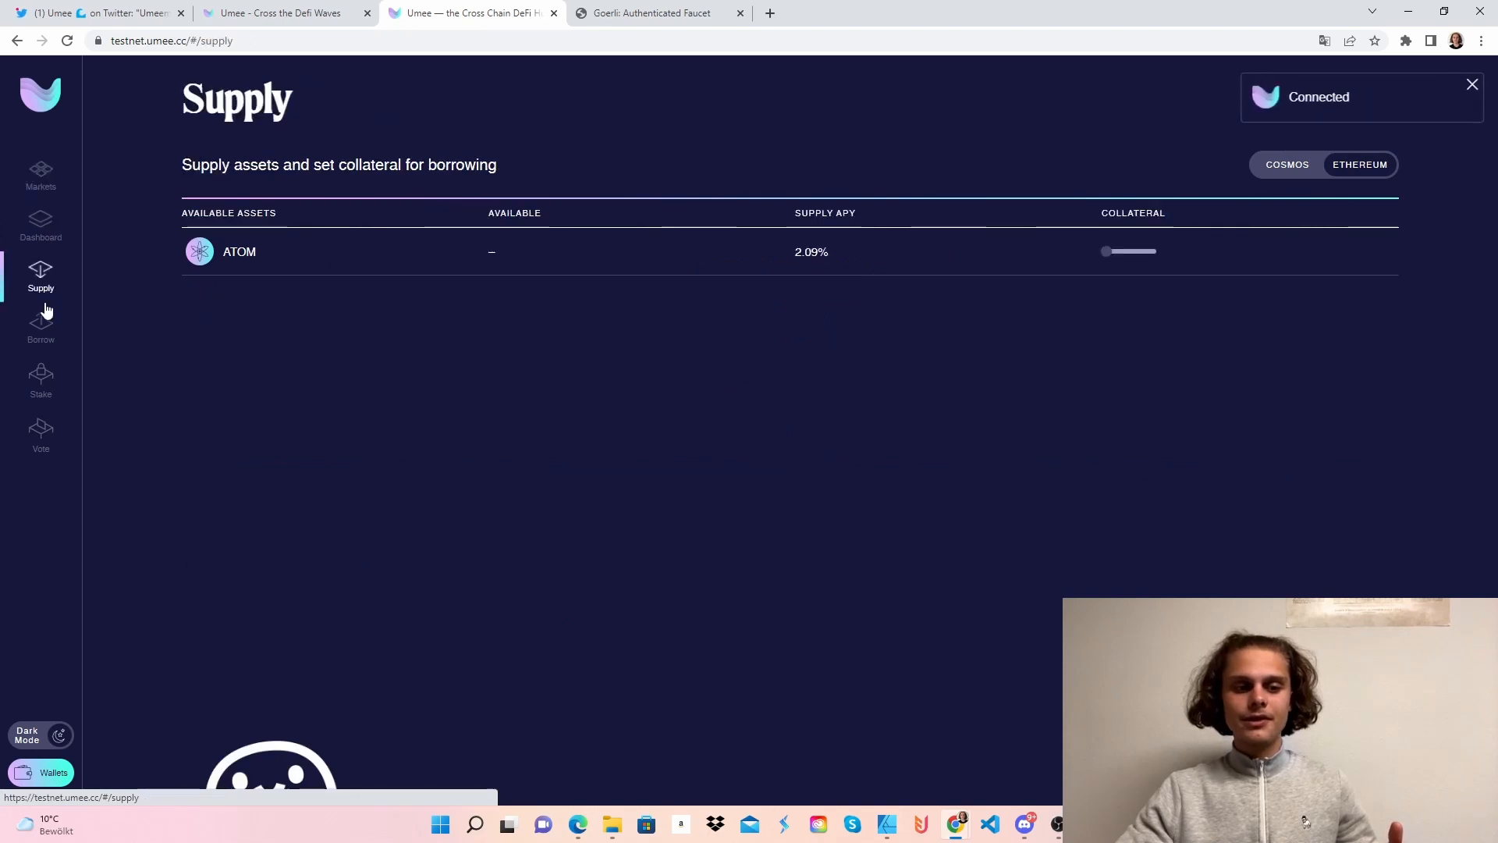
click(41, 324)
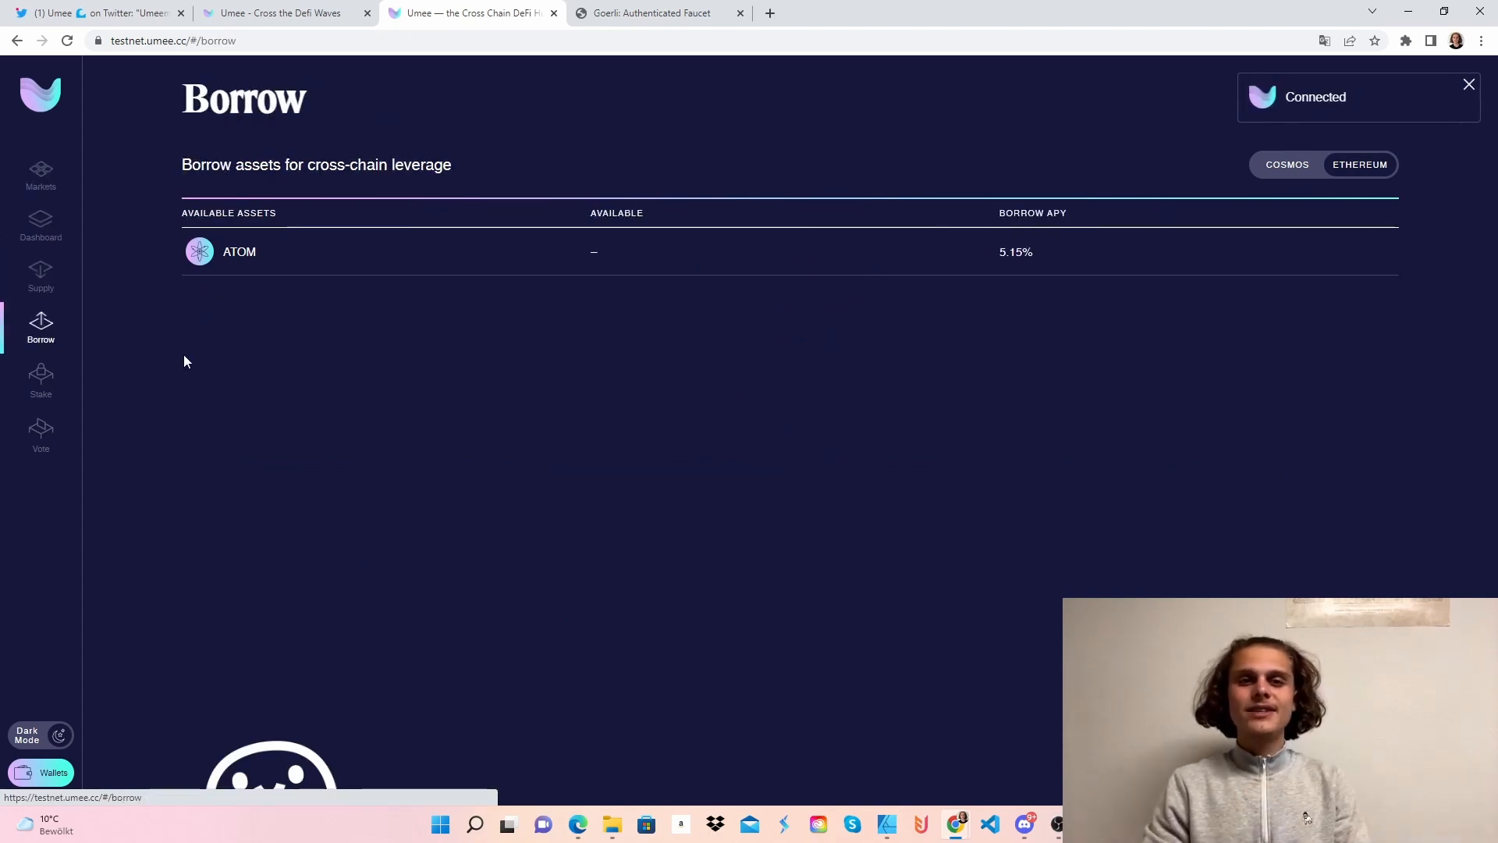
click(1468, 85)
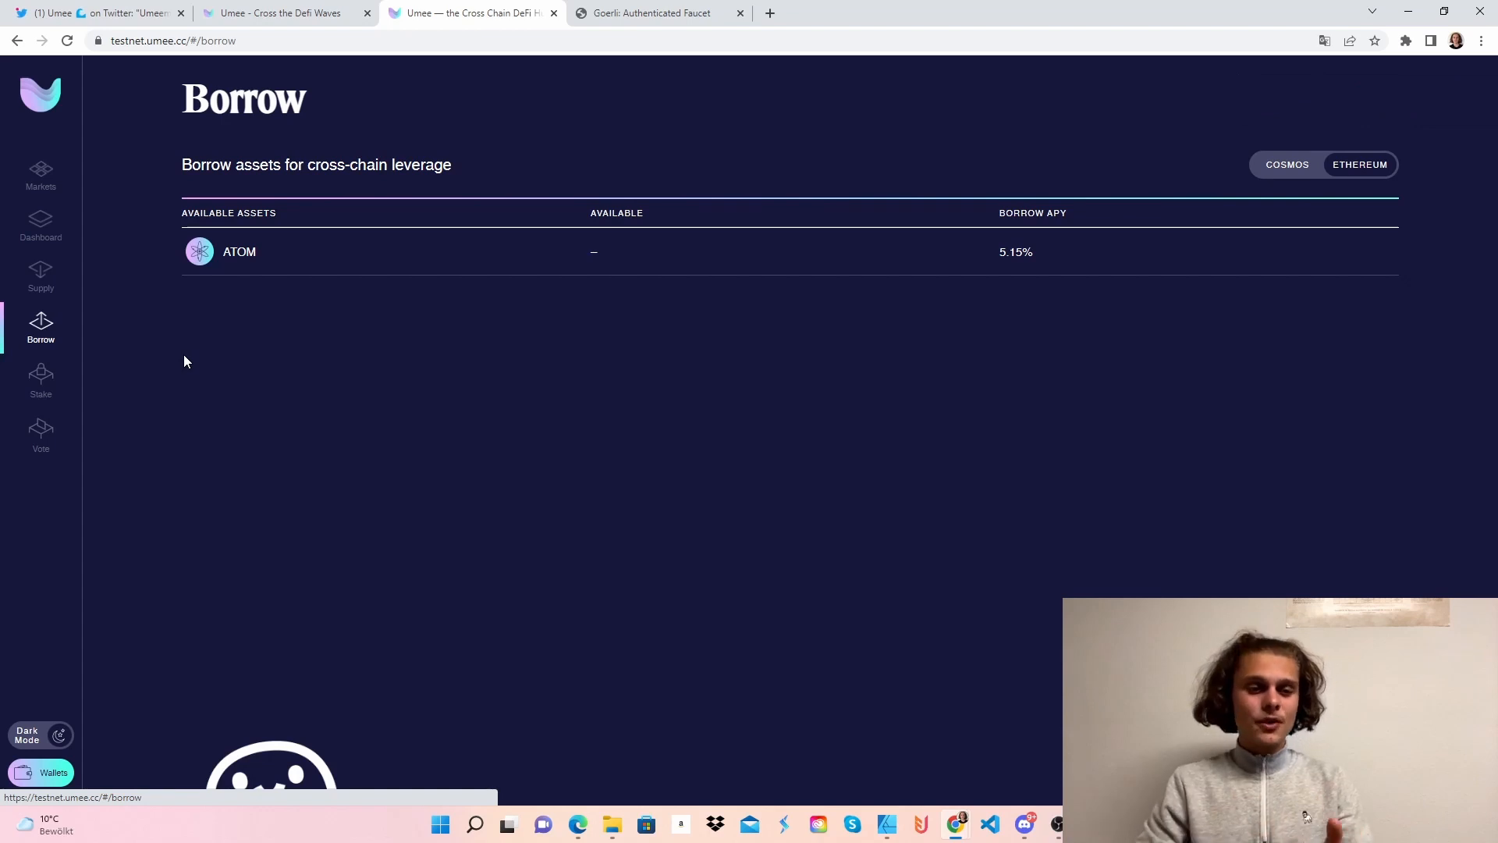